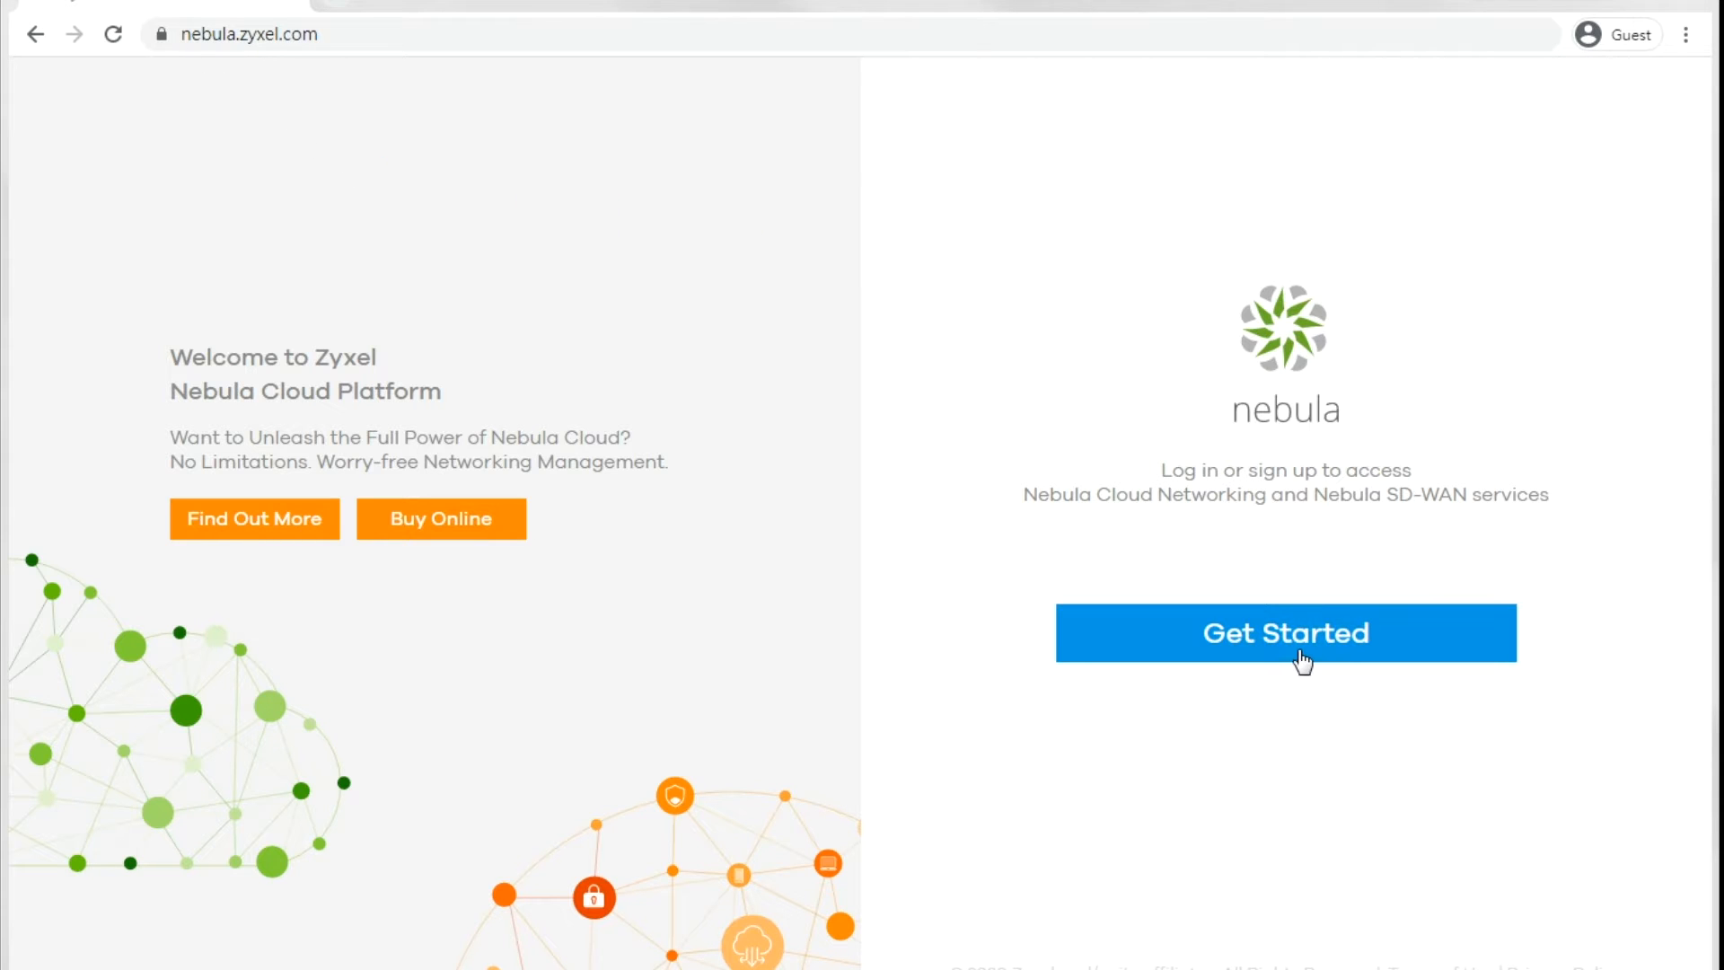
Enter the Nebula demo site via Get Started and Try Demo, then launch Nebula Control Center
left_click(1284, 632)
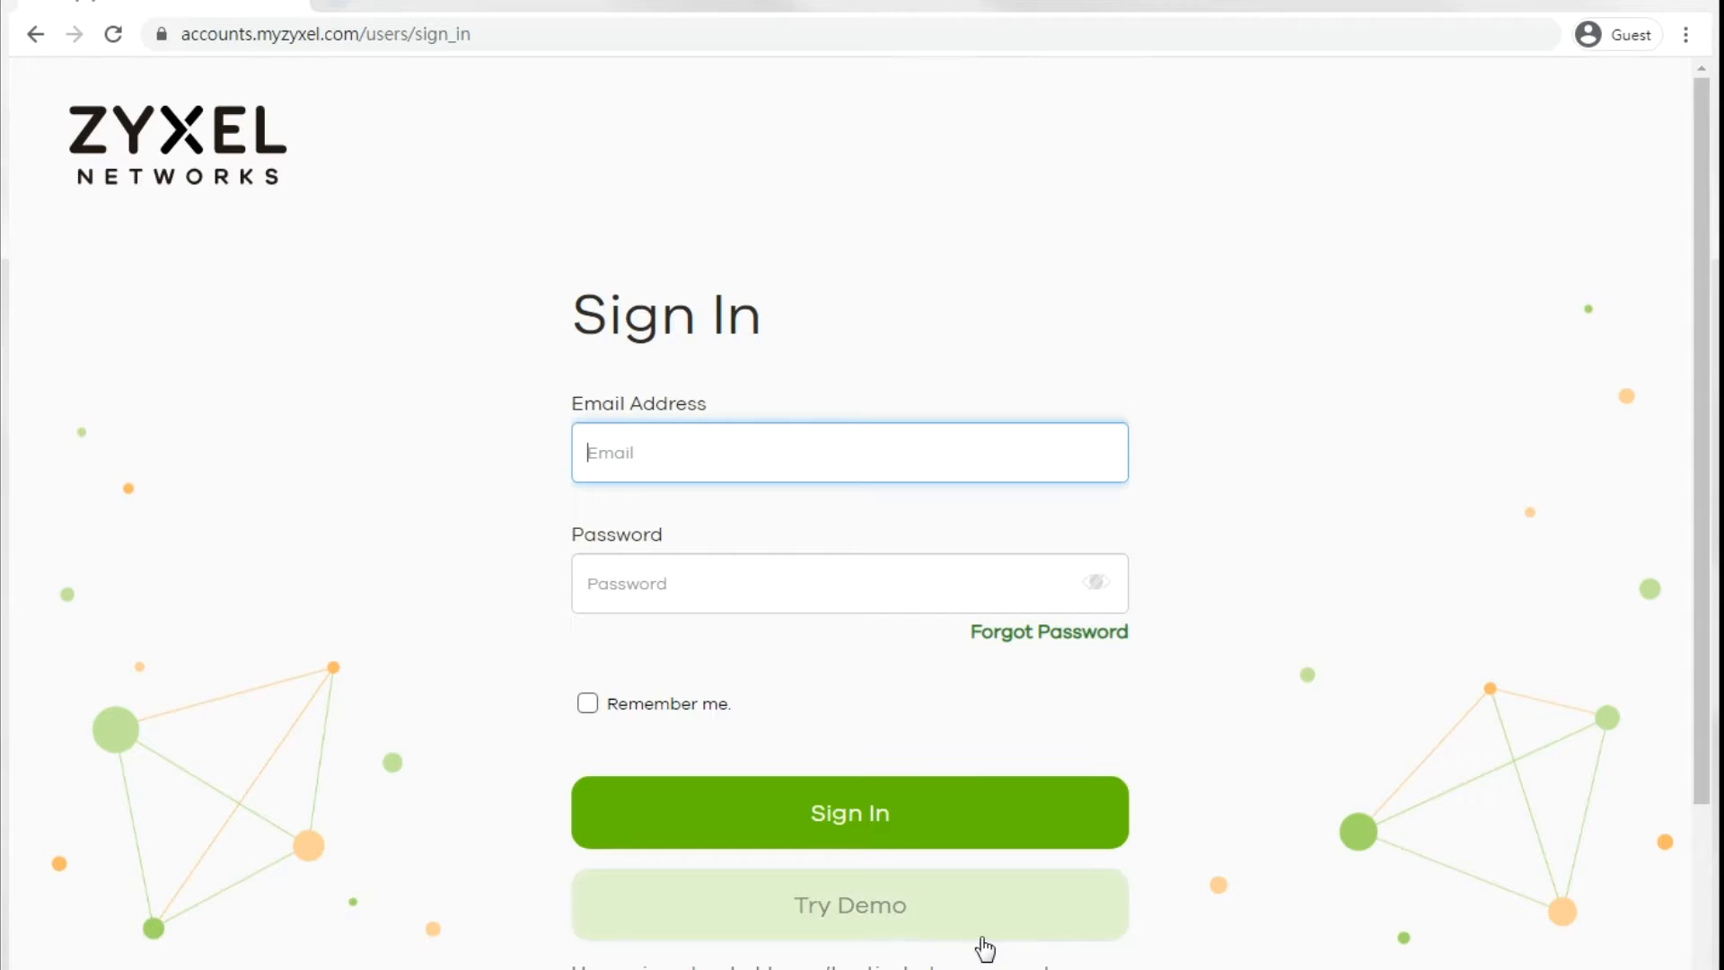
left_click(849, 904)
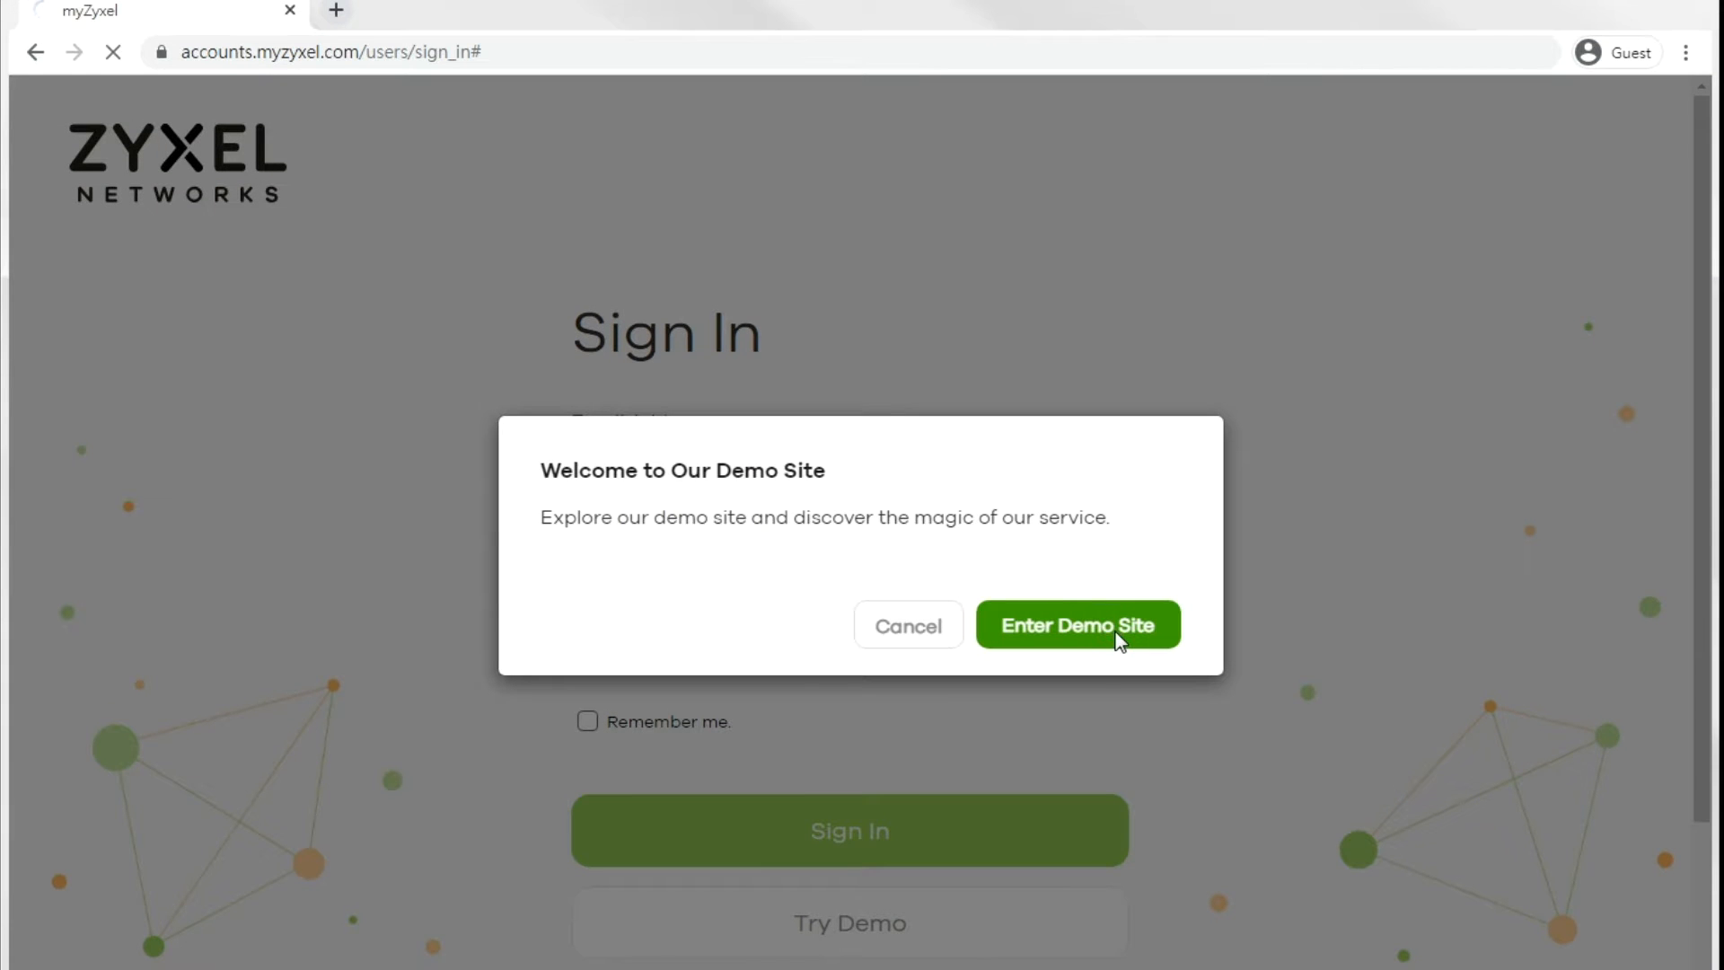
left_click(1076, 625)
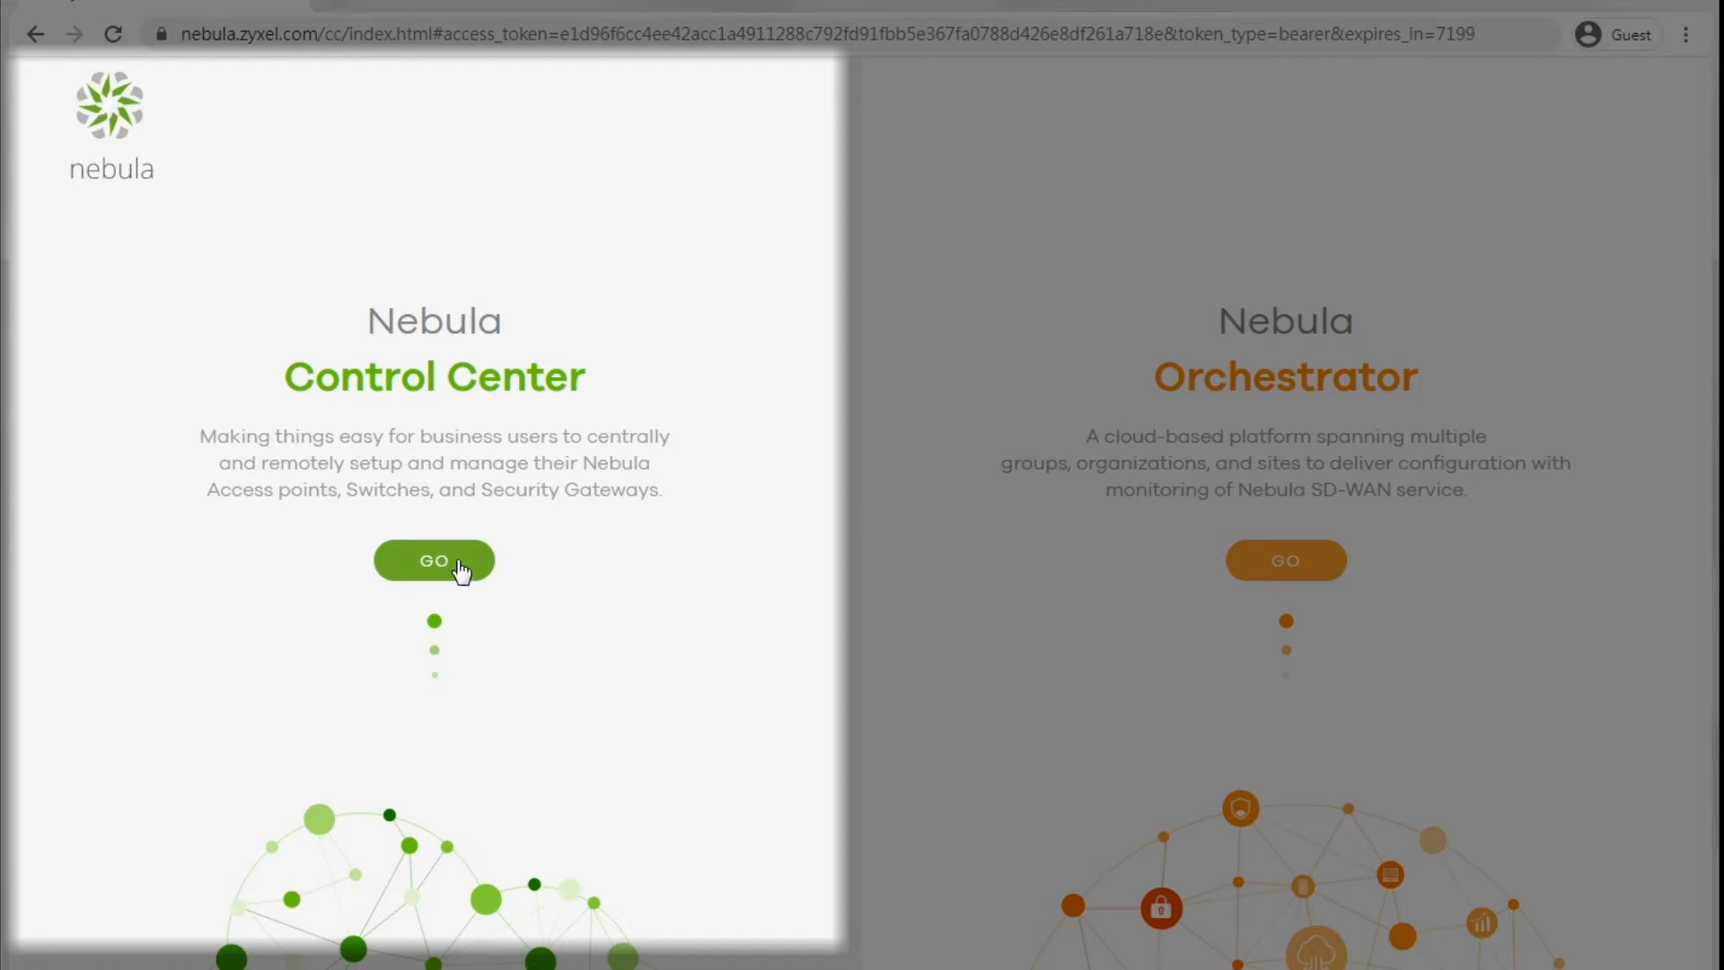
left_click(433, 559)
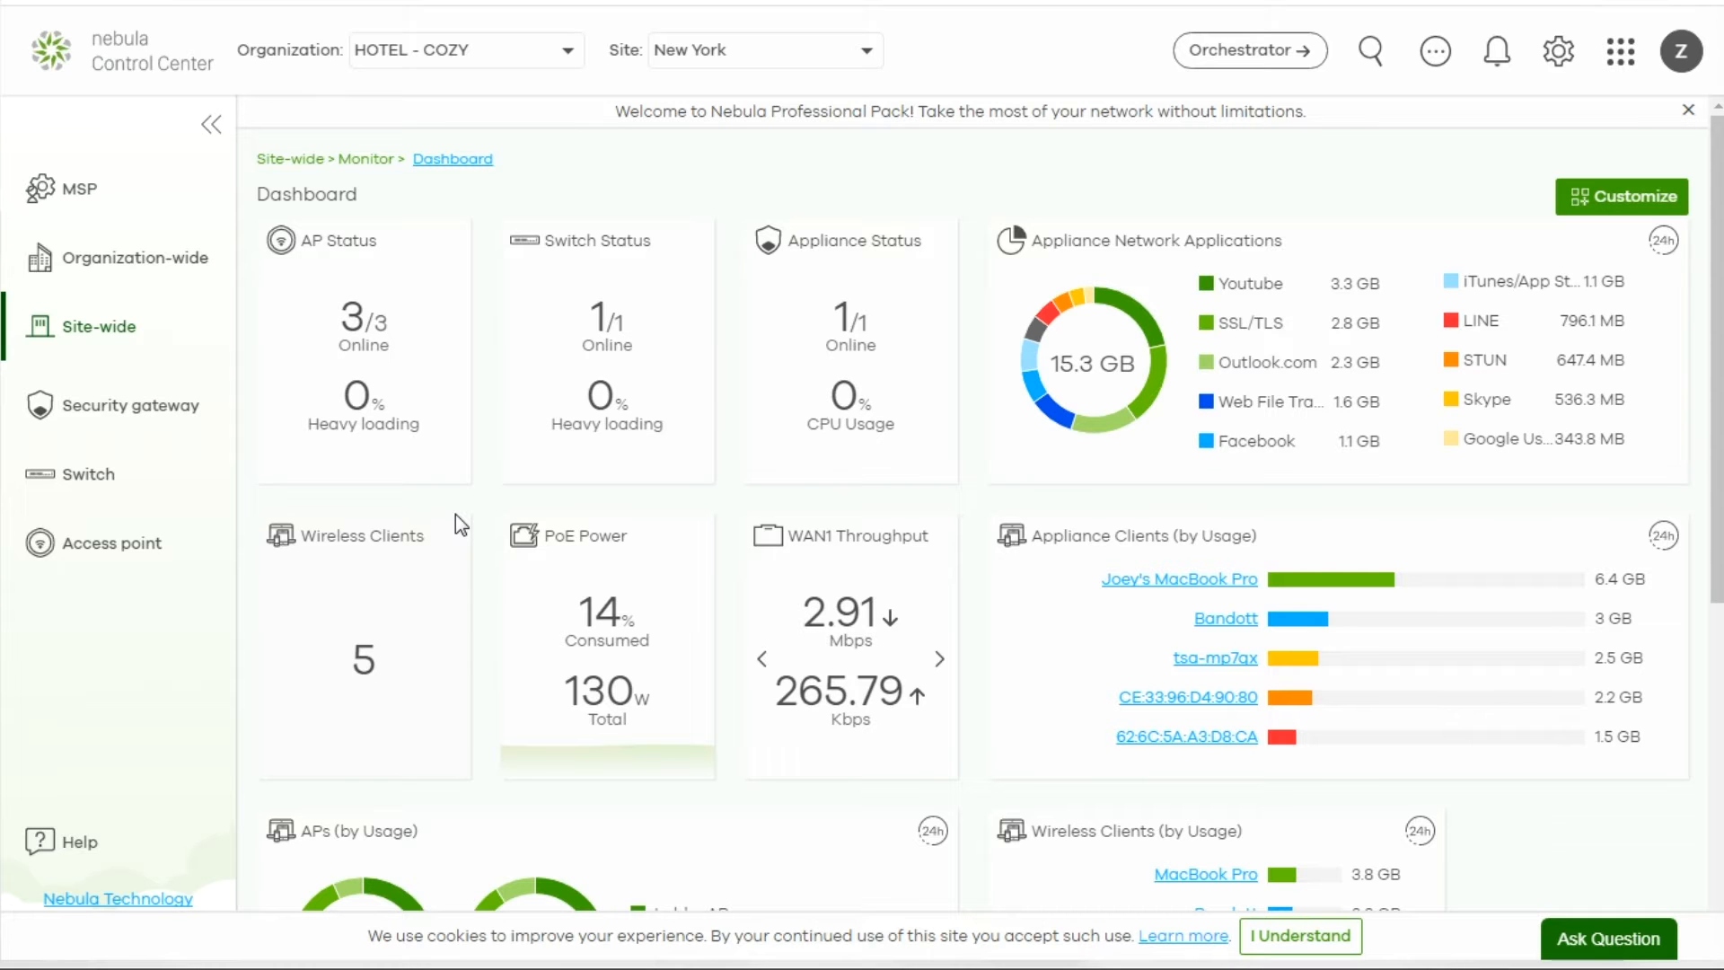
left_click(1558, 51)
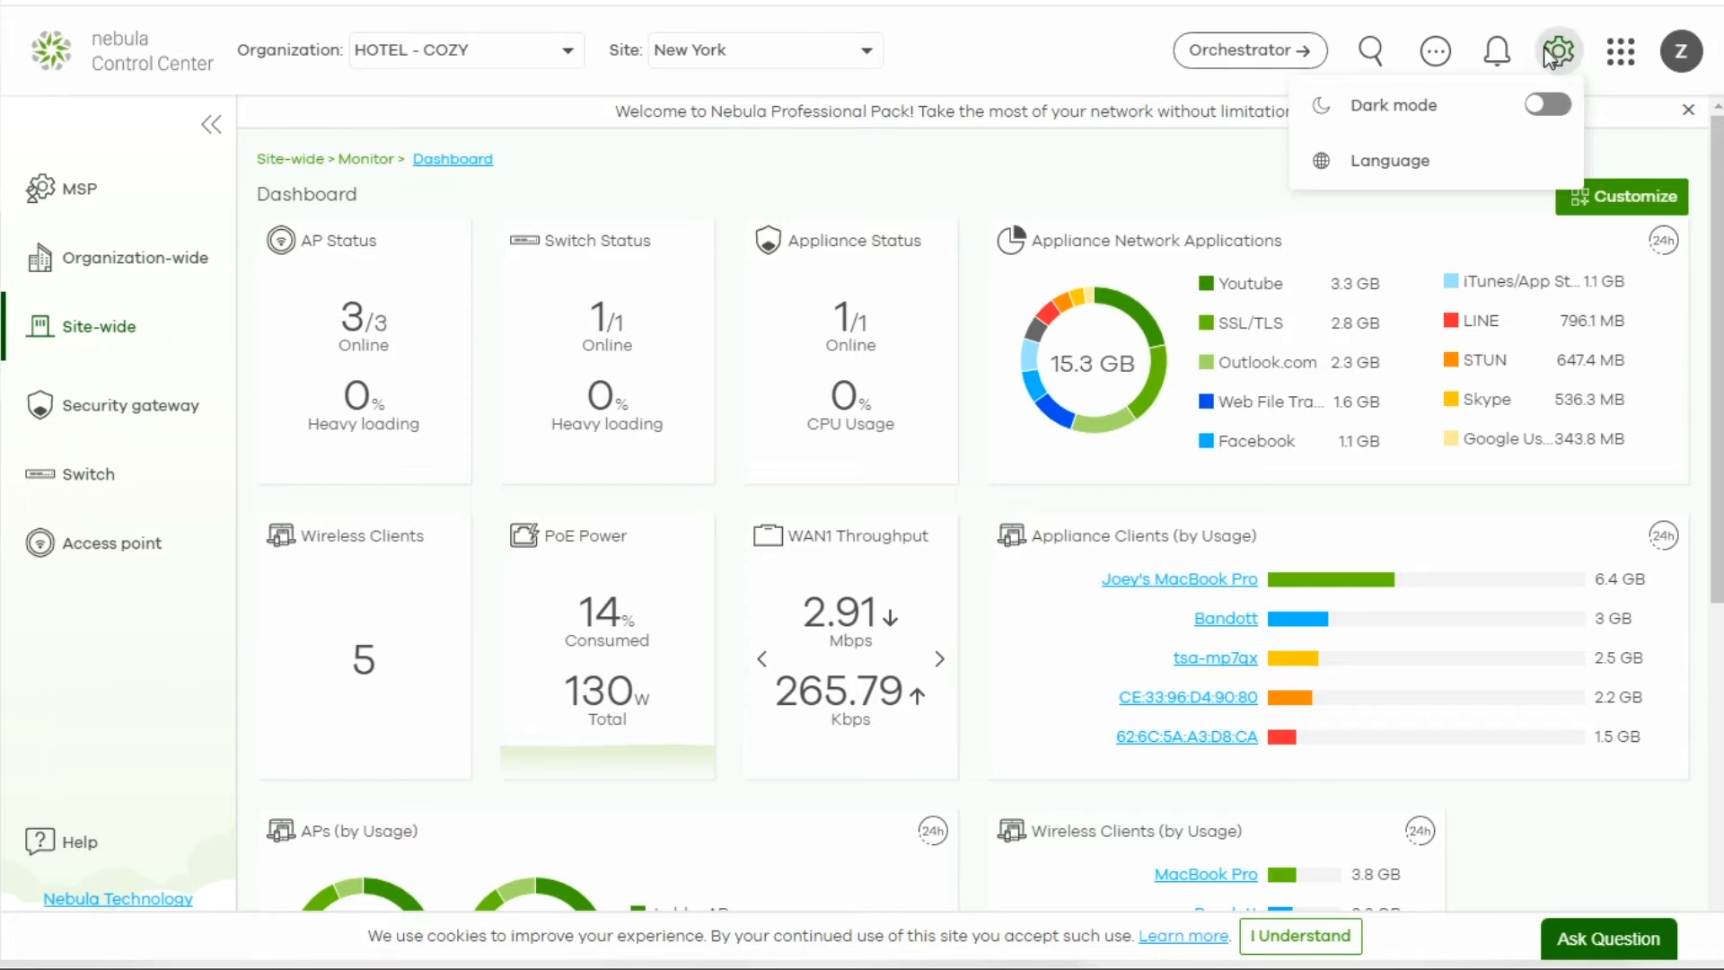
left_click(1389, 161)
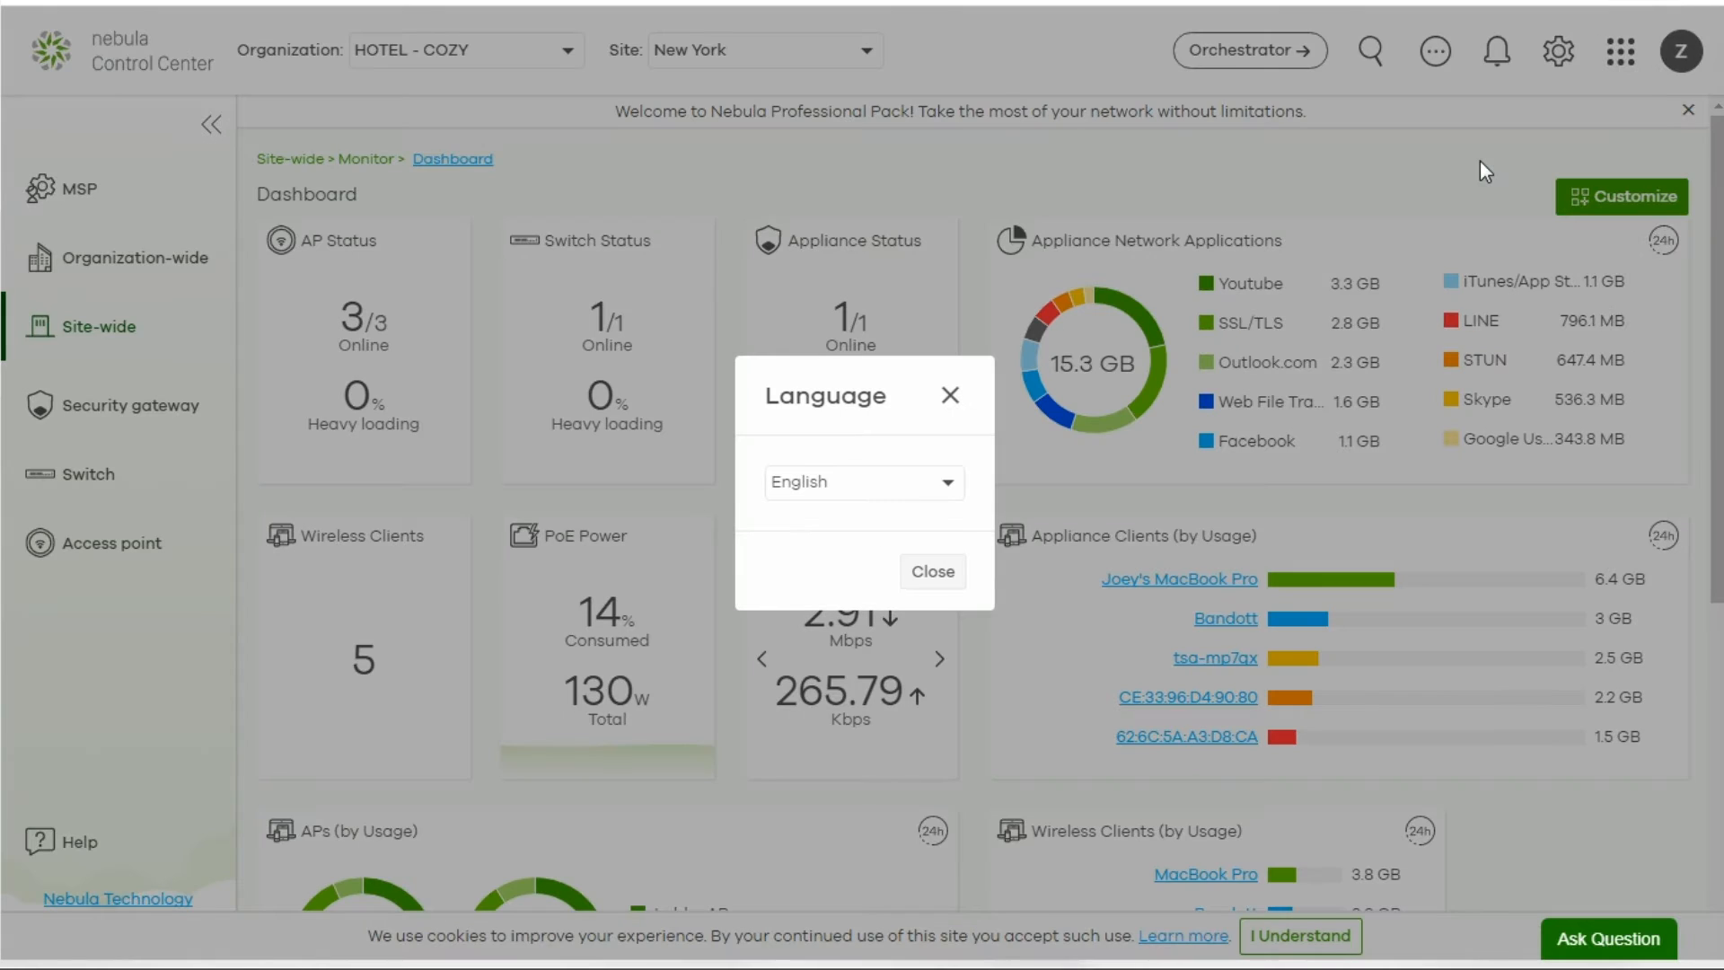
left_click(863, 481)
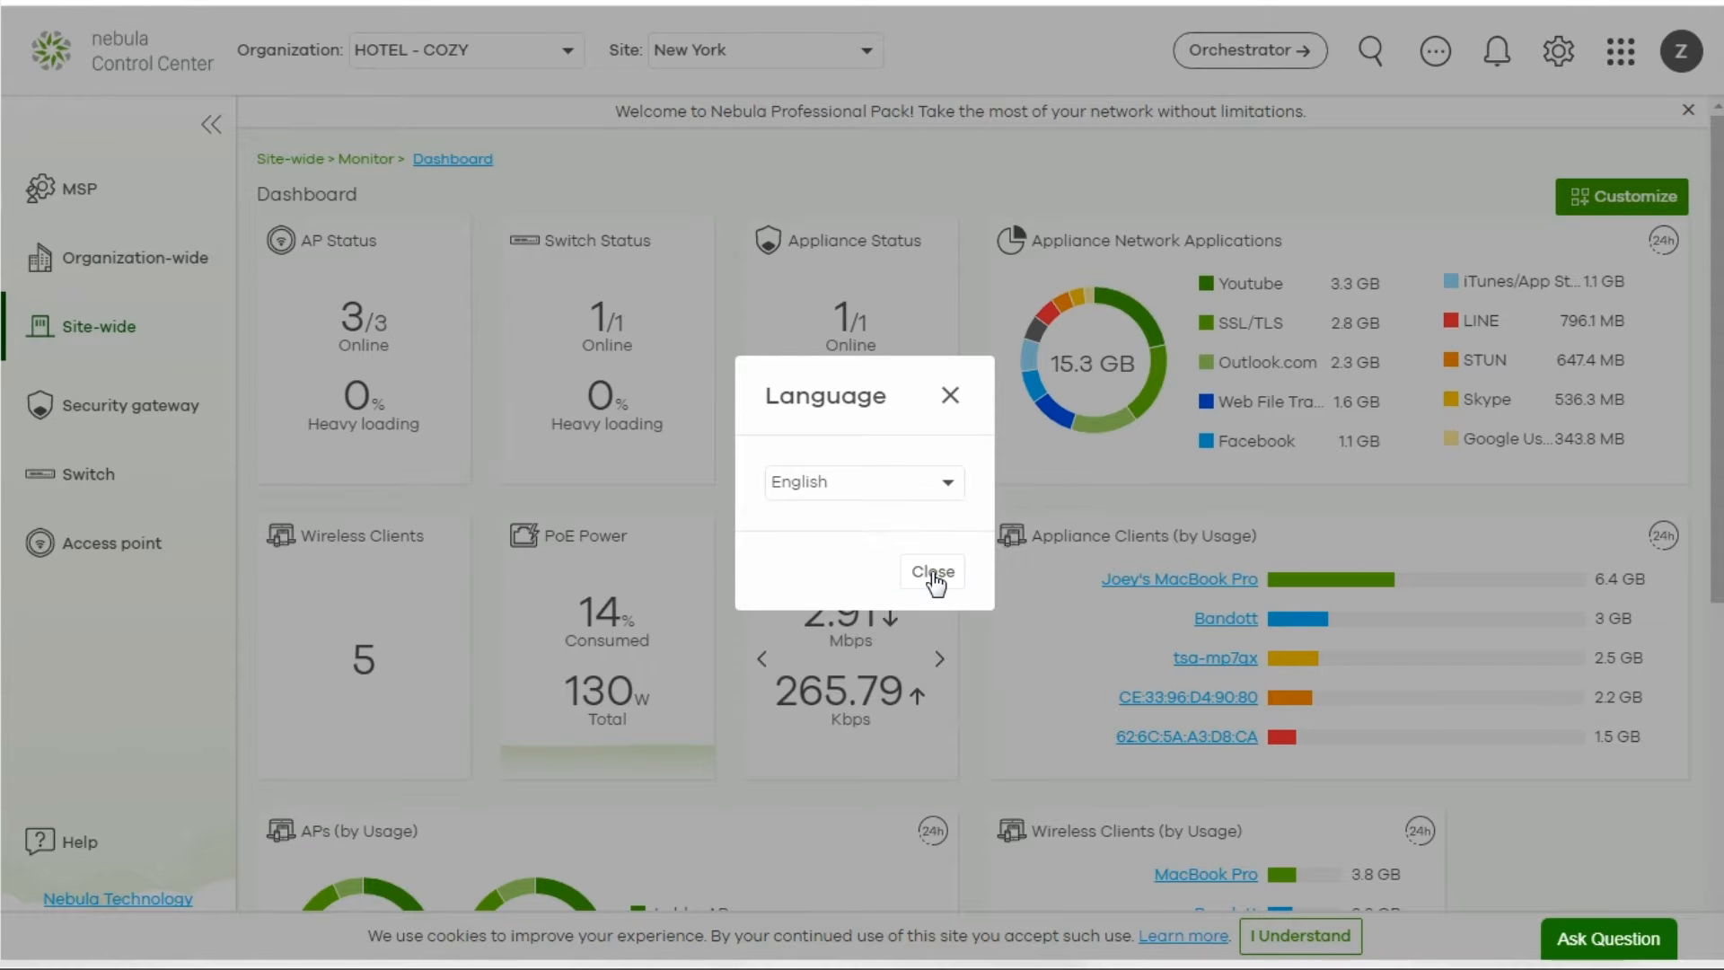
left_click(930, 573)
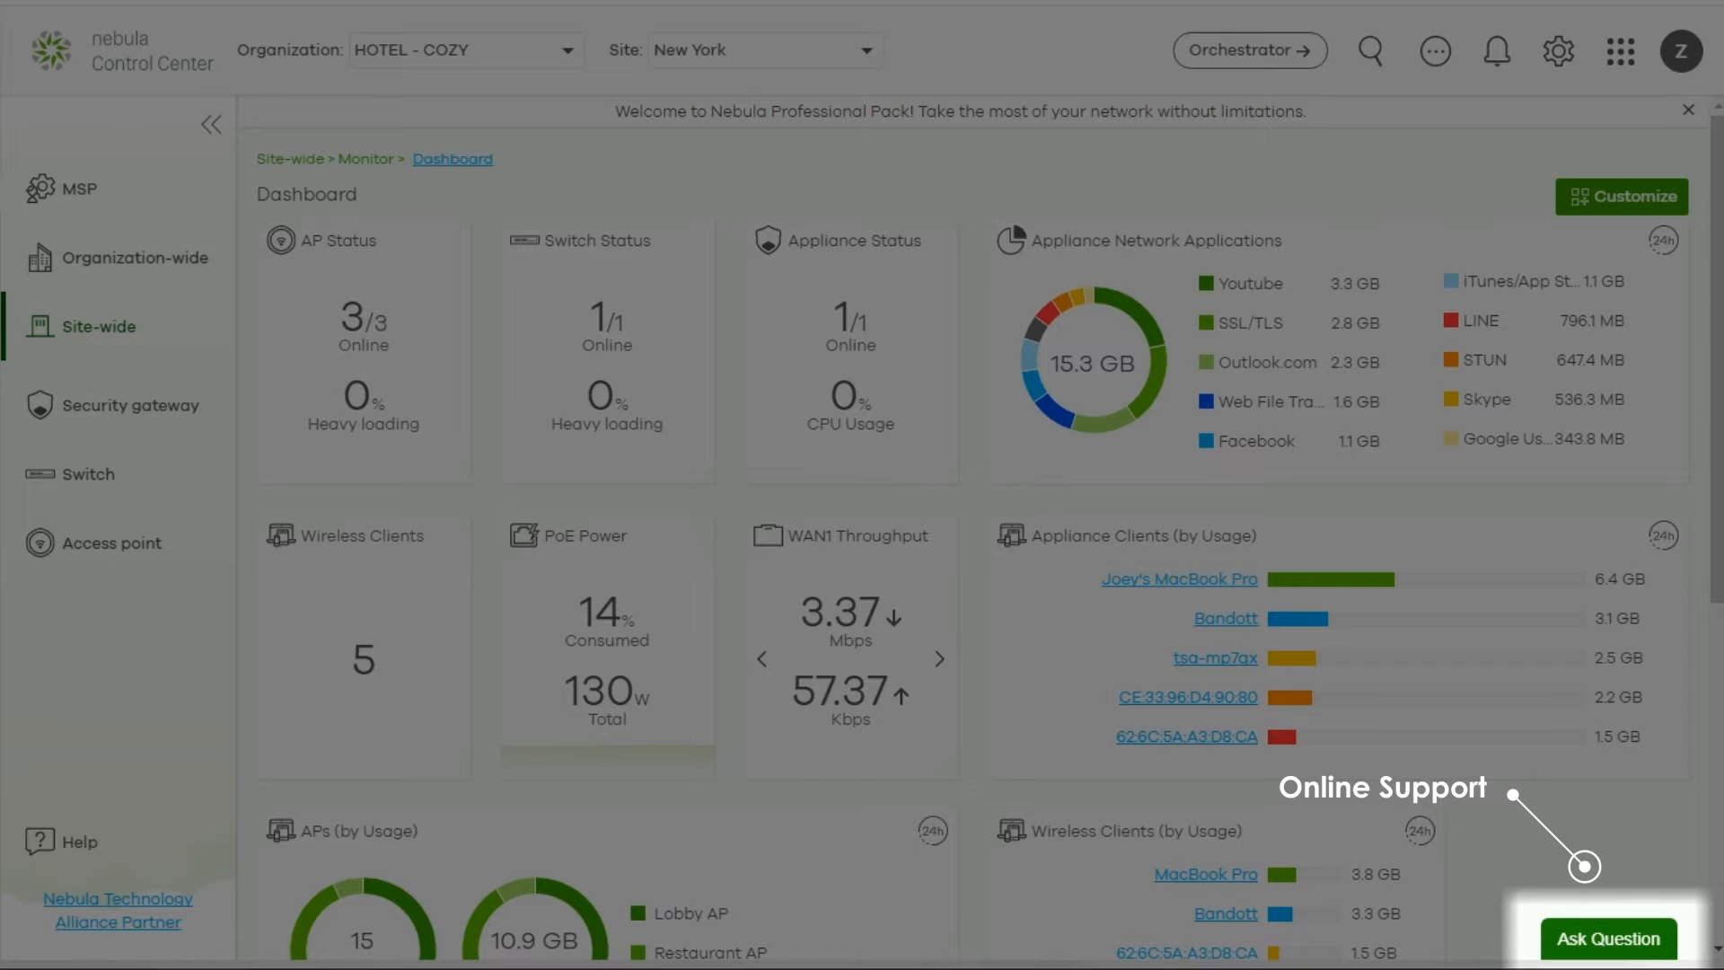
left_click(1608, 937)
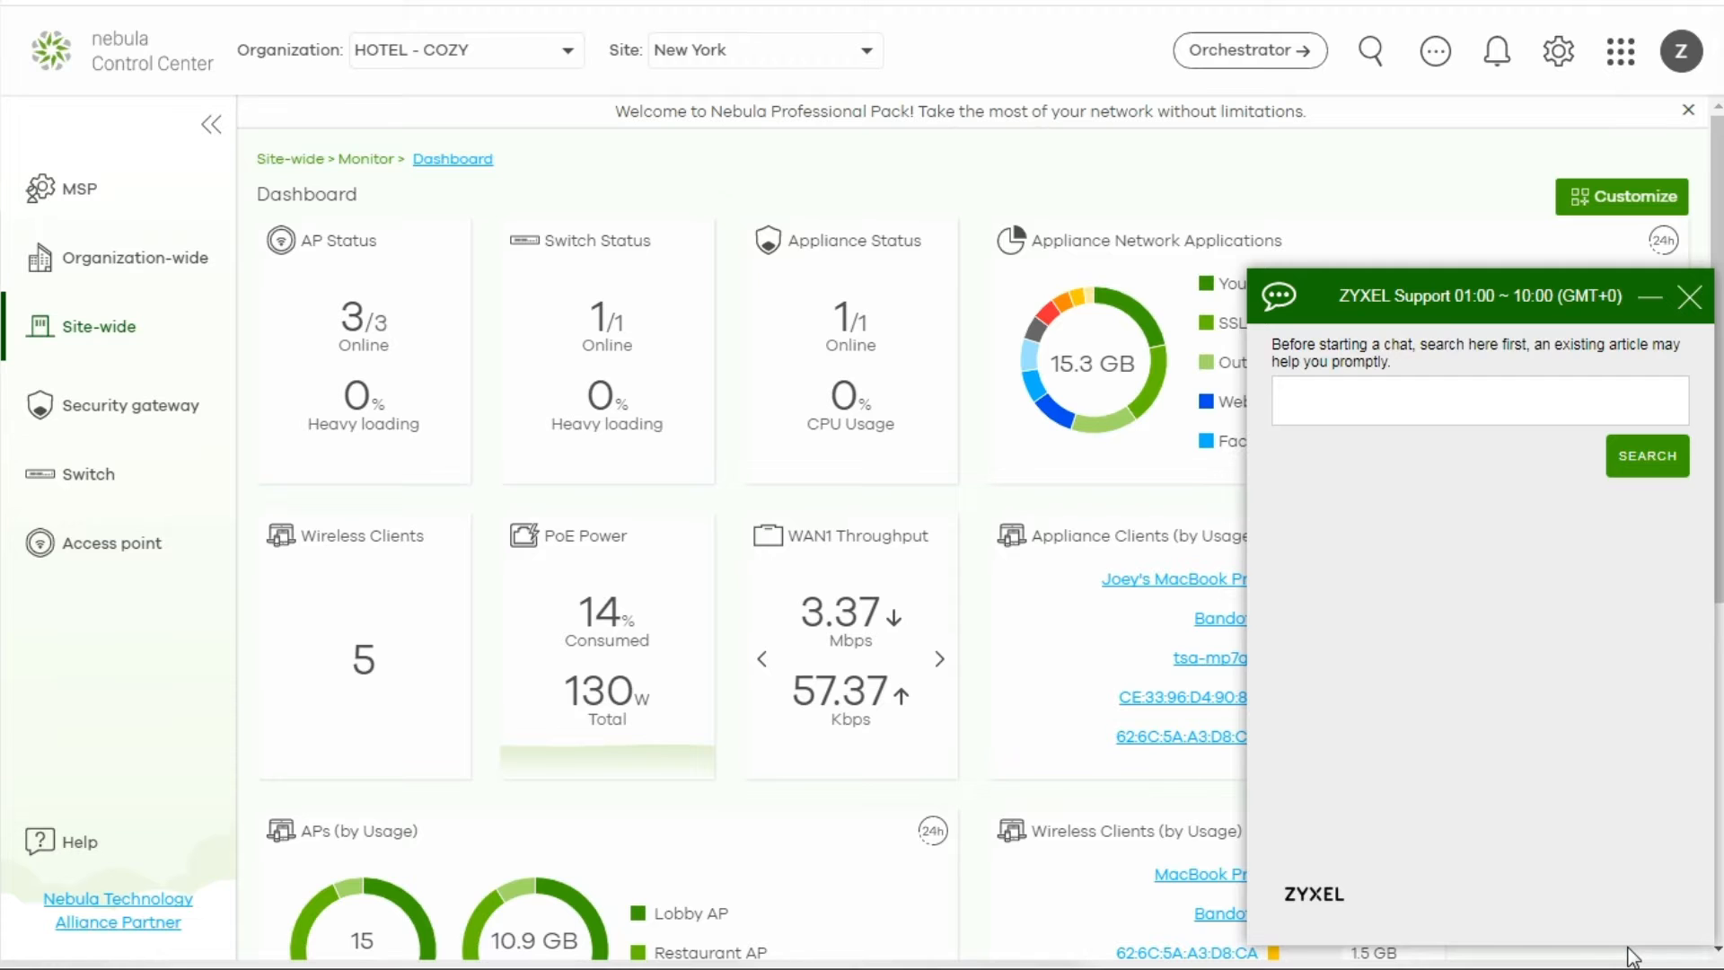
mouse_move(1632, 937)
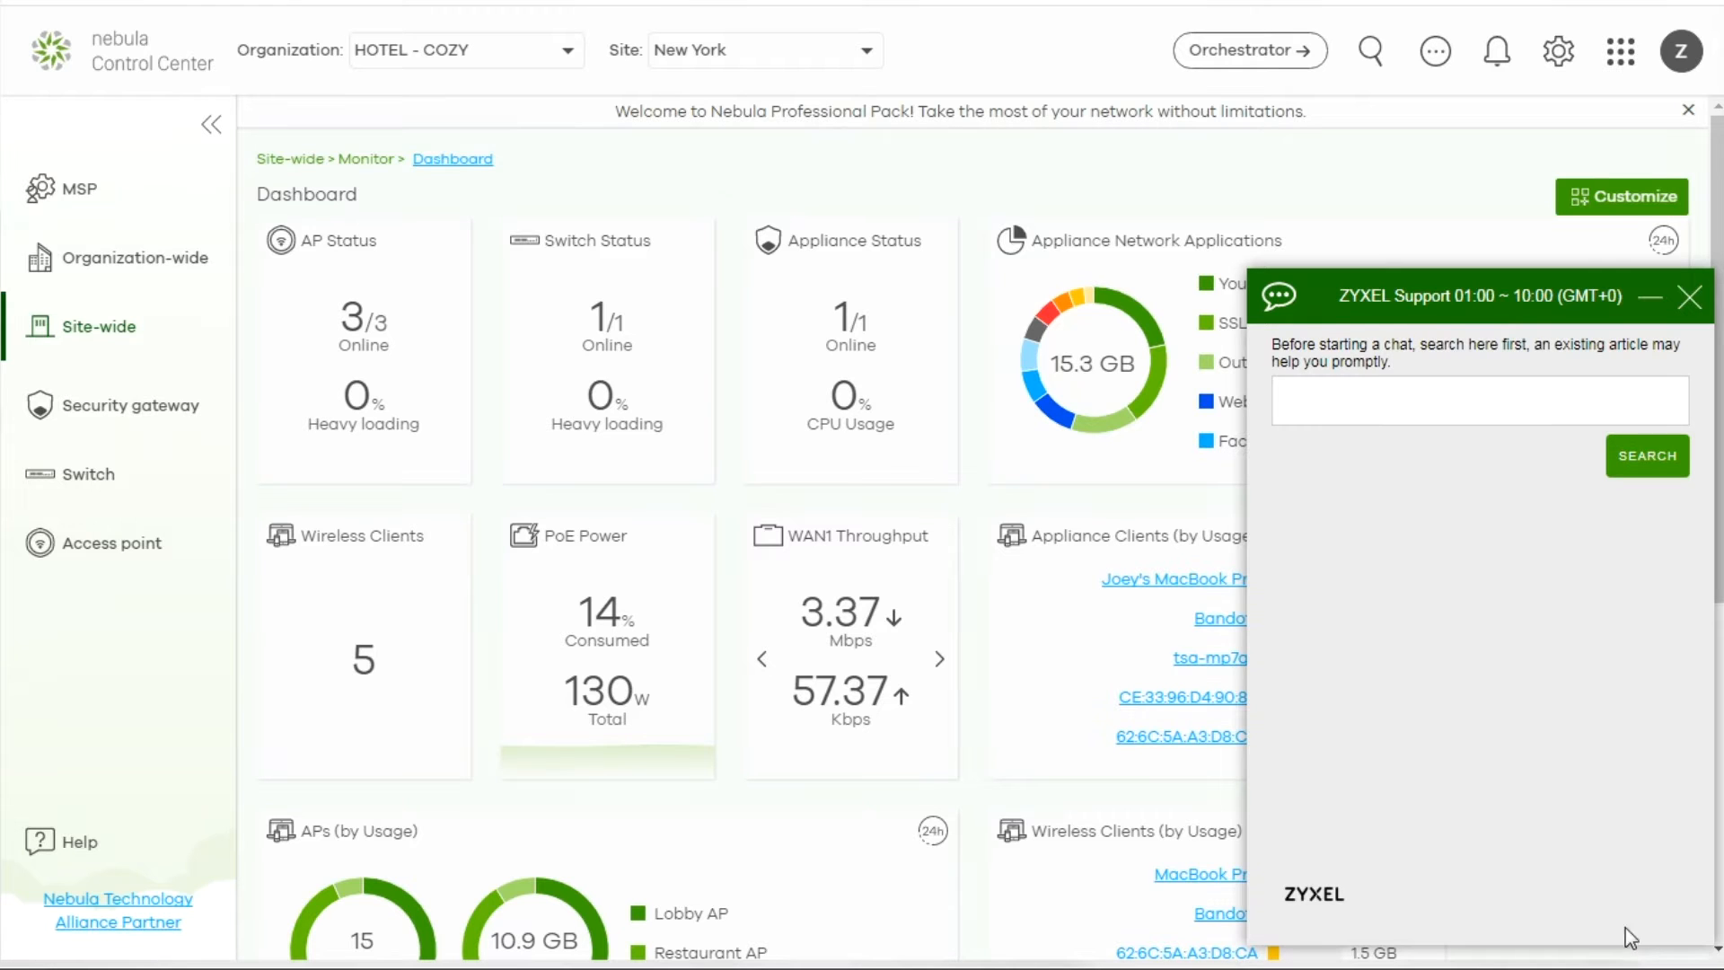
left_click(1691, 297)
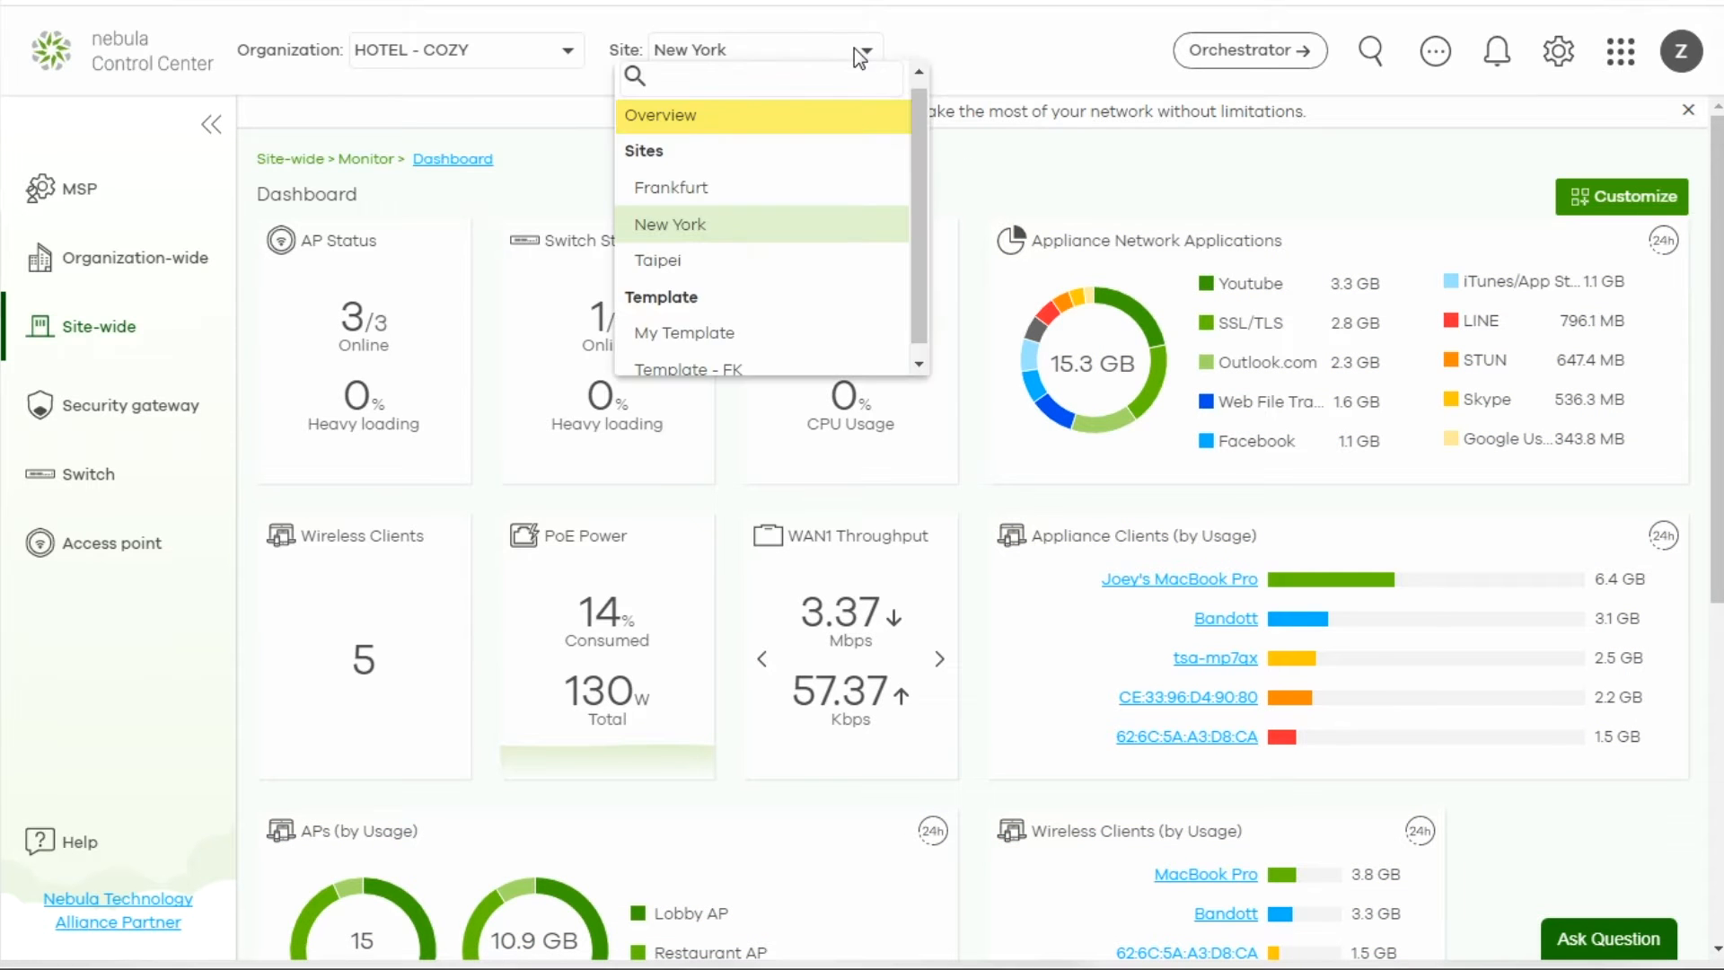
Choose Overview in the Site dropdown and check the Site health colour legend tooltip
left_click(661, 115)
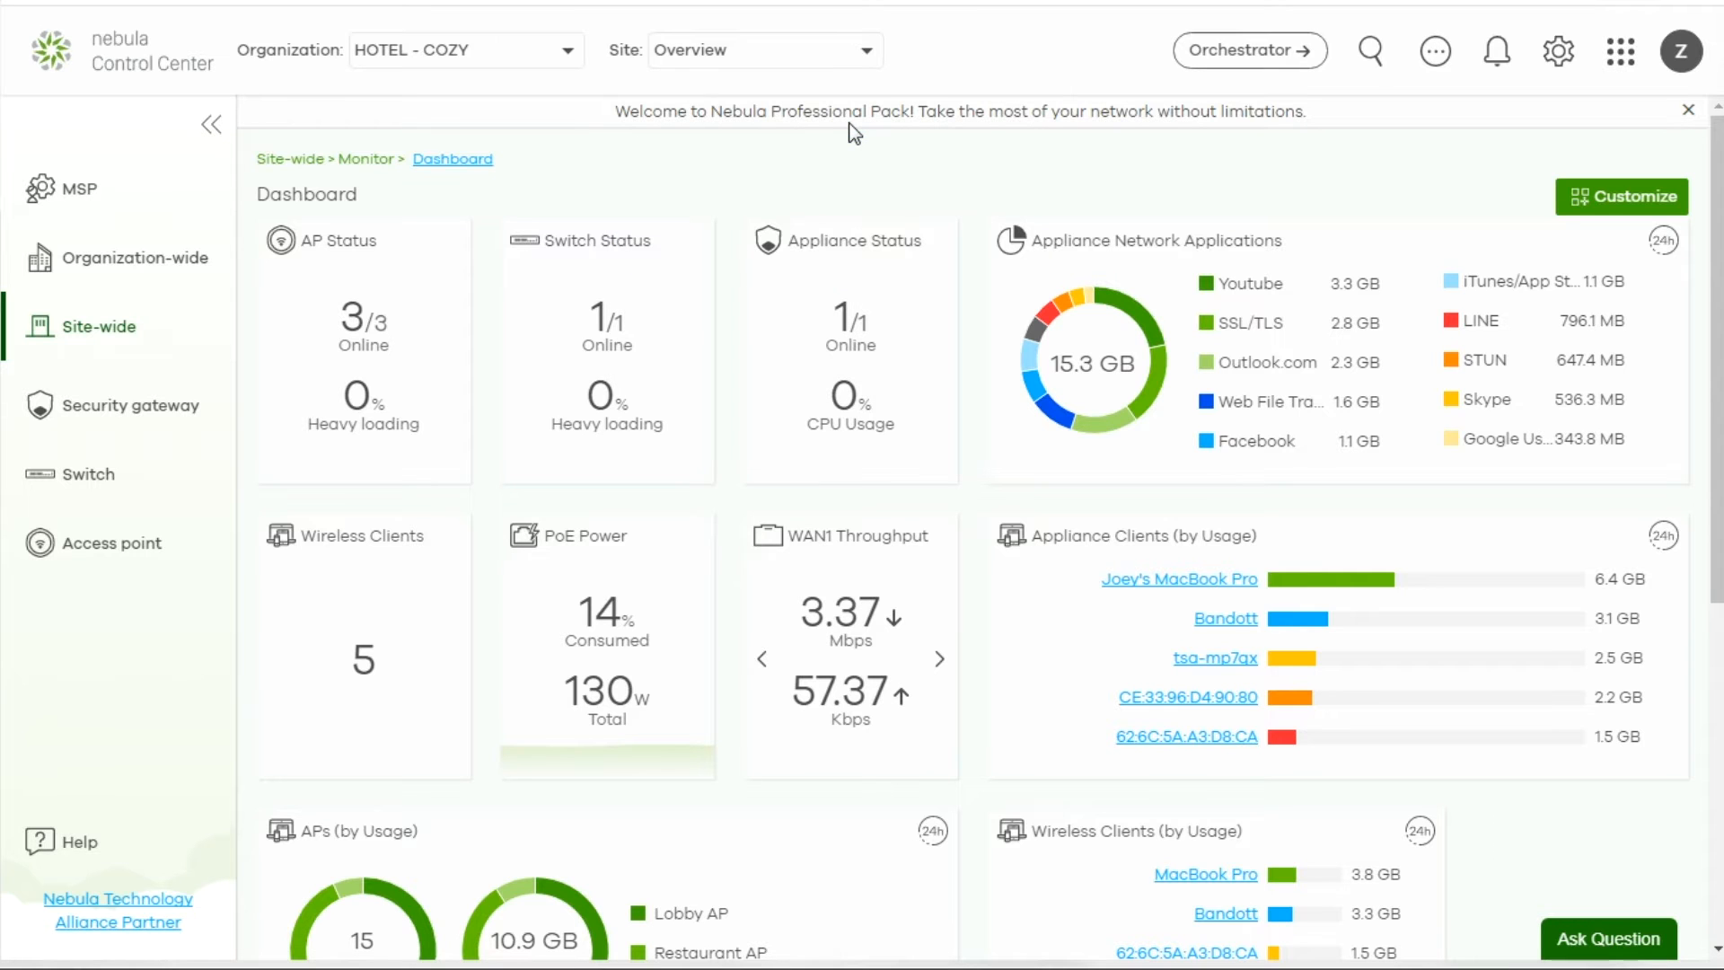
left_click(136, 258)
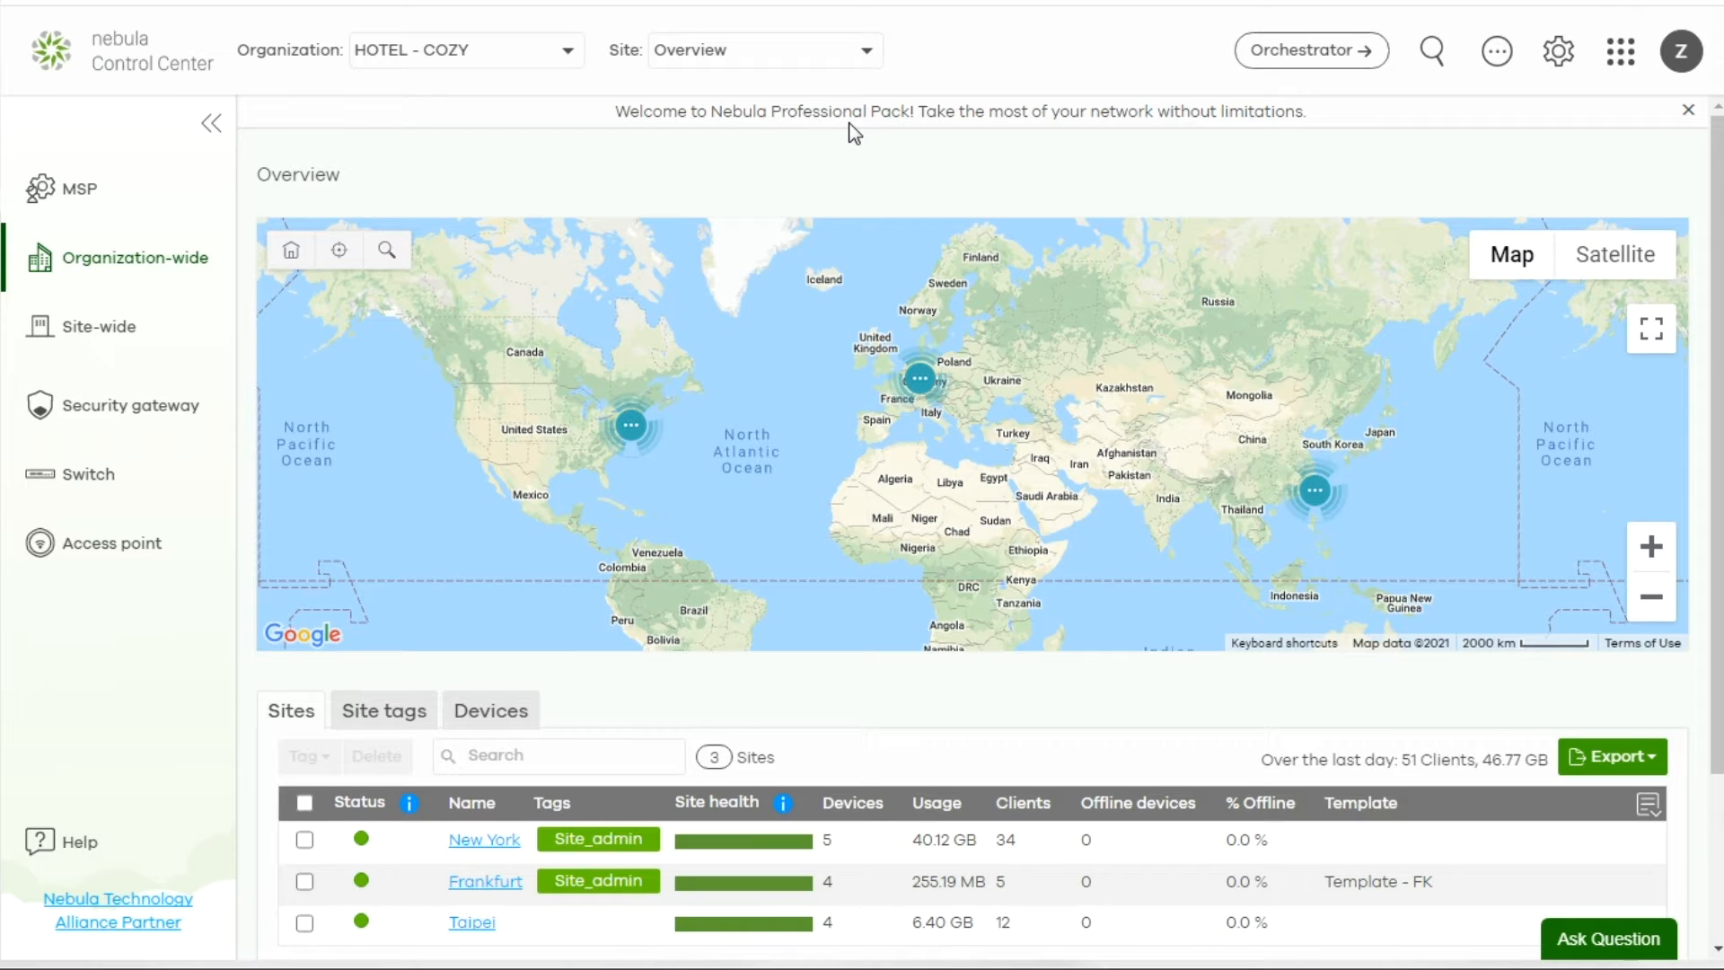
left_click(1689, 110)
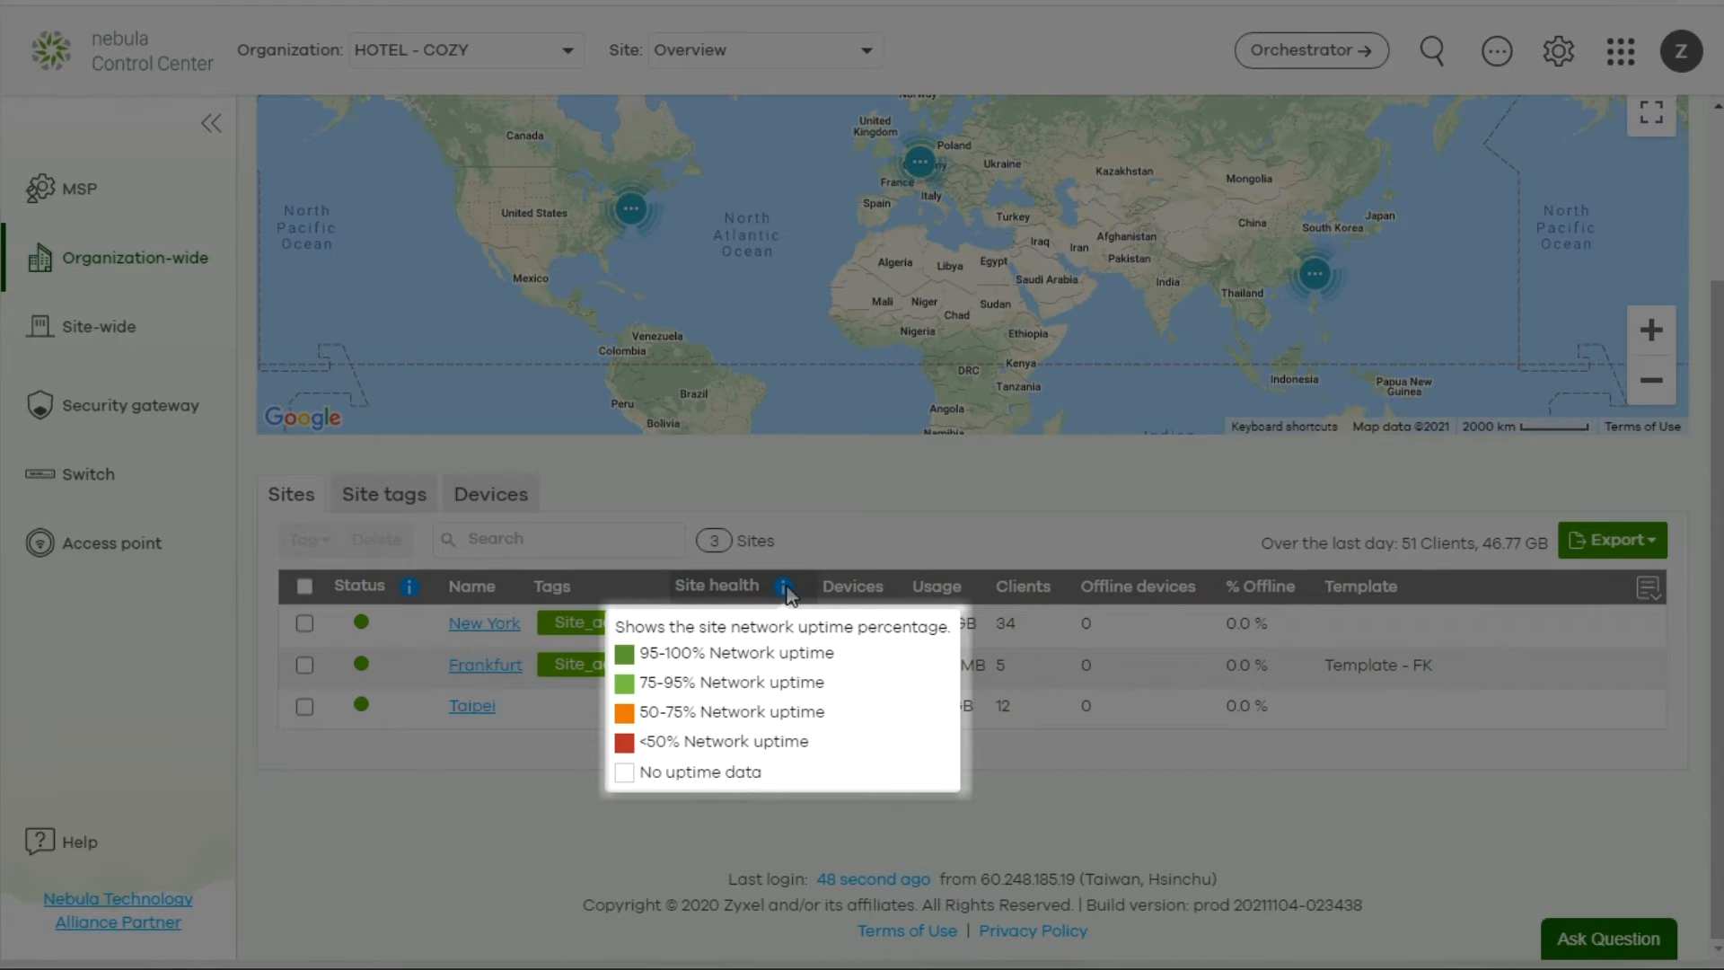
mouse_move(866, 493)
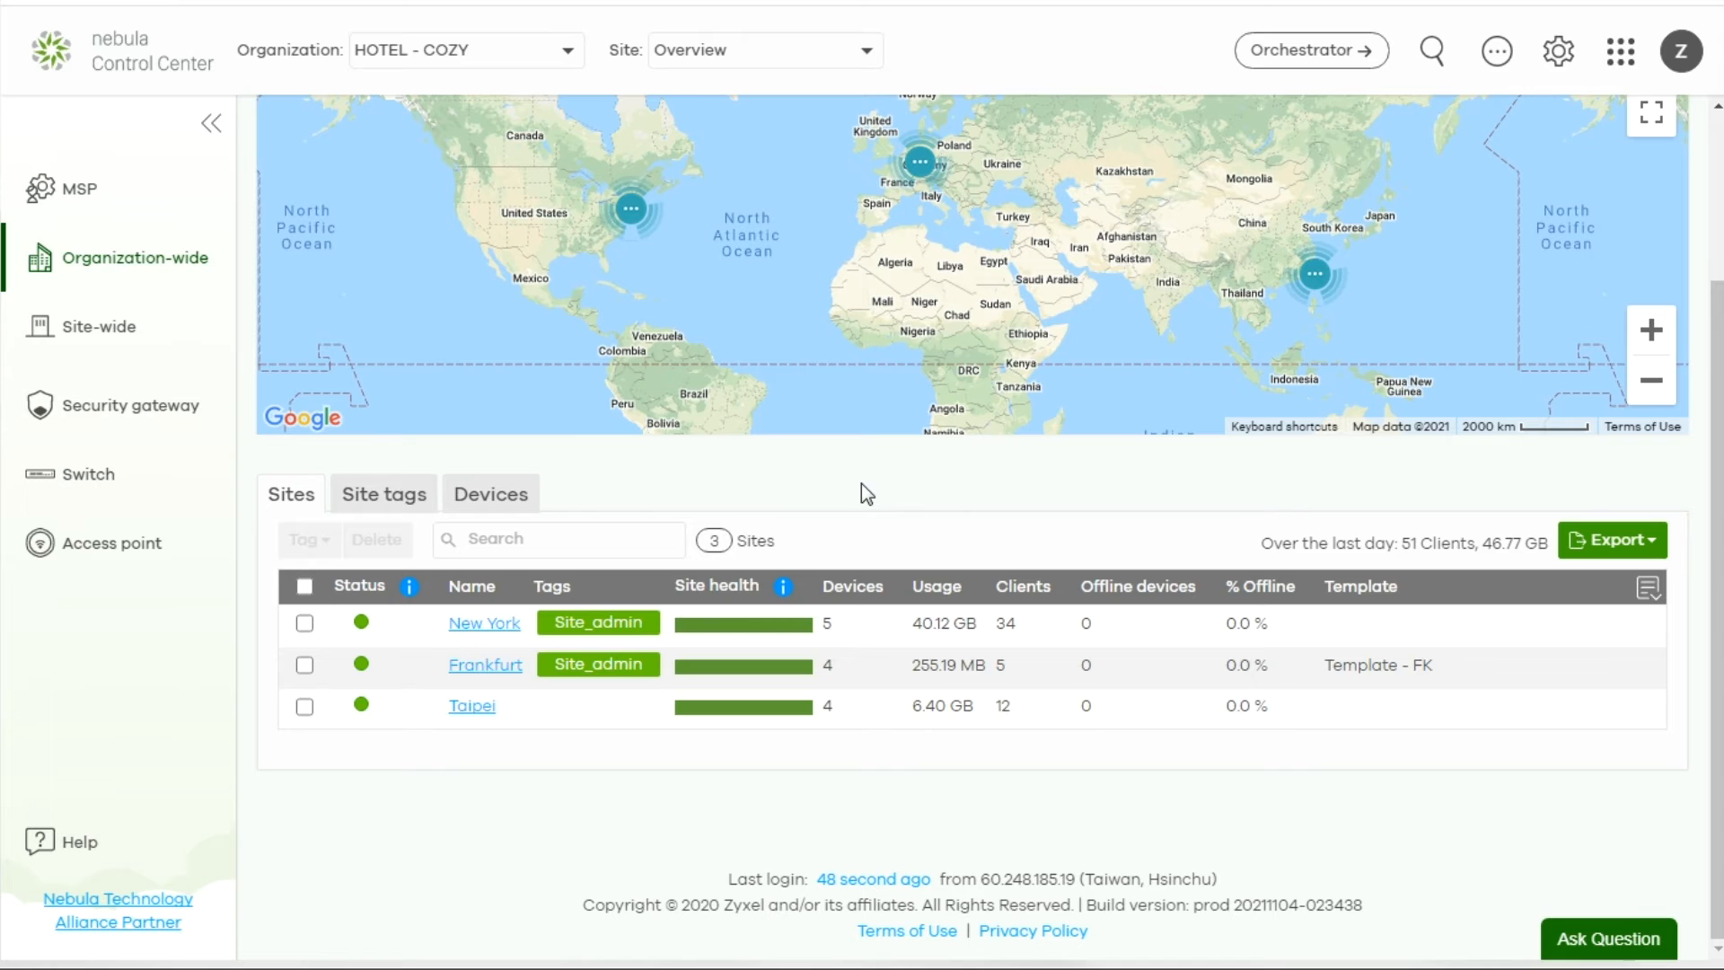
left_click(762, 50)
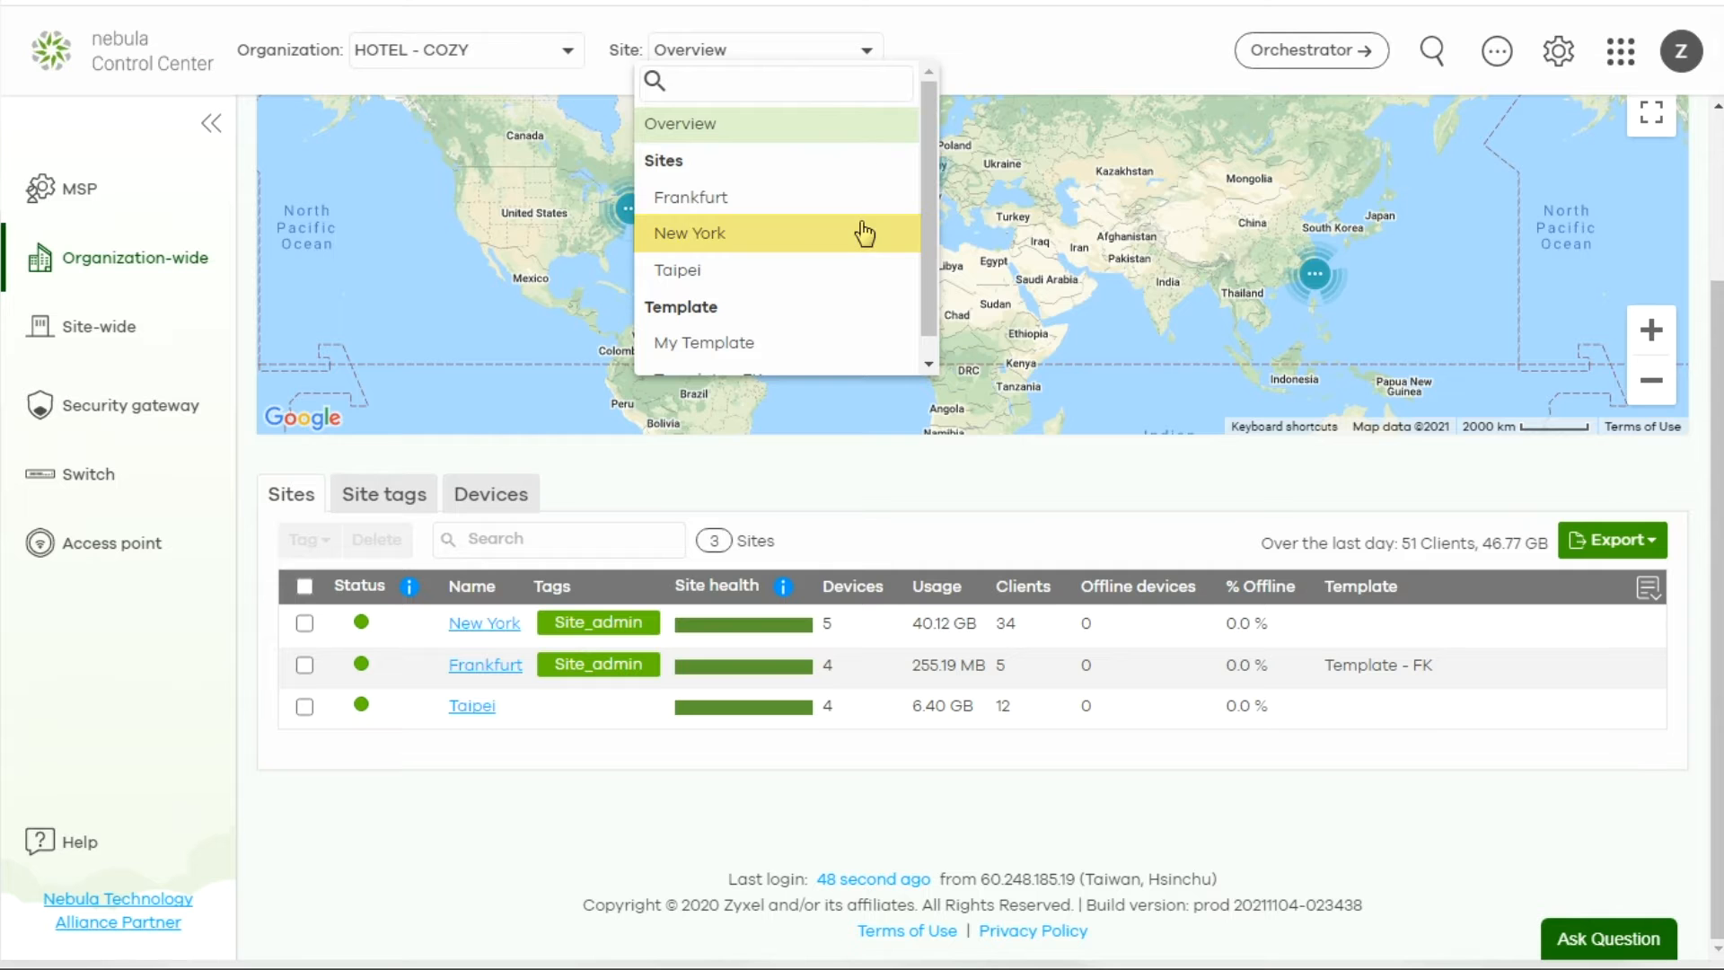
Select the New York site again from the Site dropdown
left_click(690, 232)
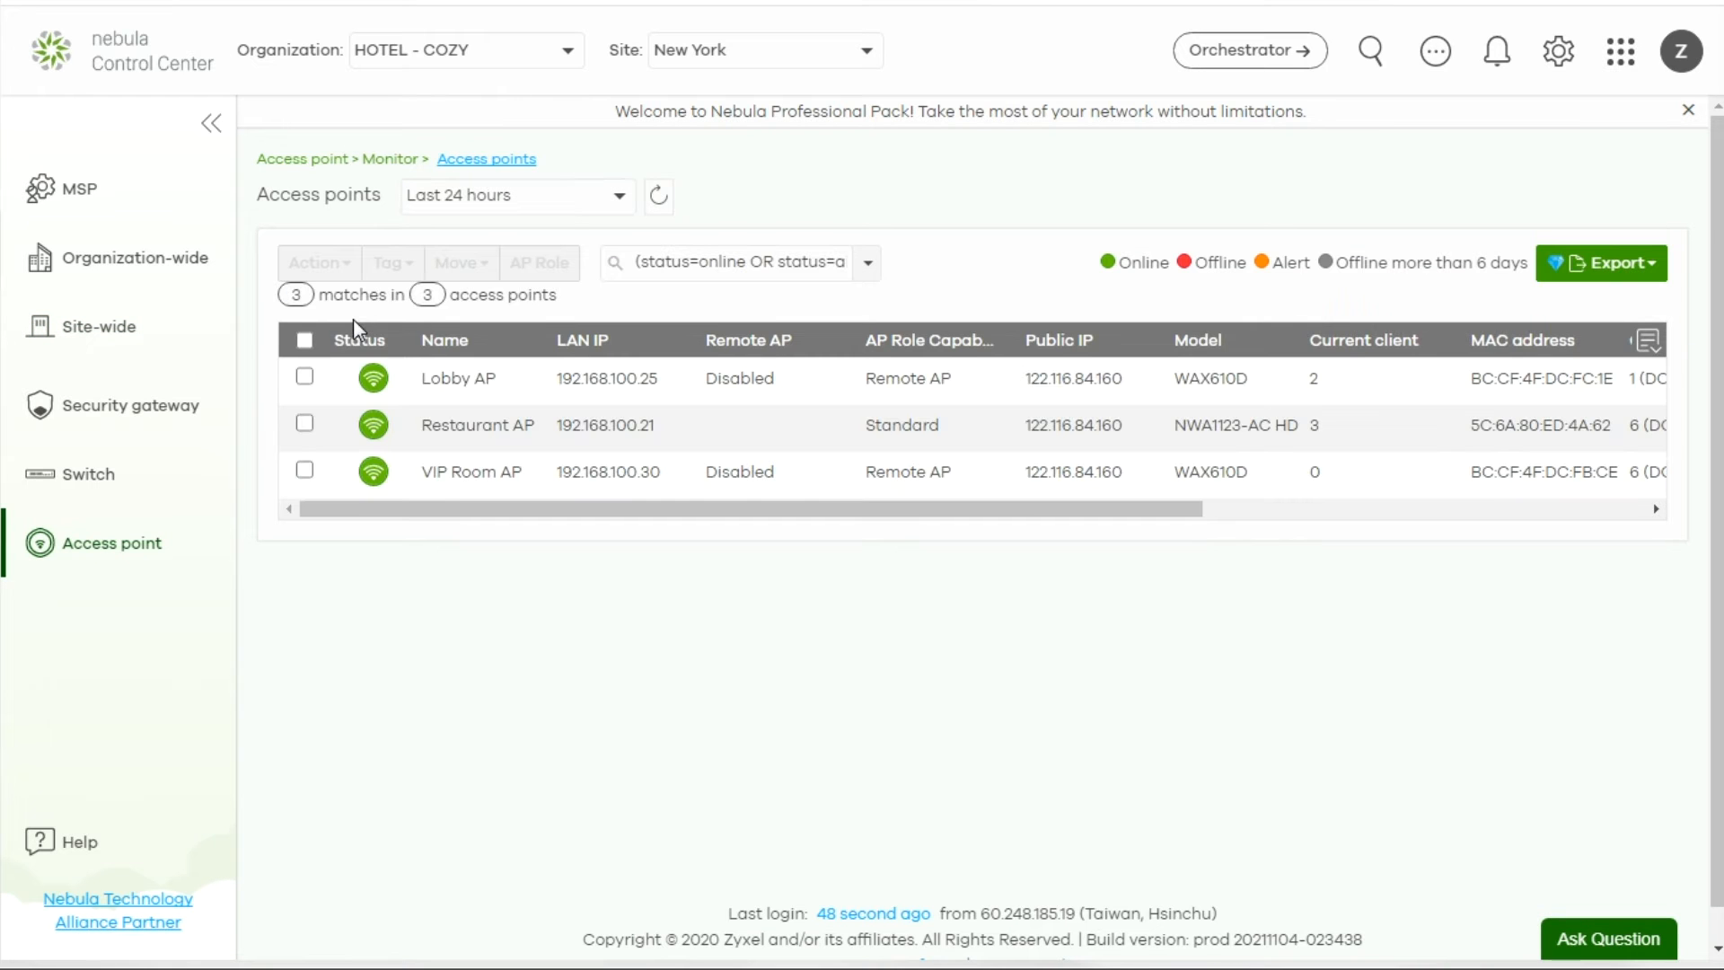
mouse_move(465, 362)
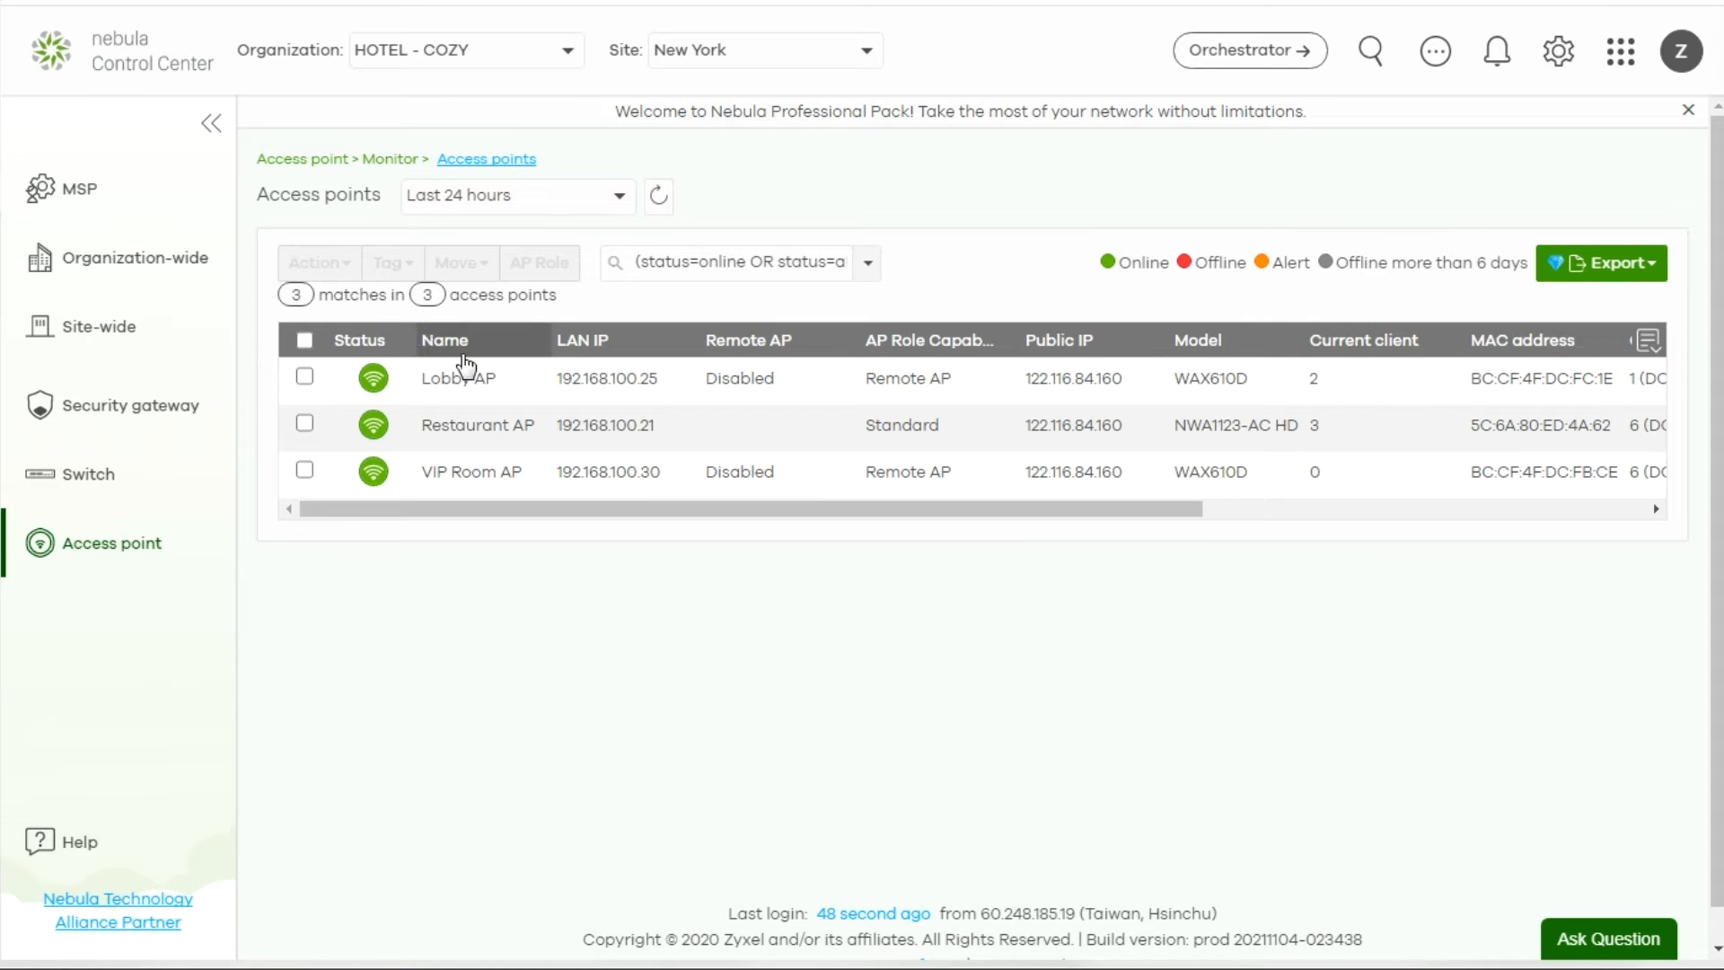
Open the Lobby AP from the Access points table and review its status, live tools and usage chart
left_click(456, 378)
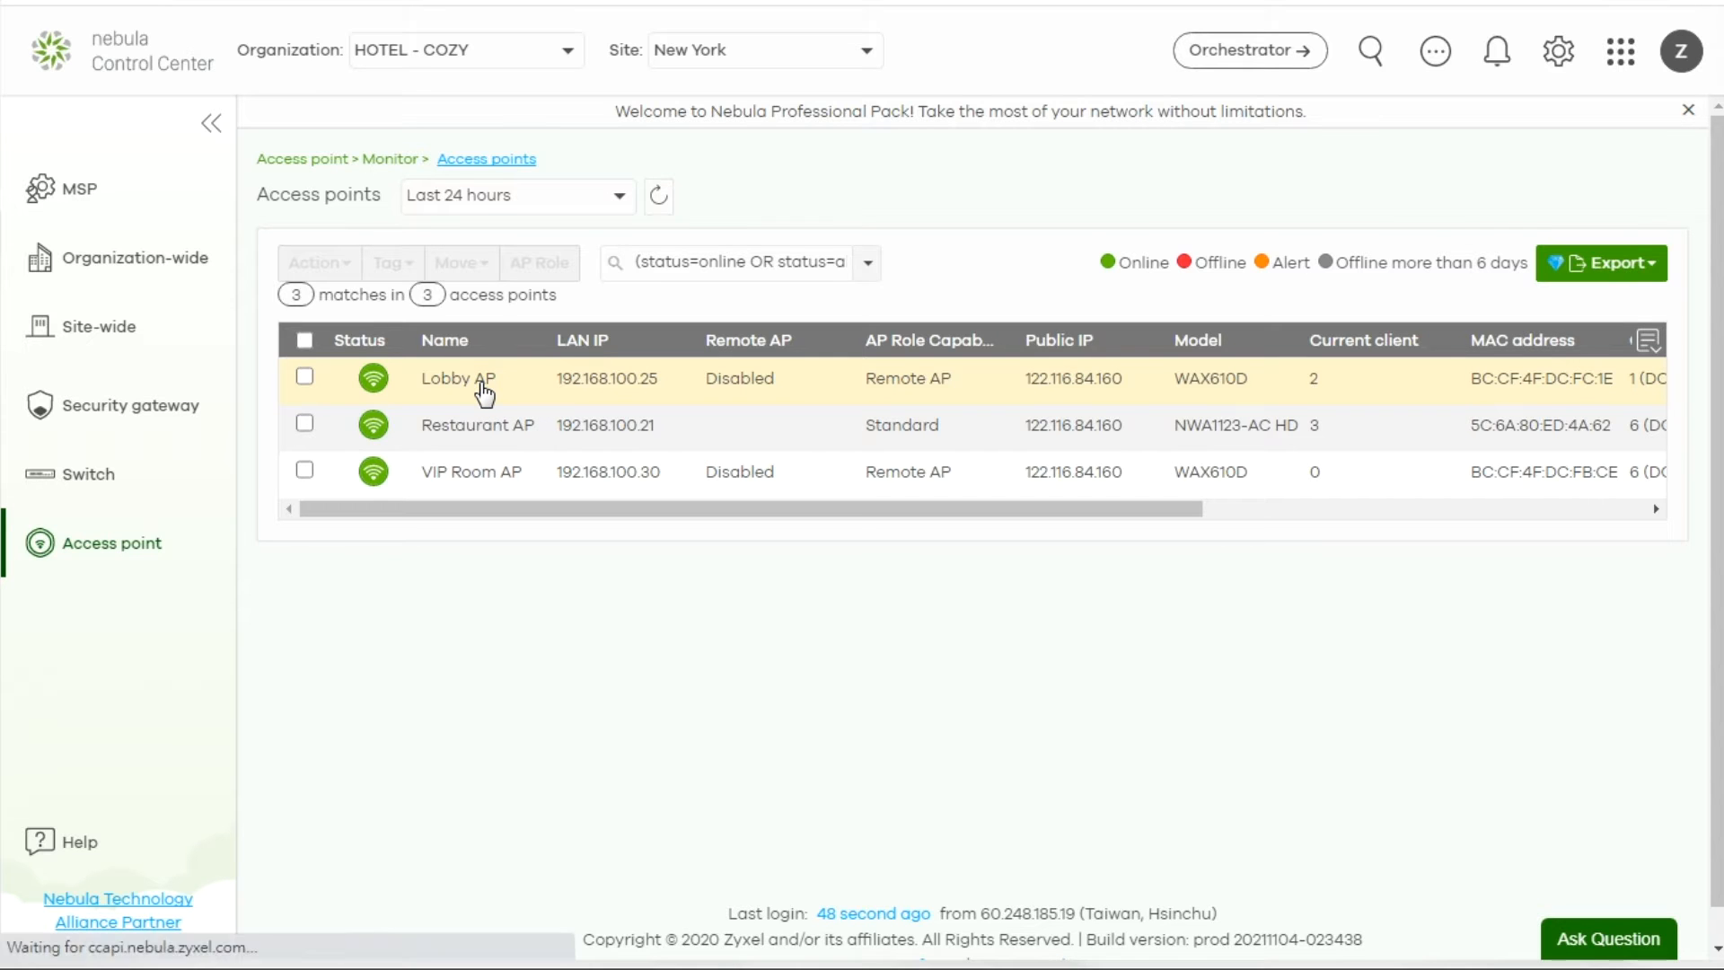
left_click(456, 378)
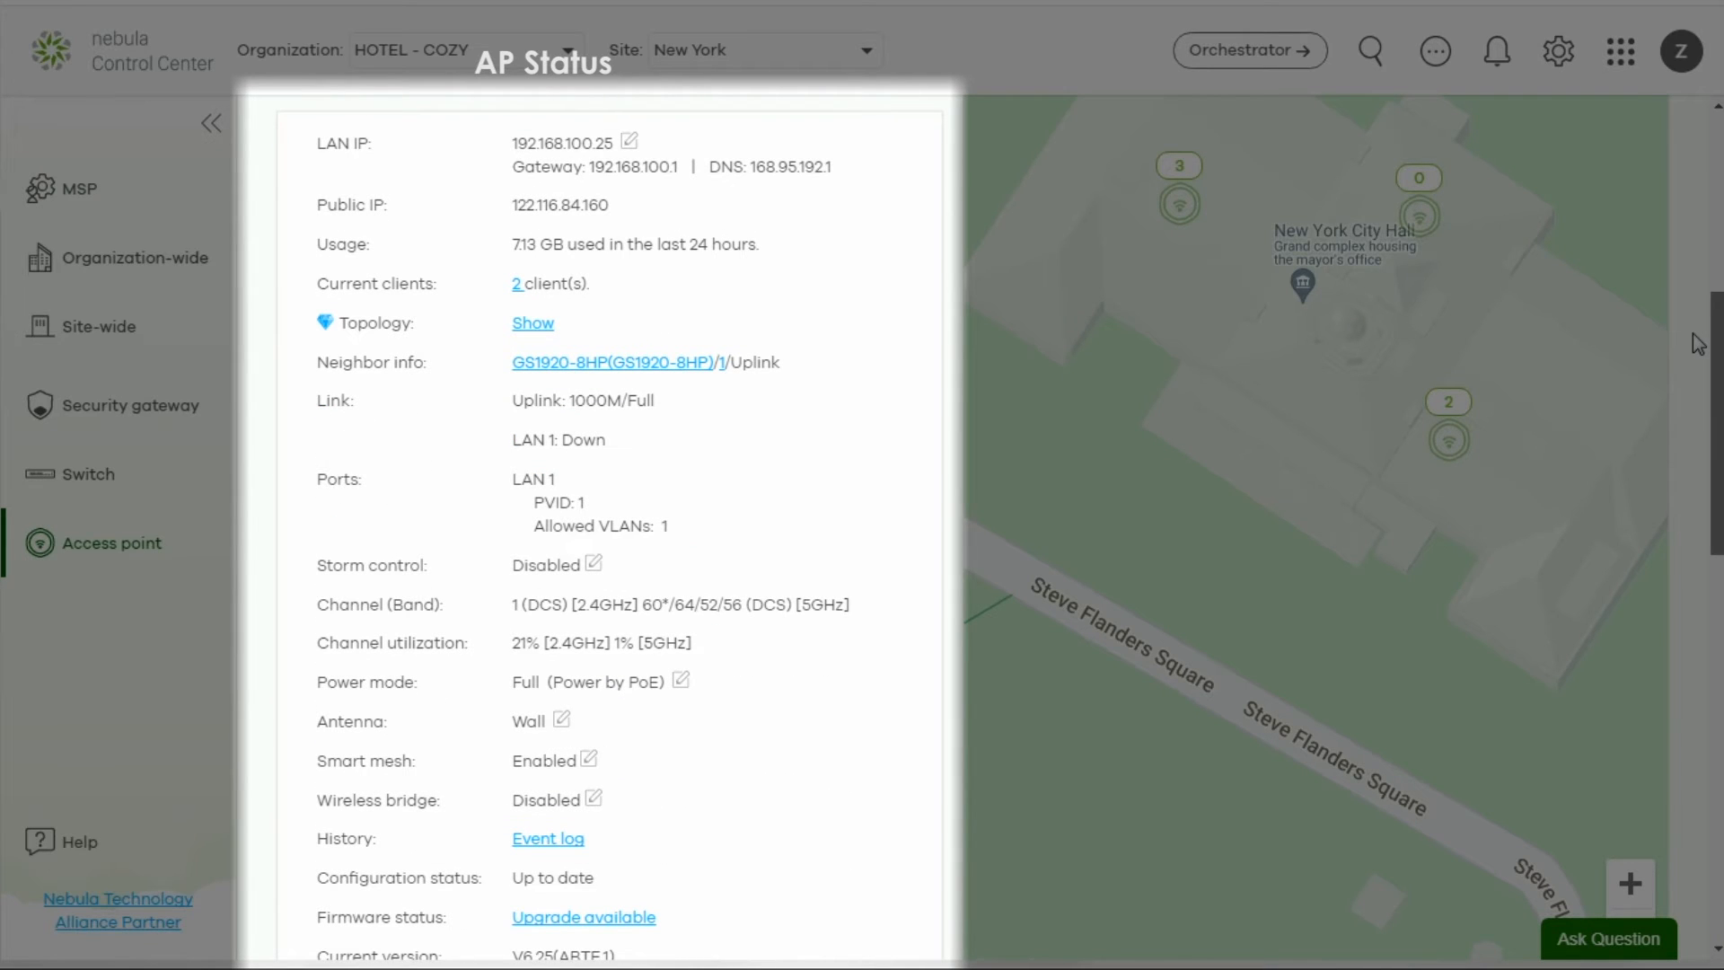
scroll("down", 3)
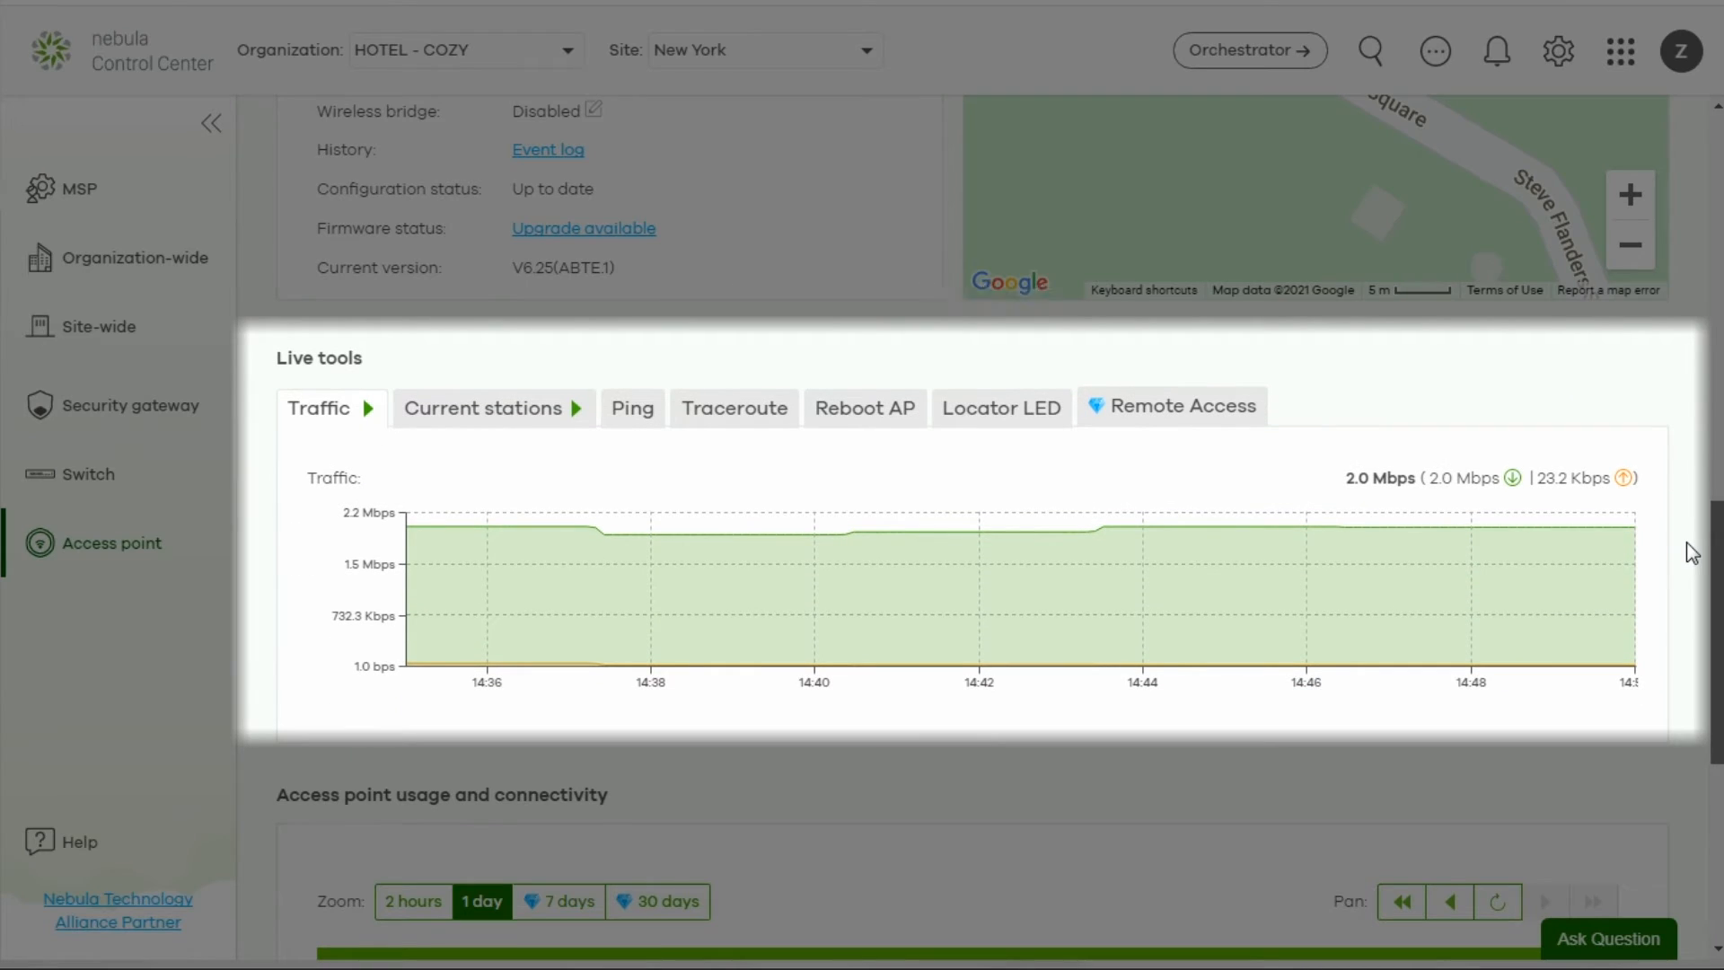
scroll("down", 3)
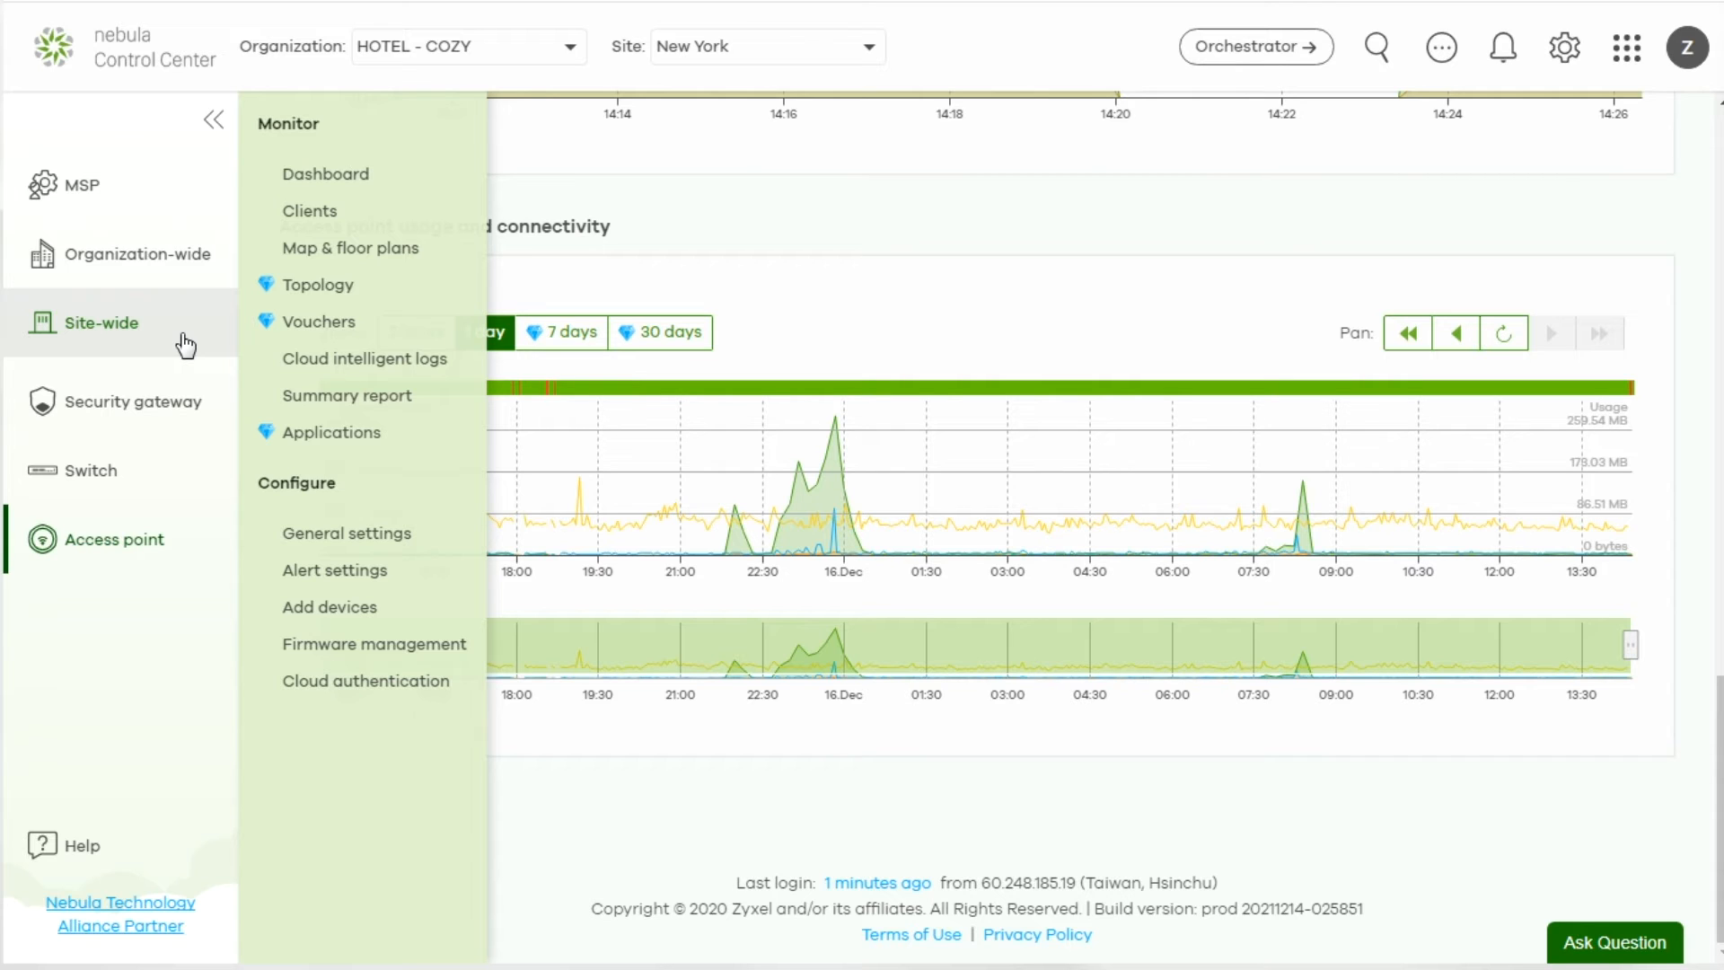
mouse_move(318, 284)
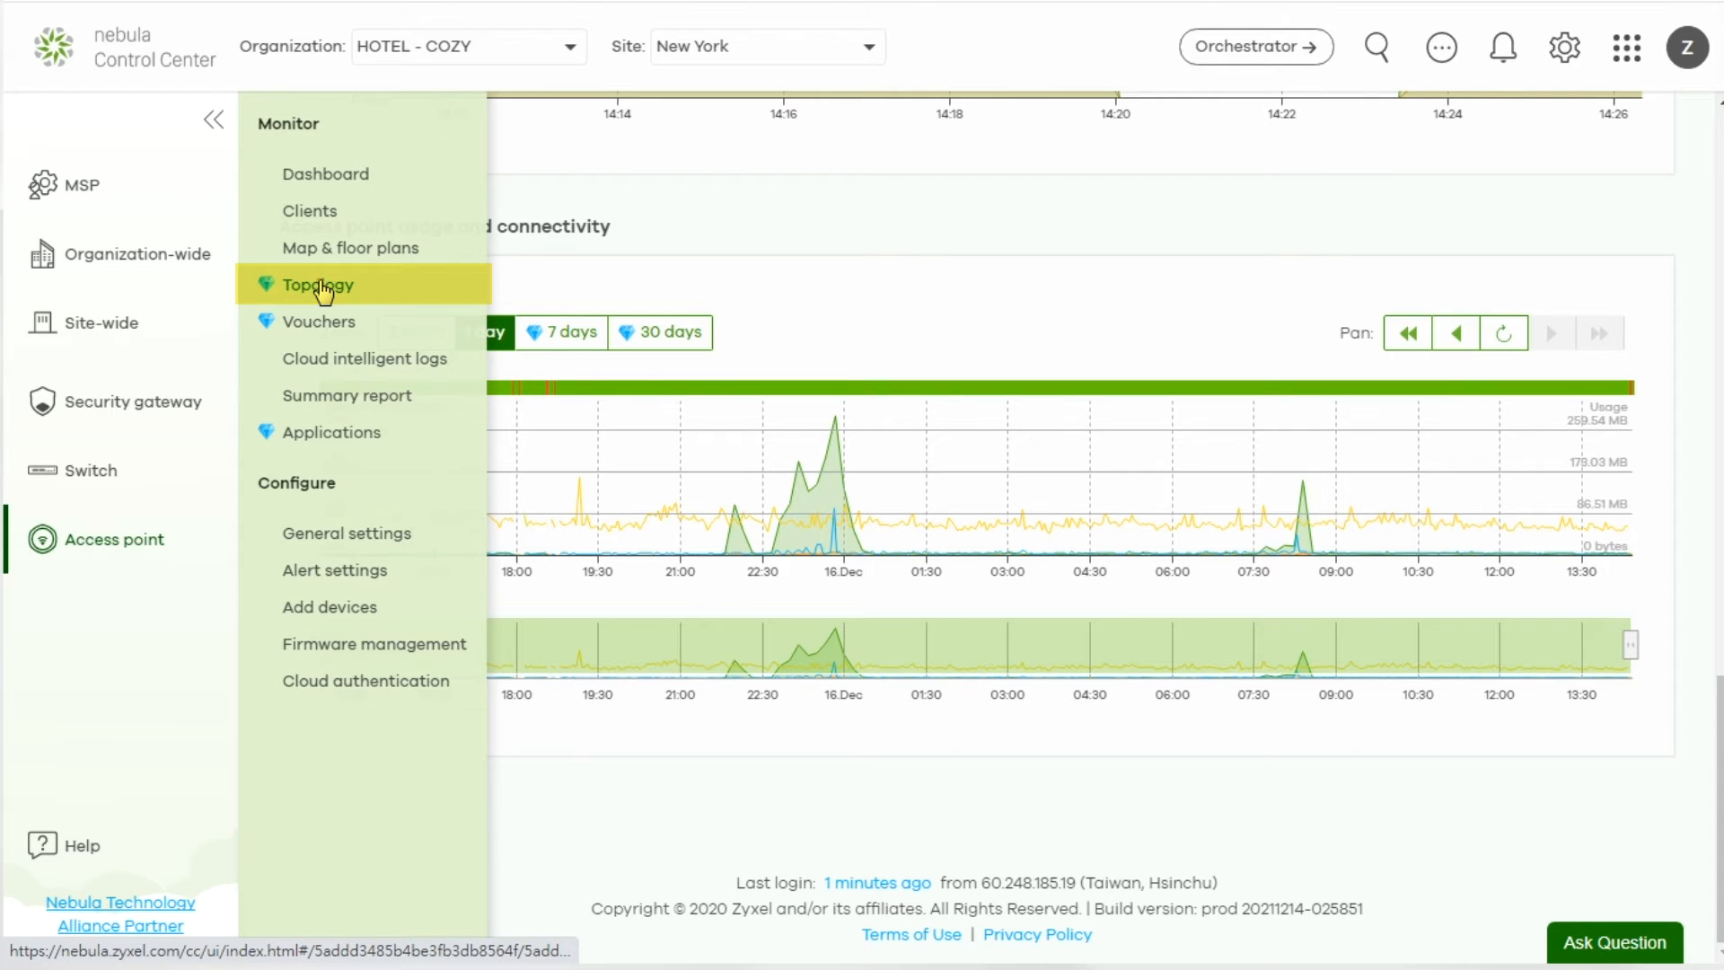
Show the Site-wide Topology map and inspect the Restaurant AP link's port and usage
left_click(317, 284)
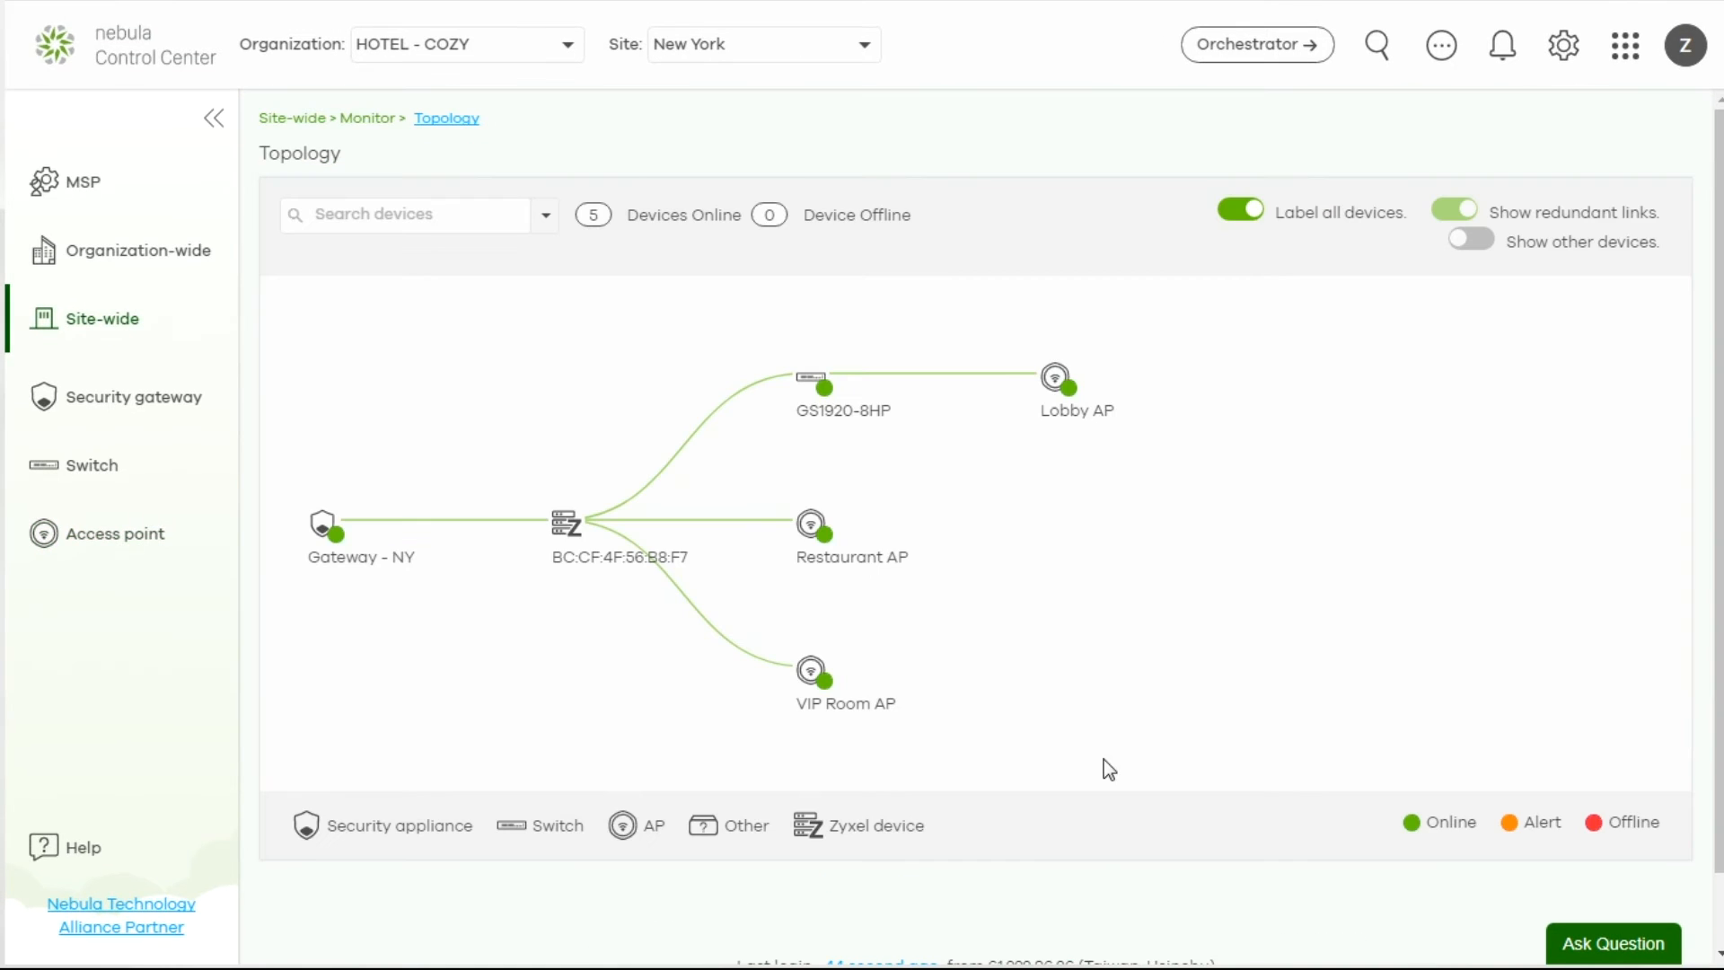
mouse_move(734, 528)
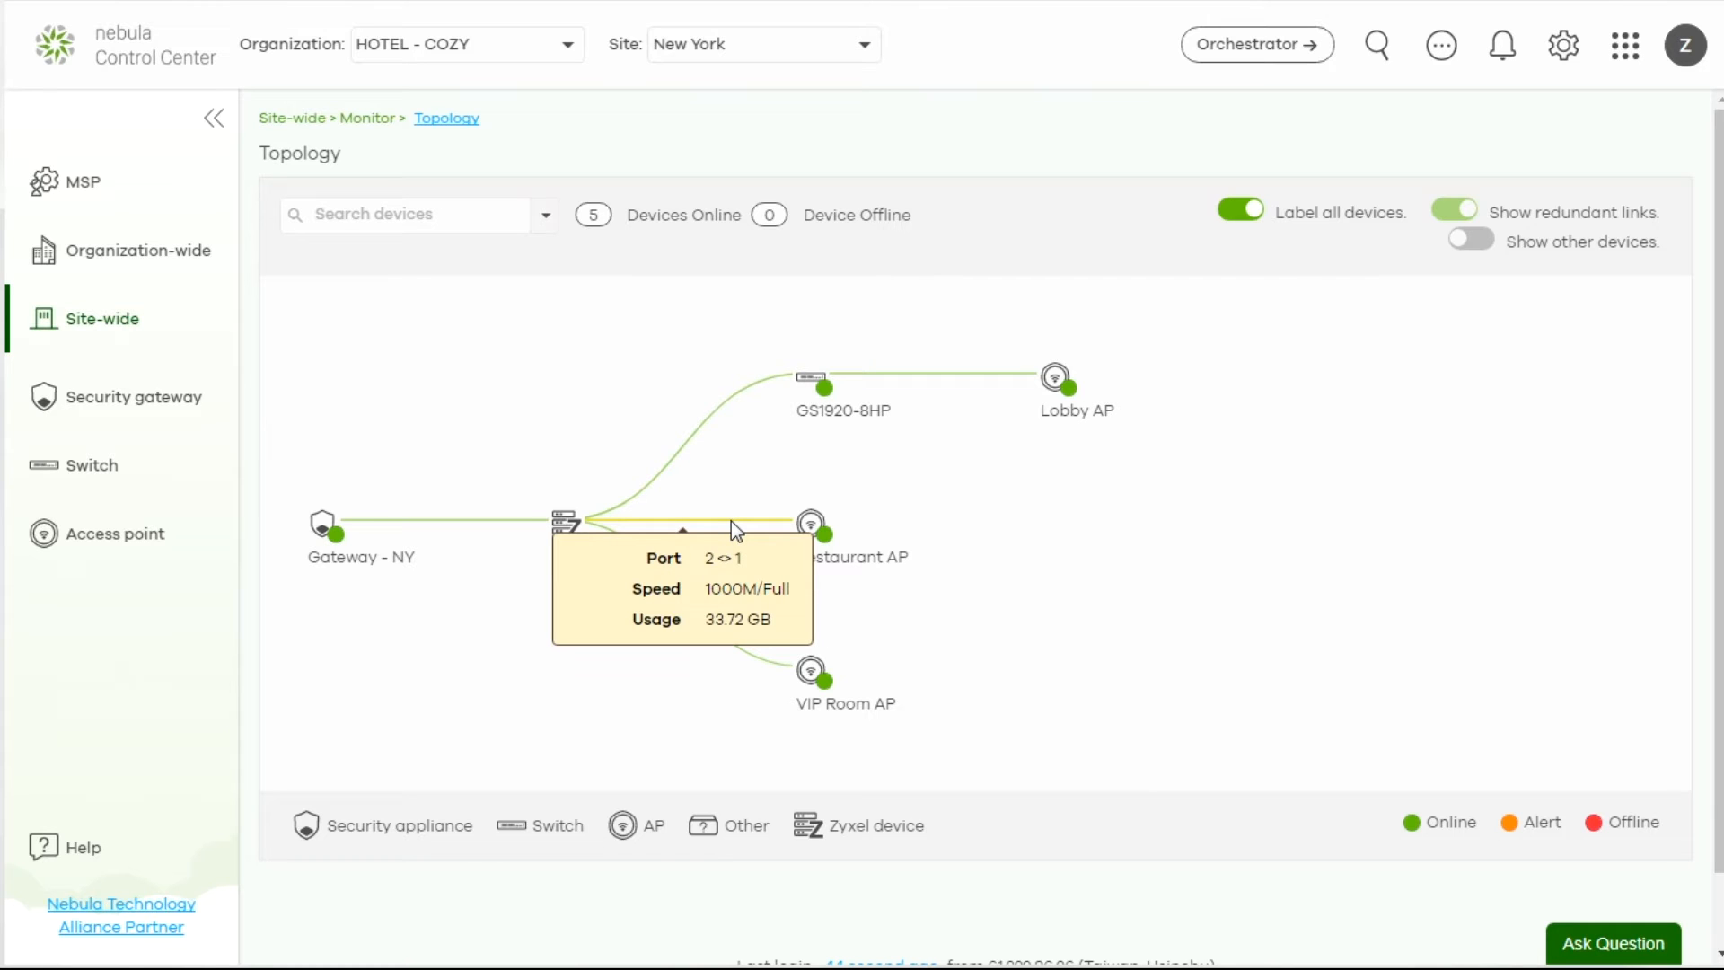
left_click(810, 524)
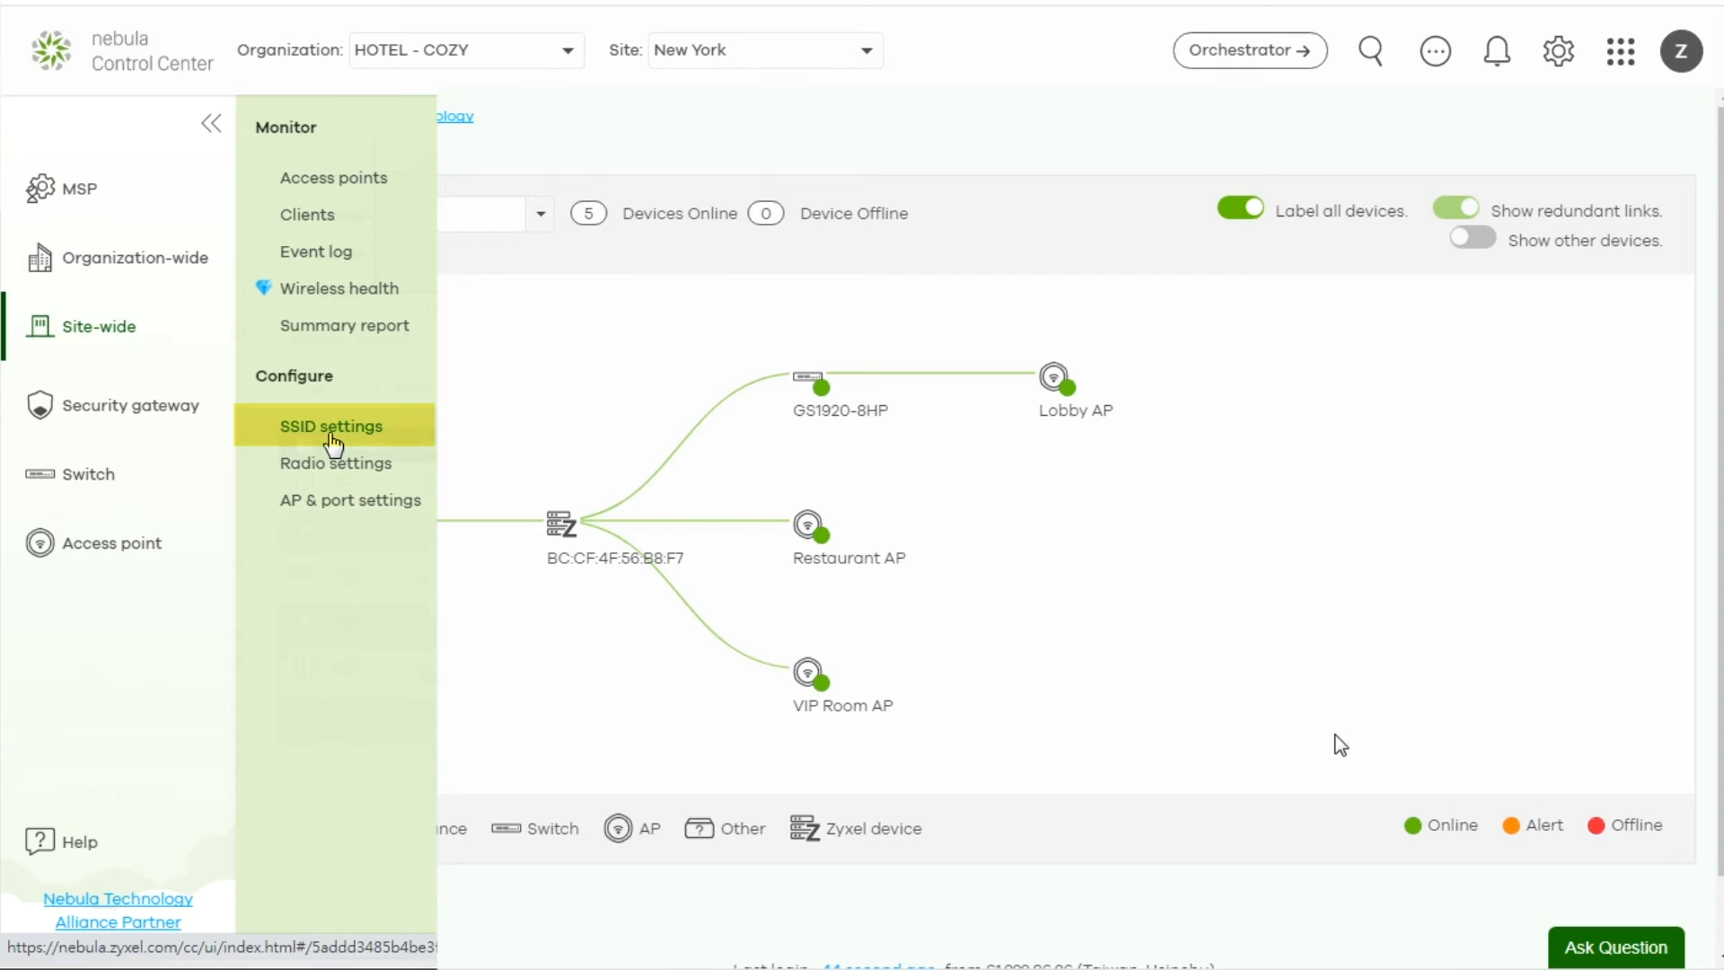
Open SSID settings, turn off Simple mode and review the COZY-WIFI, COZY-TPE and VIP overview table
left_click(331, 426)
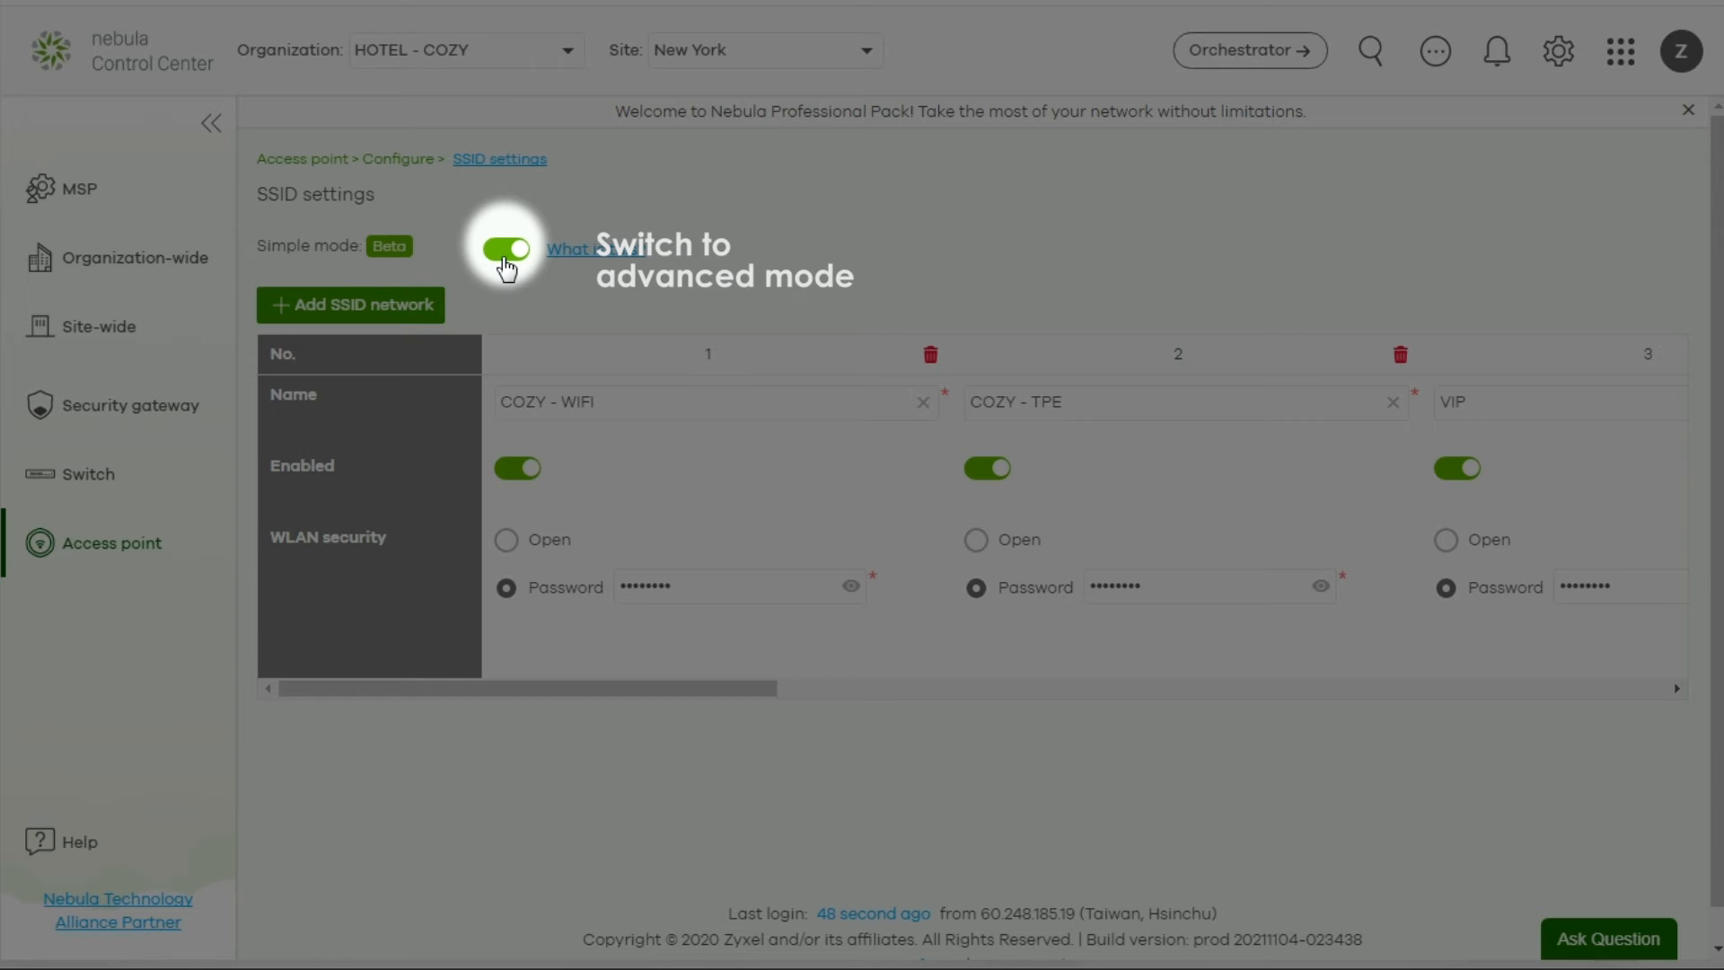
left_click(505, 248)
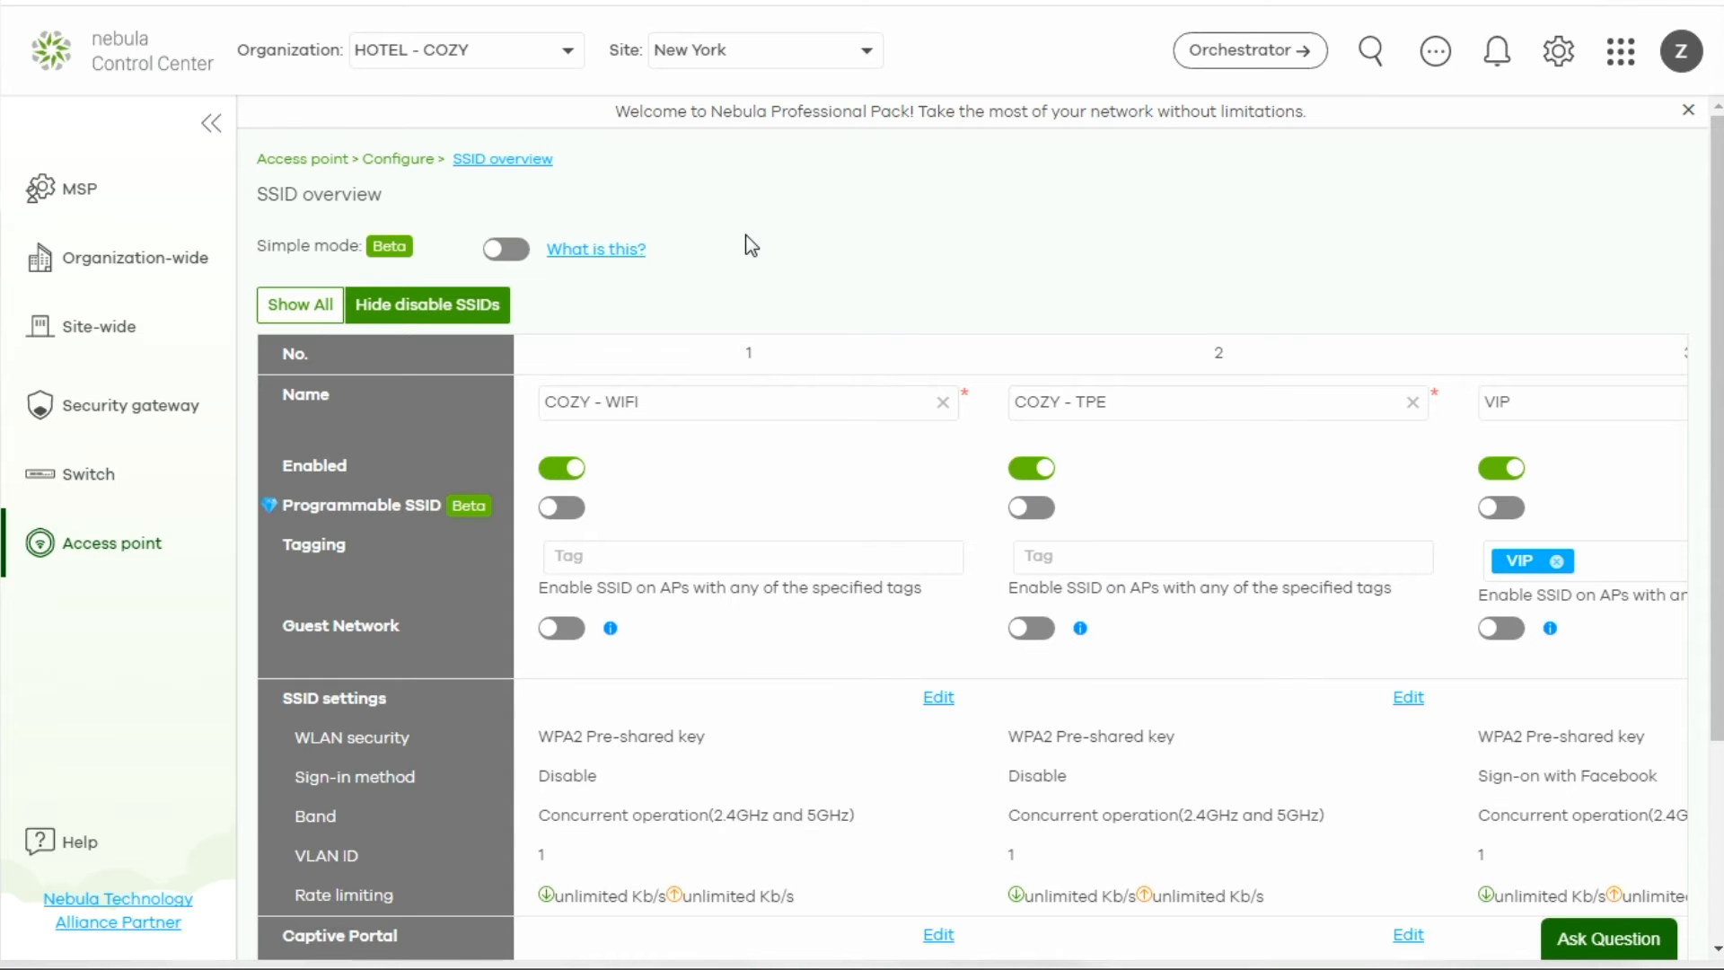
scroll("down", 3)
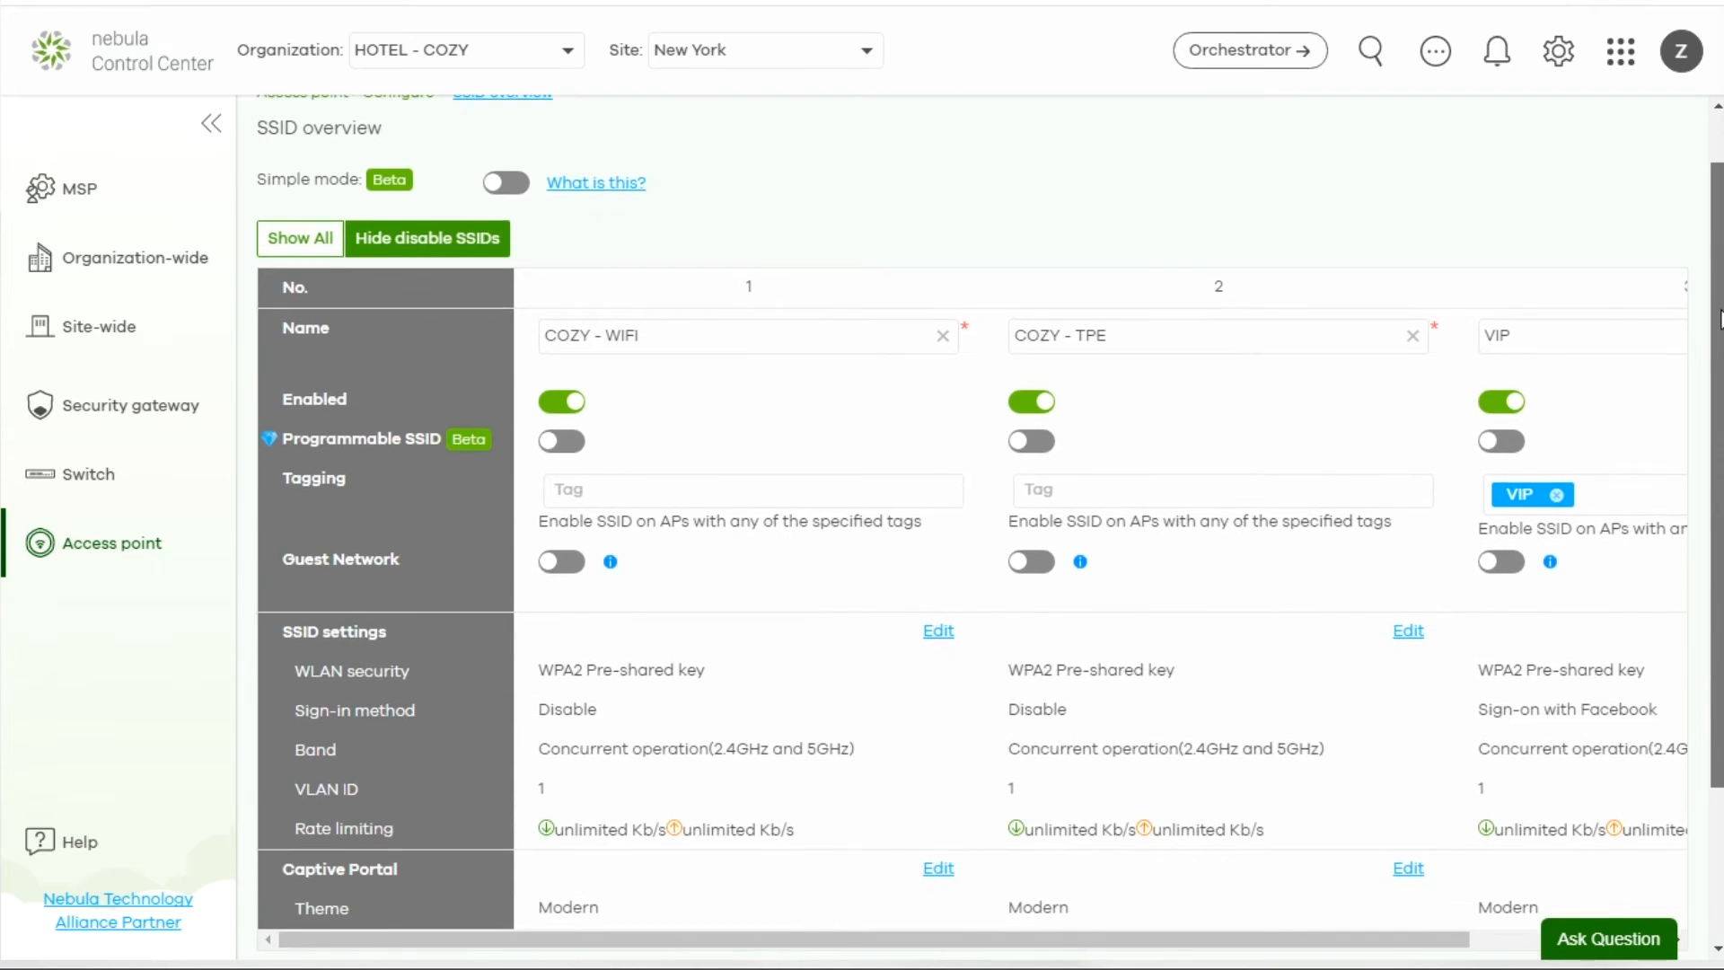
scroll("down", 3)
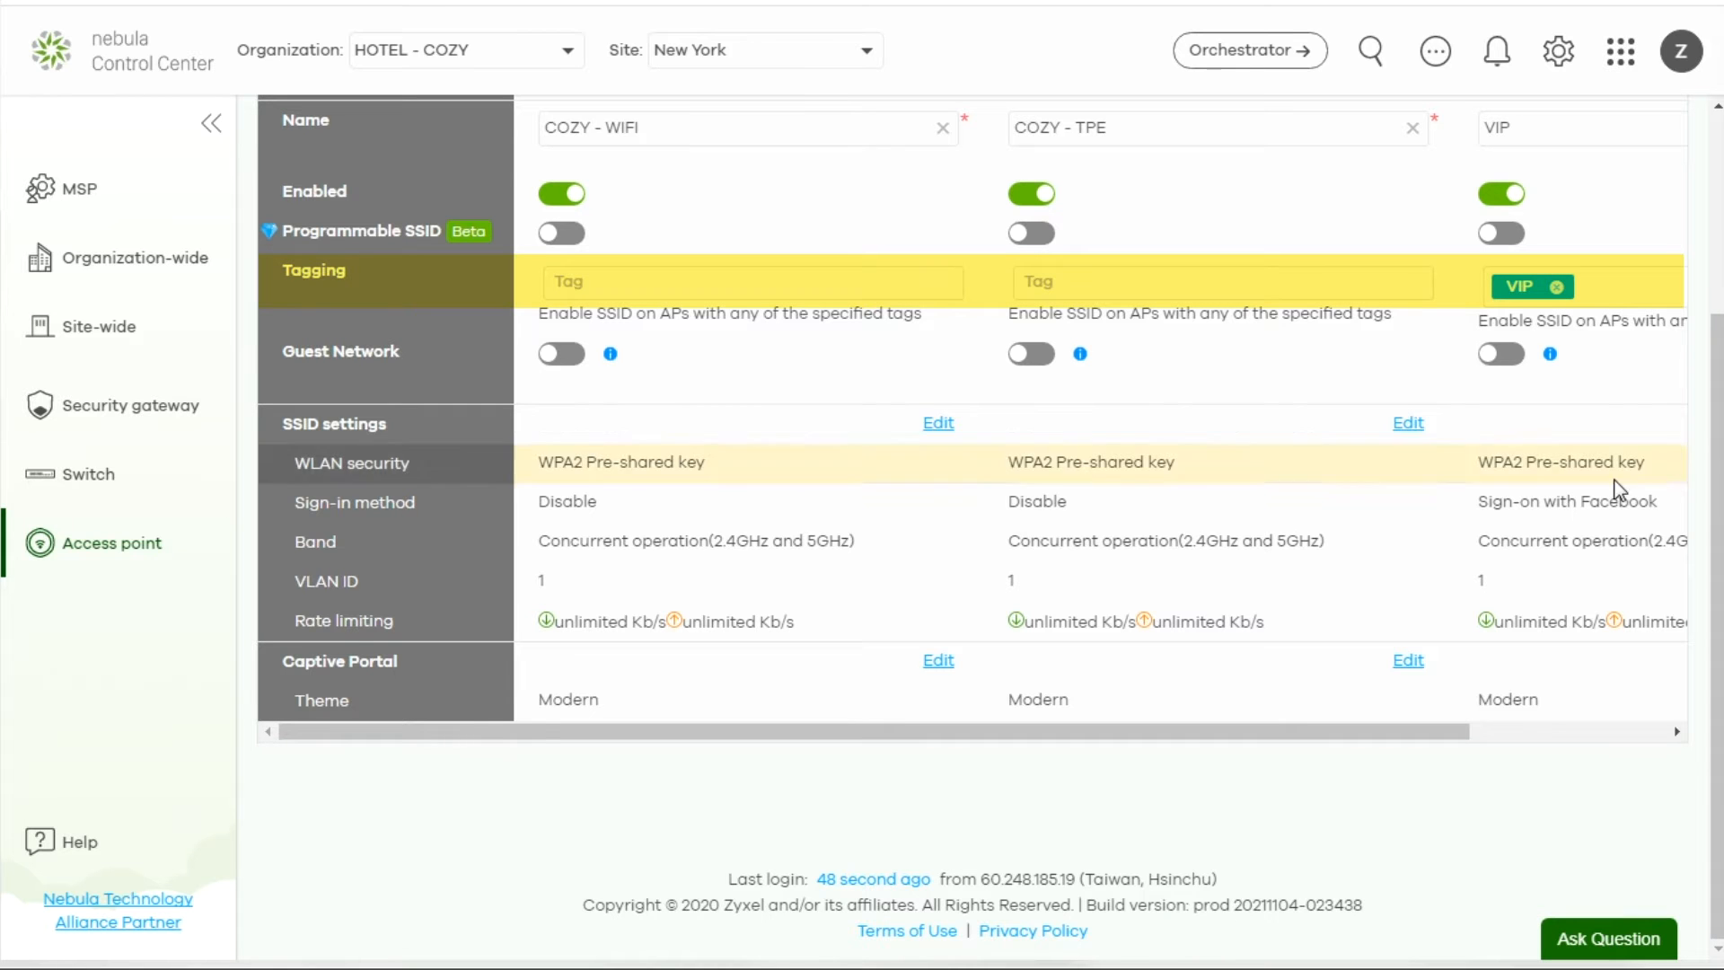
Edit one SSID's settings and review its Network access, Traffic options and Advance settings
left_click(937, 423)
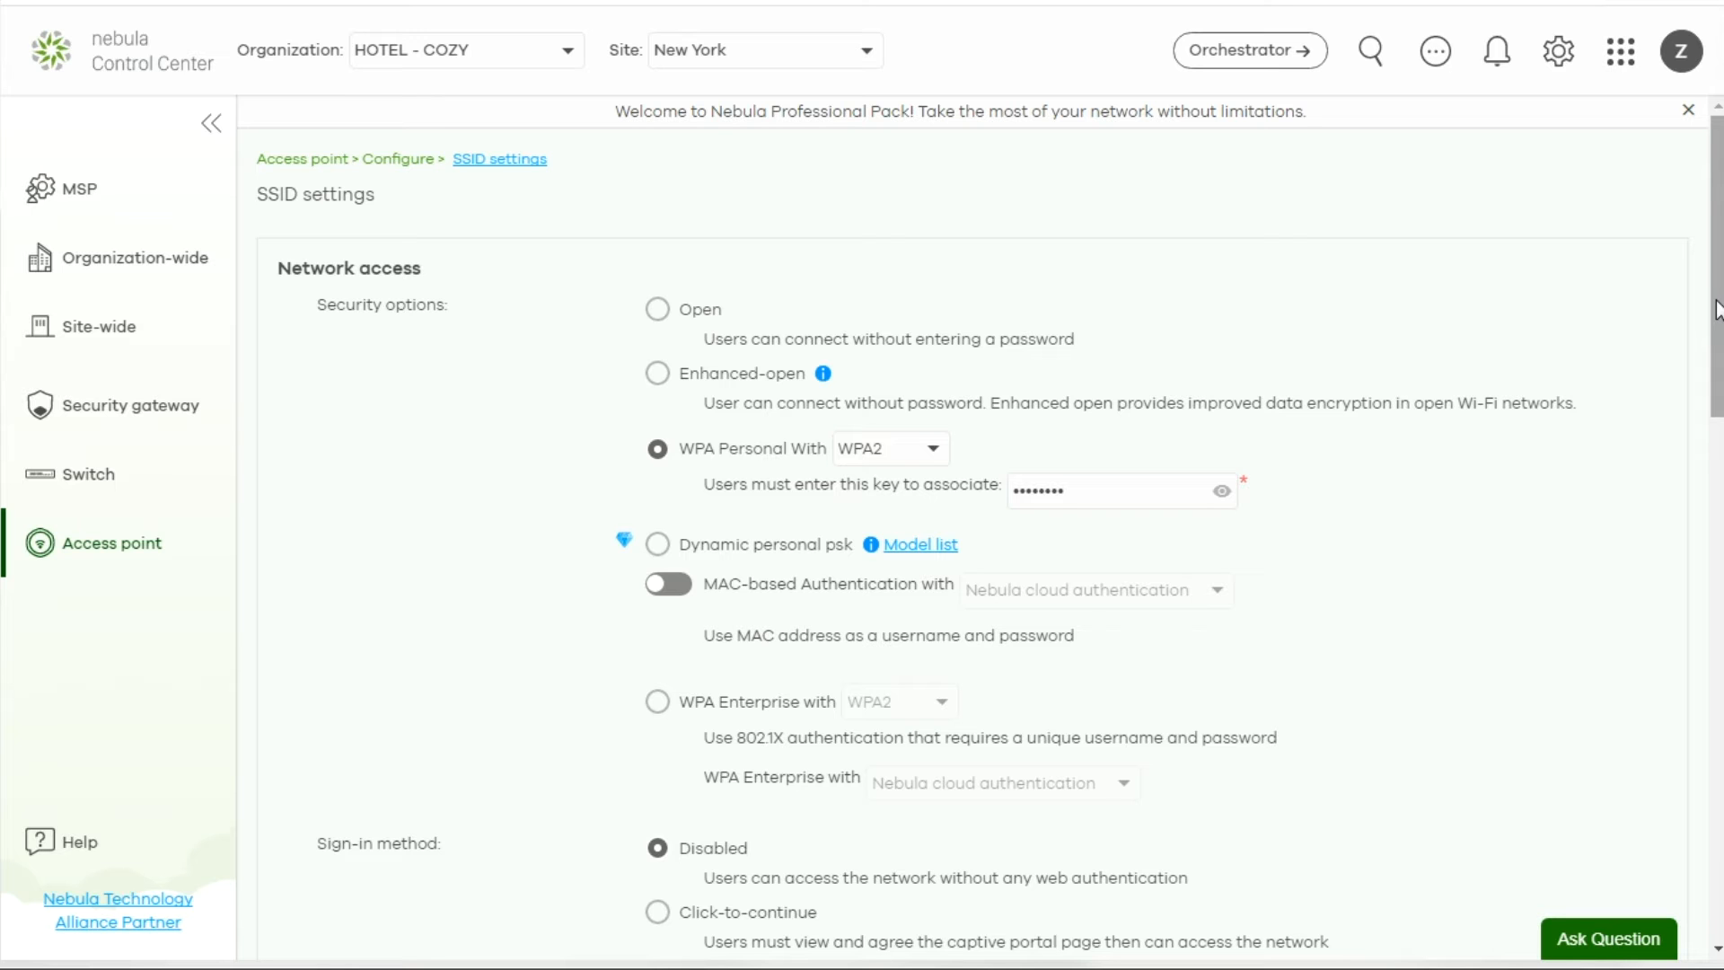
scroll("down", 3)
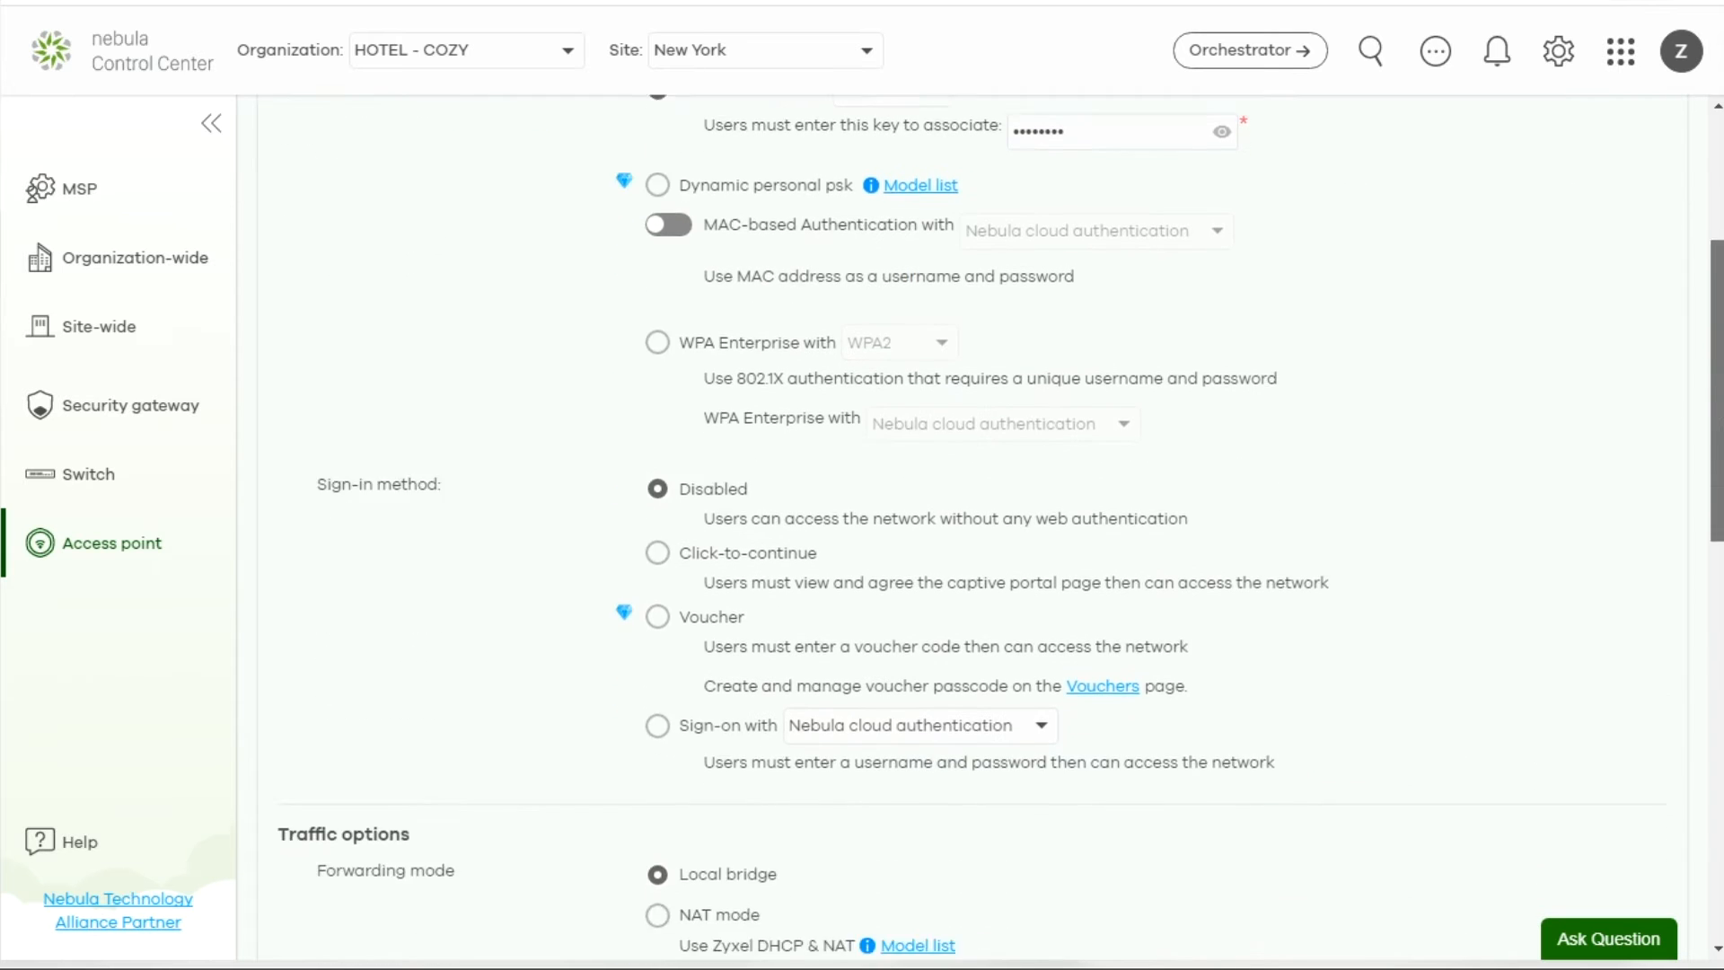
scroll("down", 3)
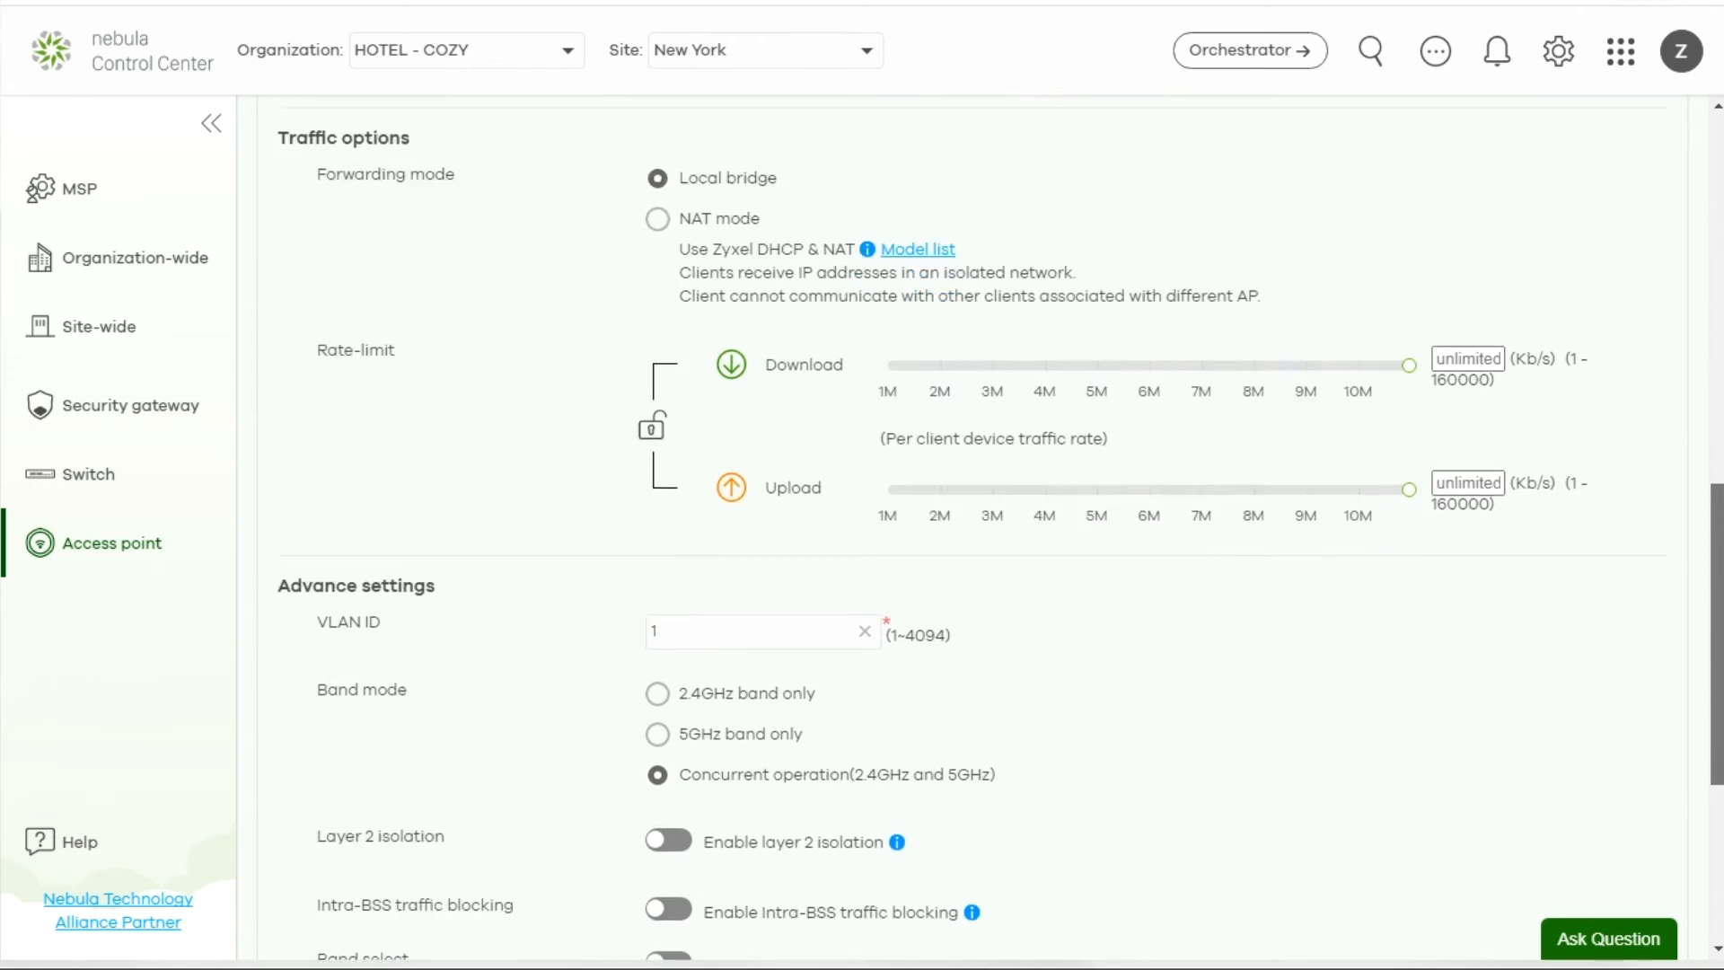
scroll("down", 3)
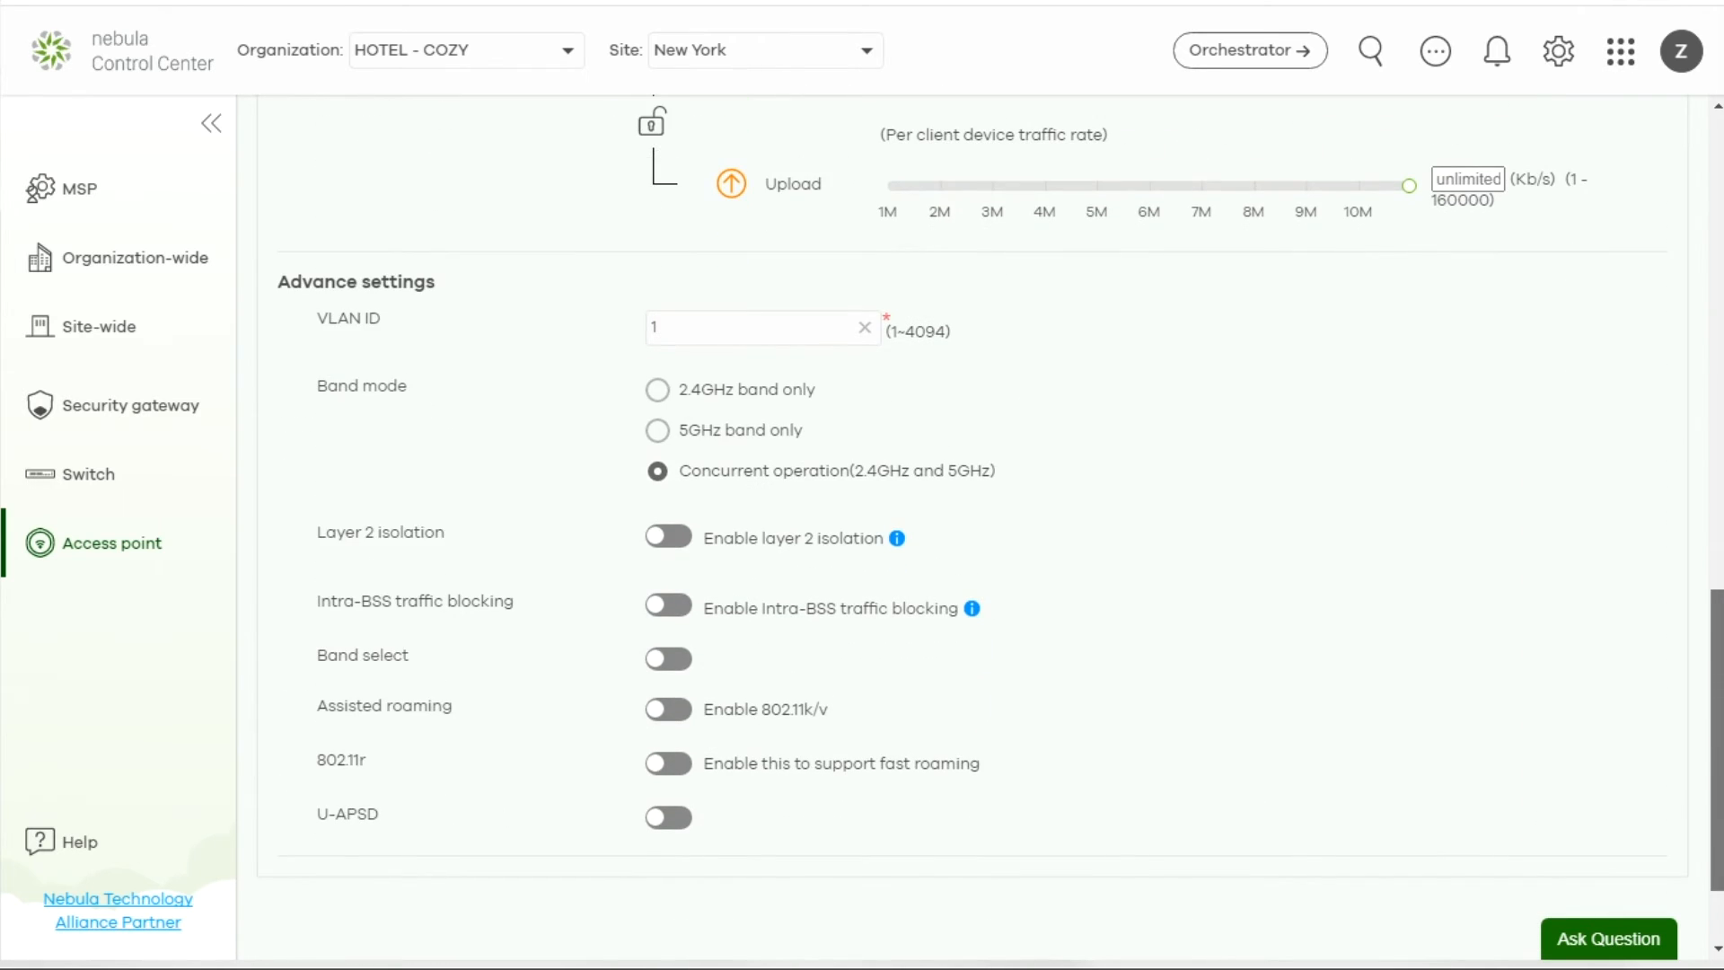
left_click(109, 542)
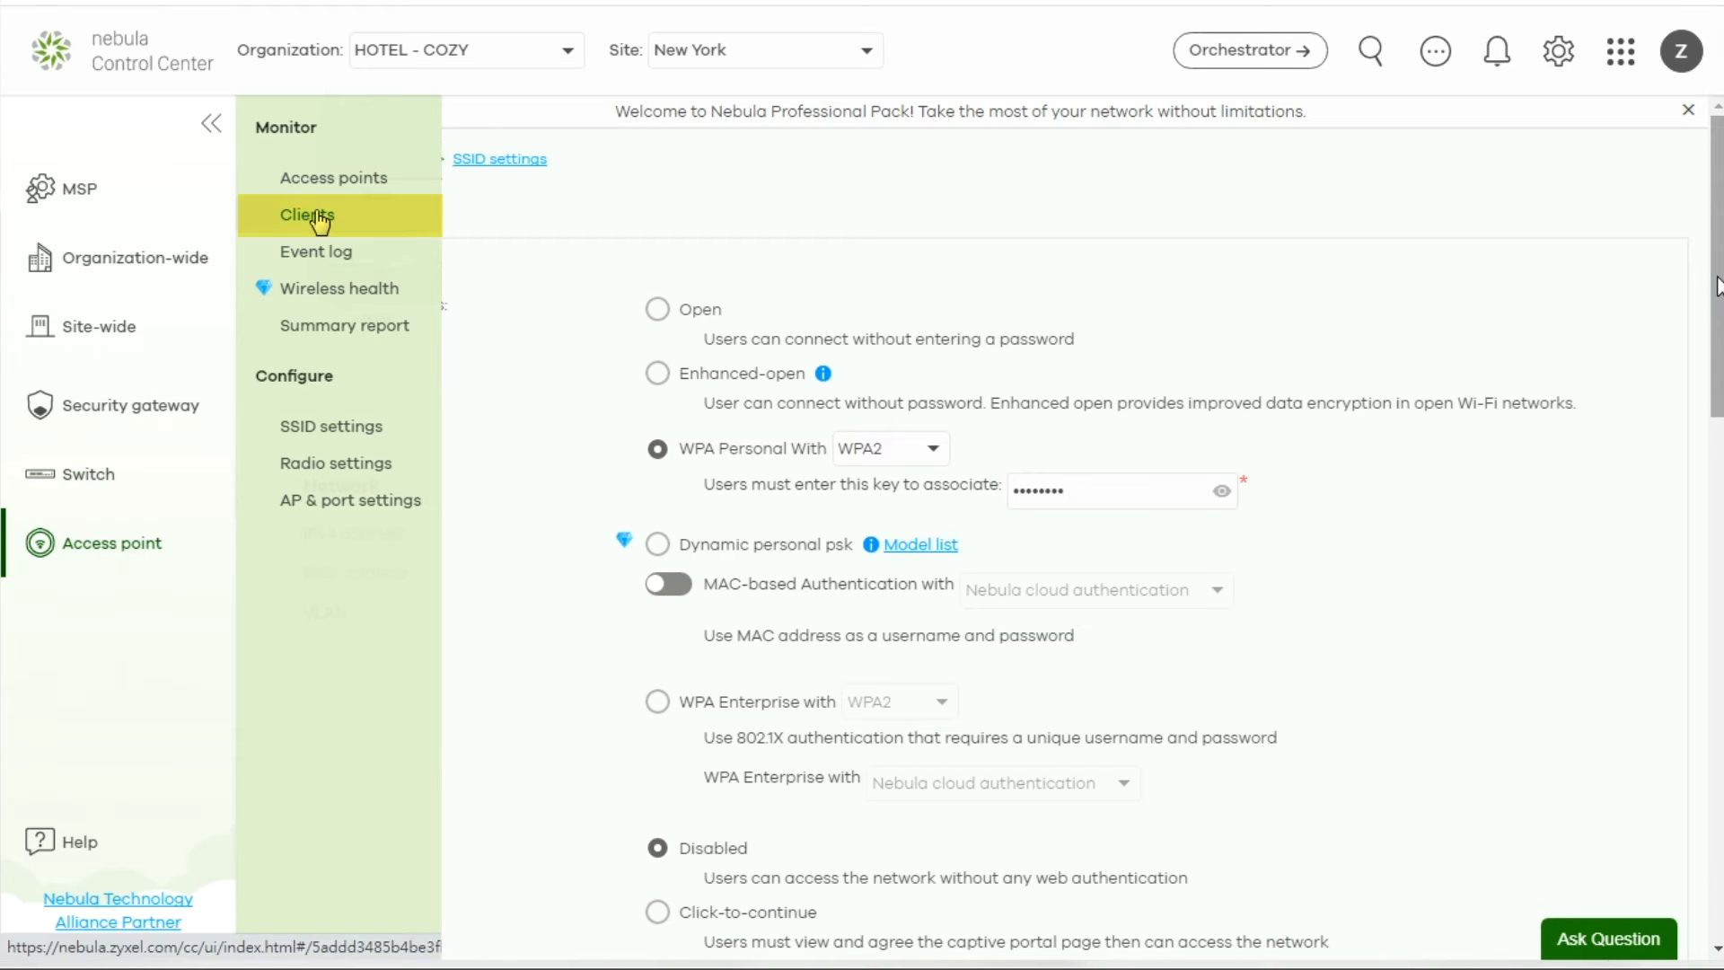
Open Access point > Monitor > Clients with its six clients and show the column chooser
left_click(307, 215)
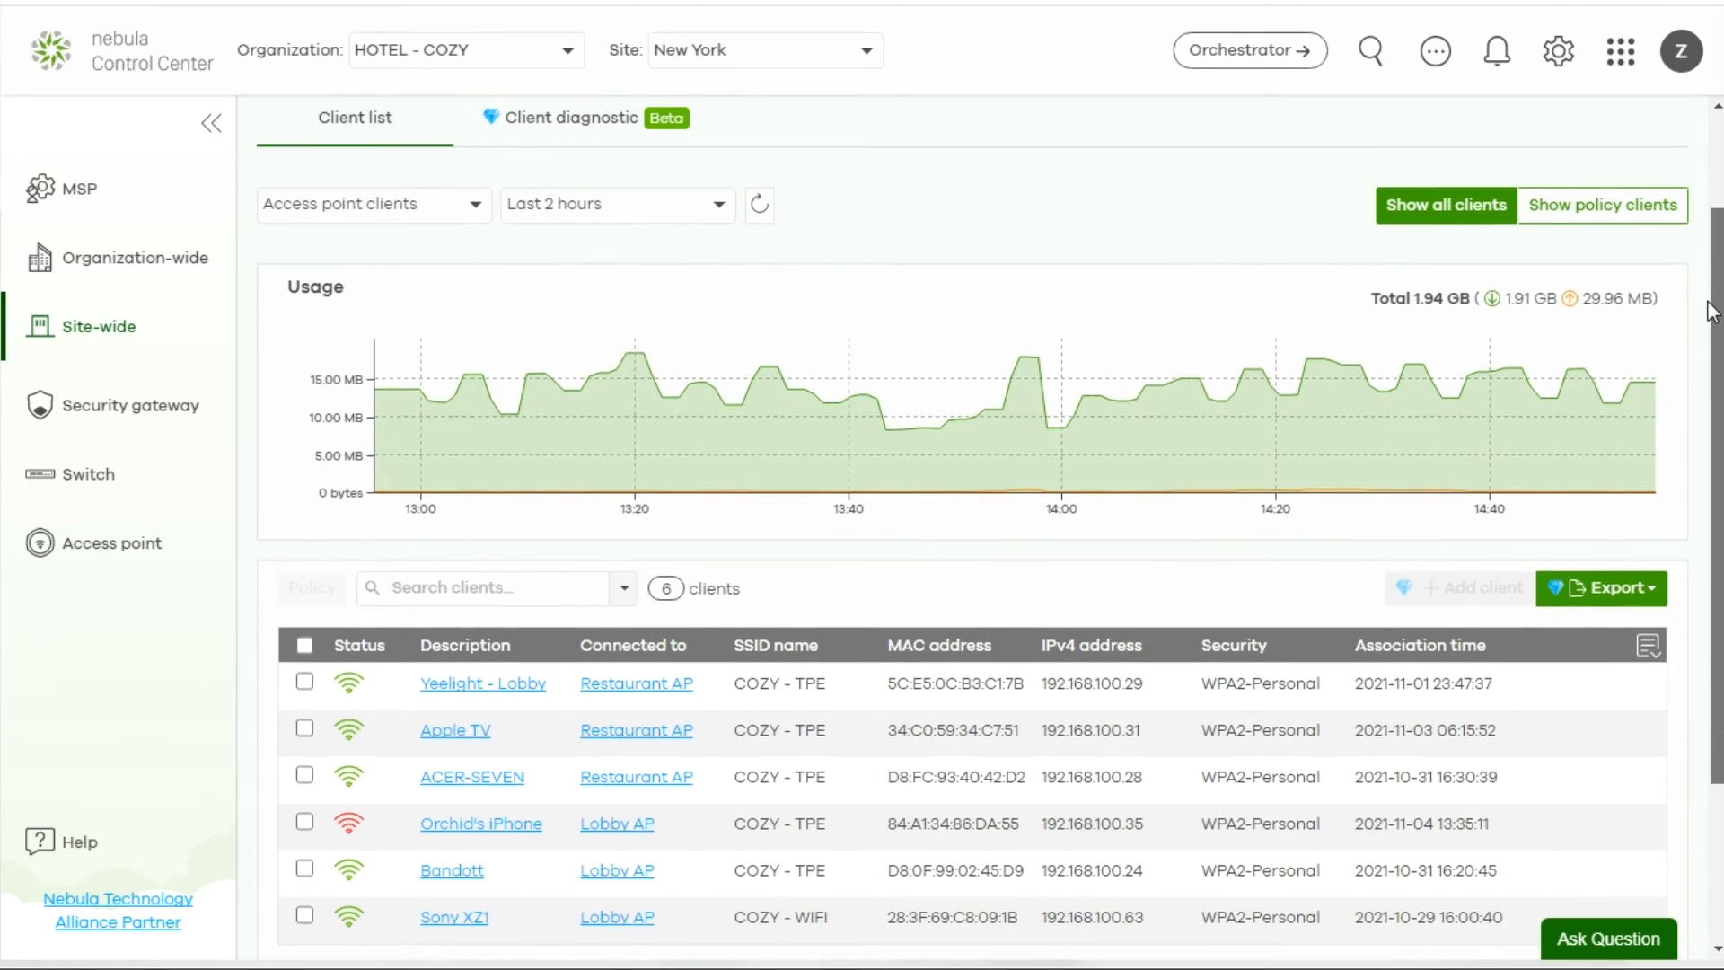
scroll("down", 3)
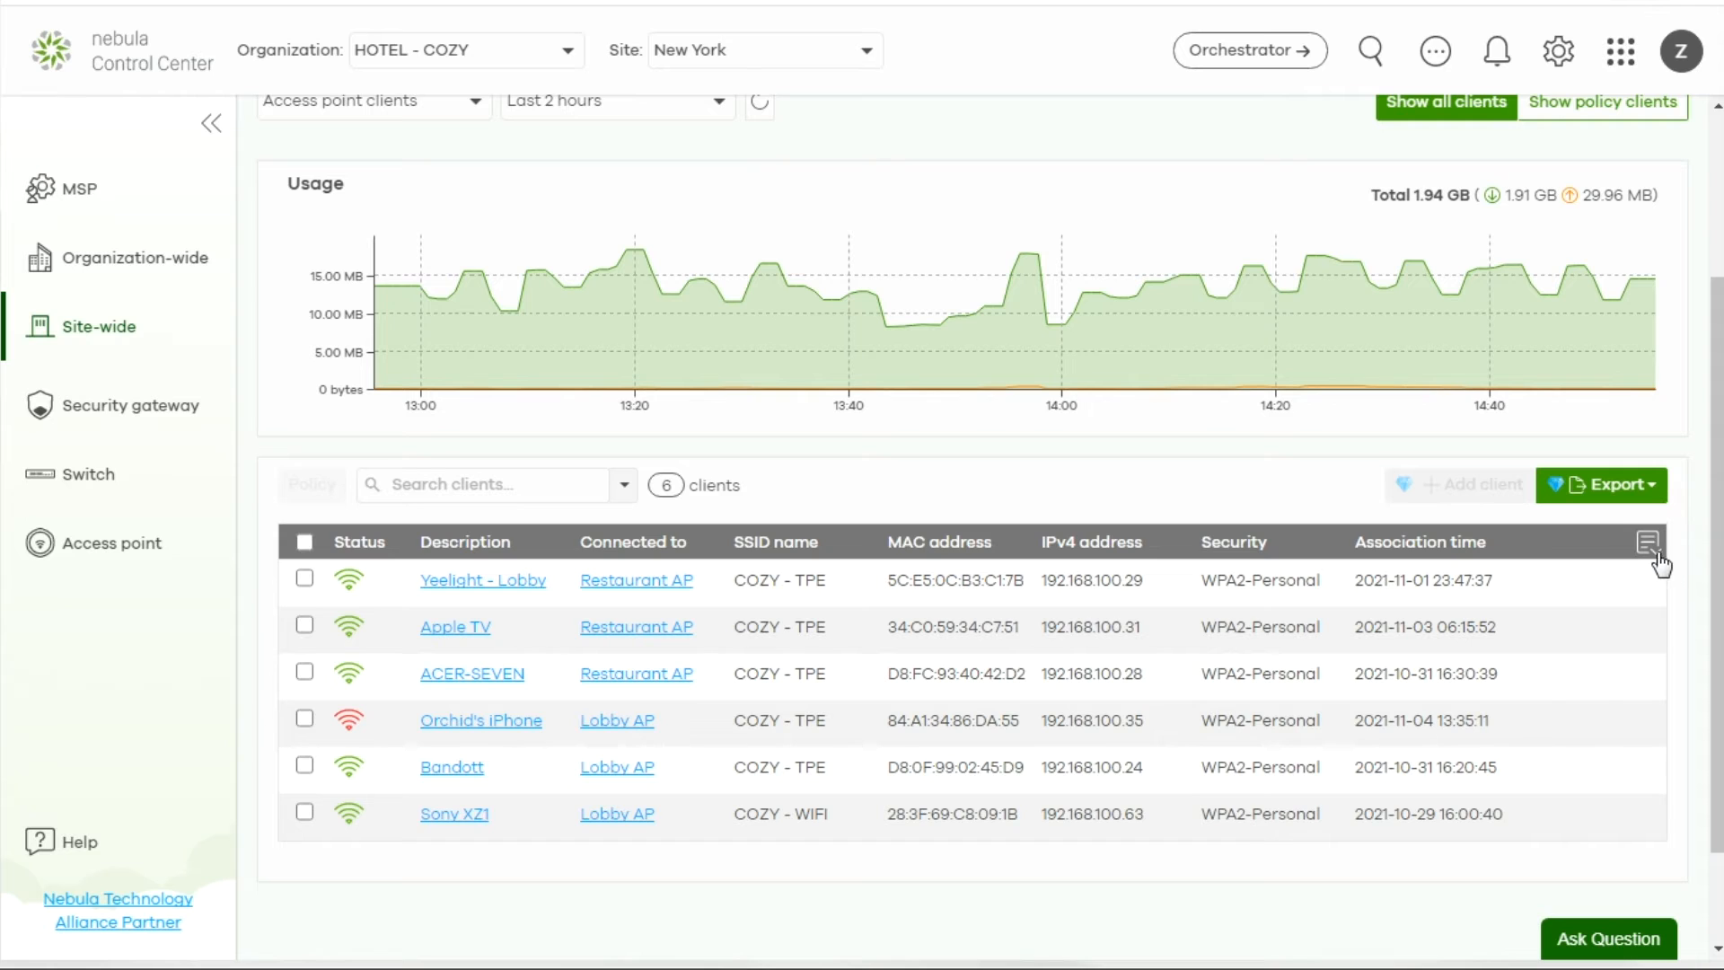
left_click(1647, 540)
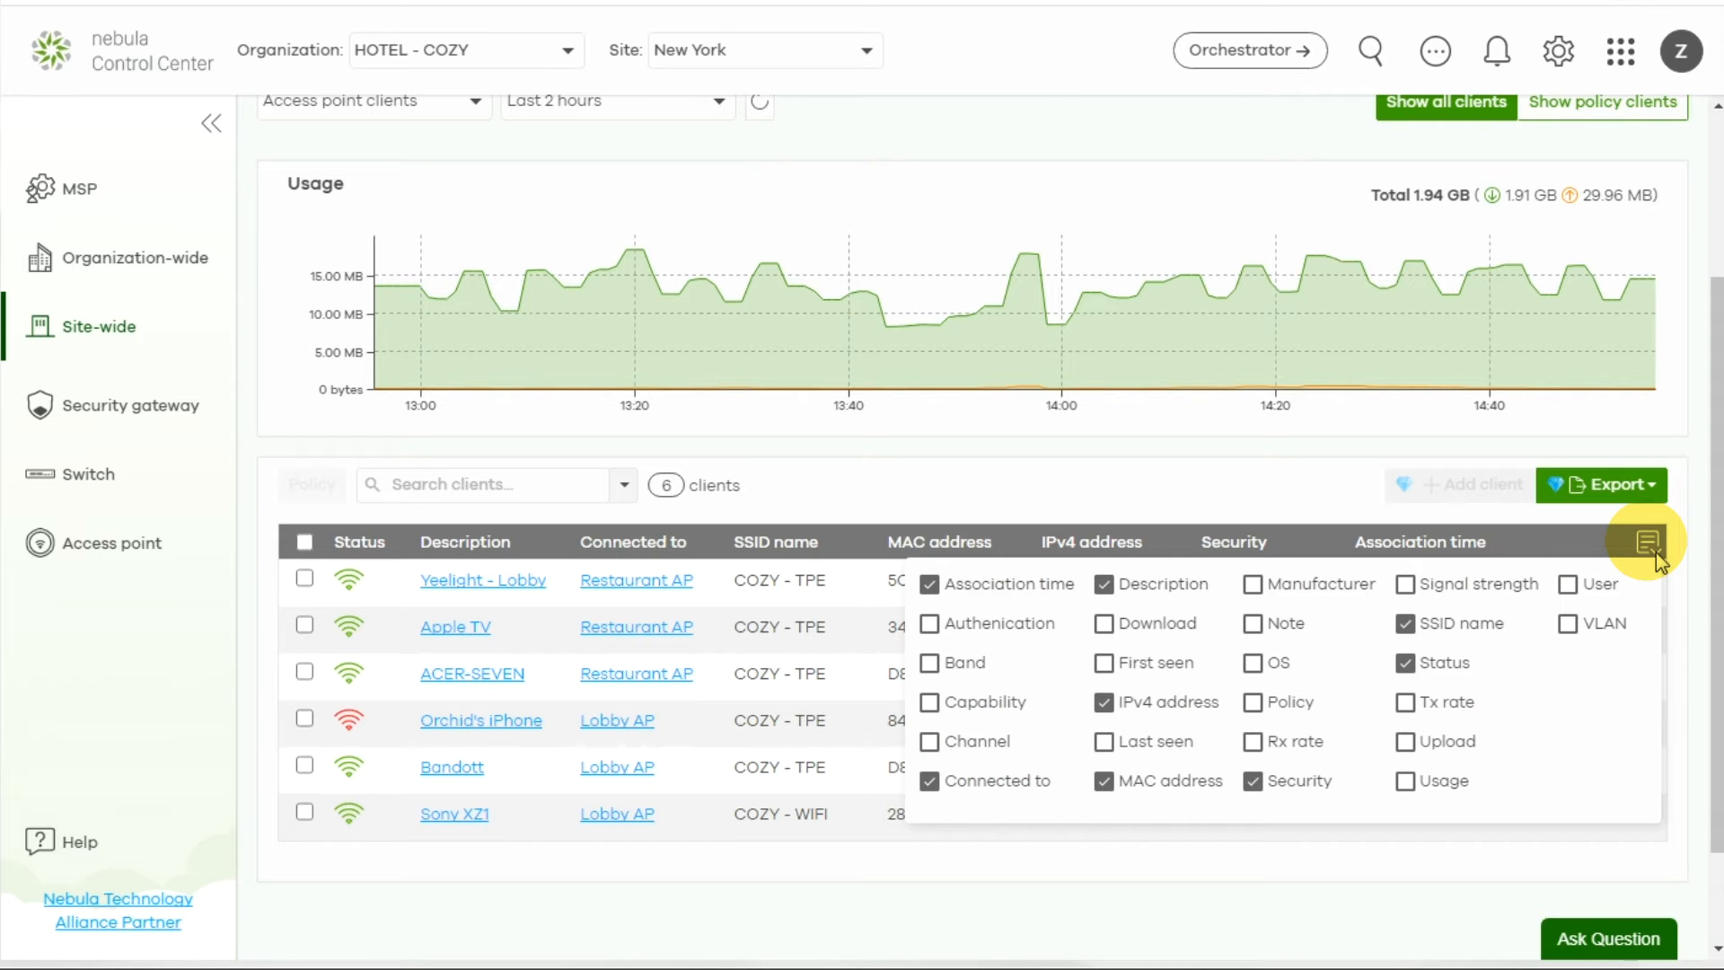
mouse_move(1645, 543)
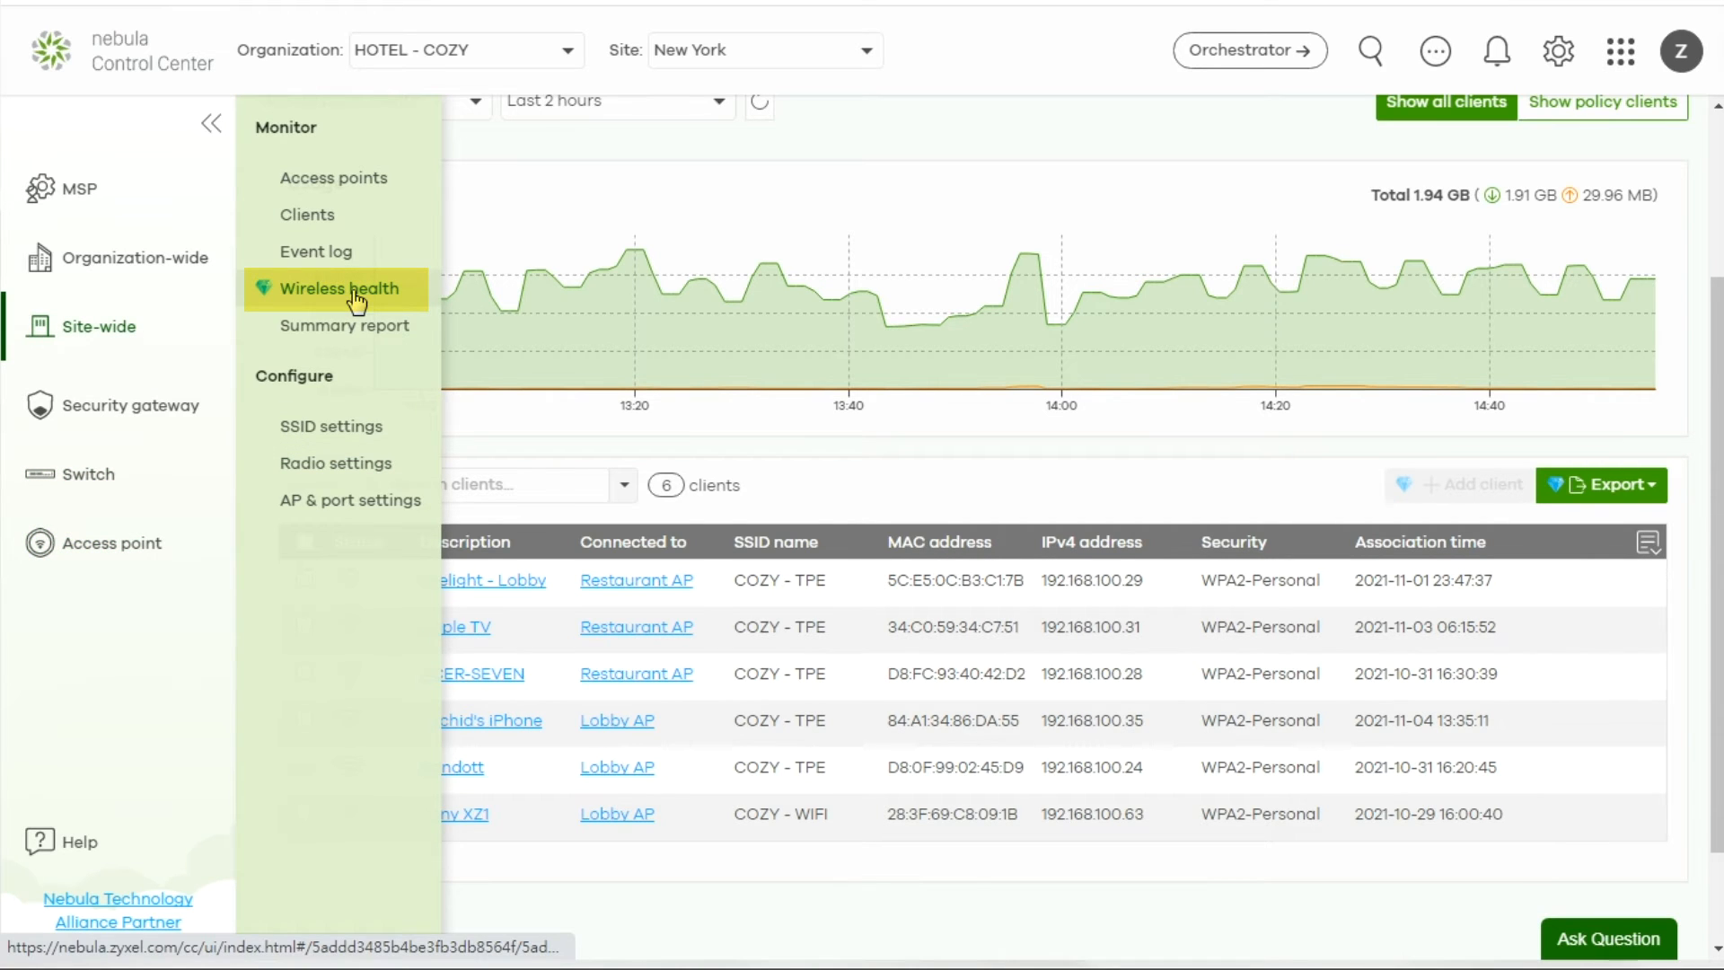
Open Access point > Monitor > Wireless health showing 3 good APs and the 24-hour chart
left_click(336, 288)
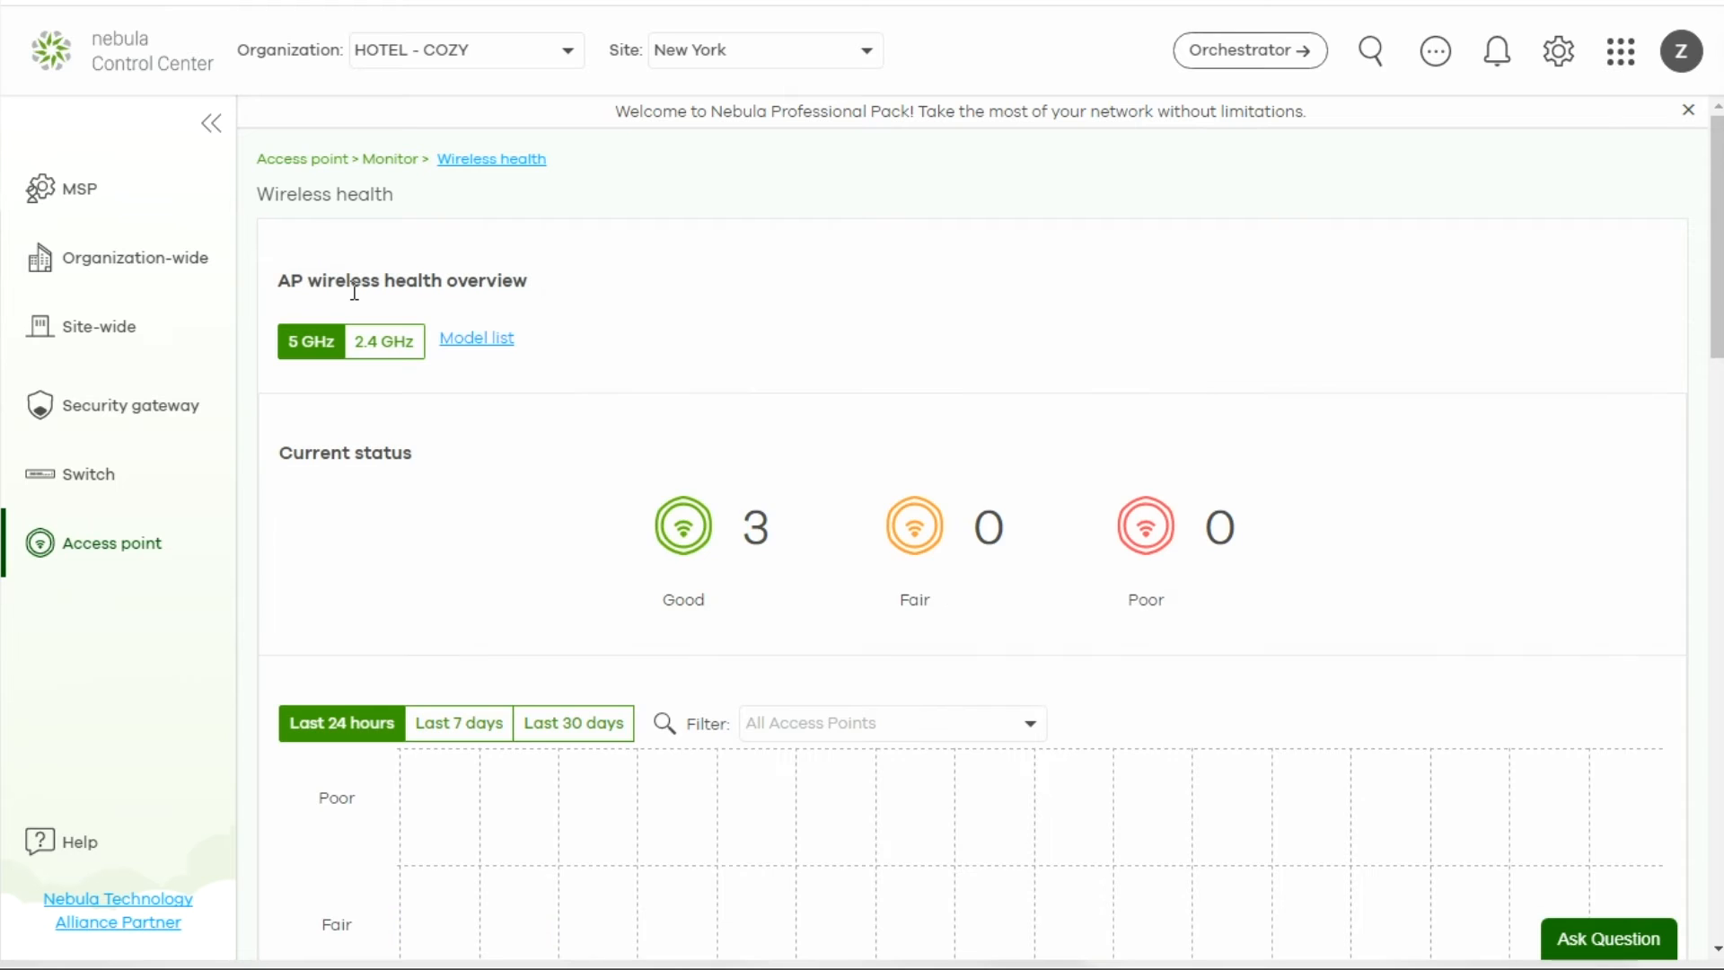
scroll("down", 3)
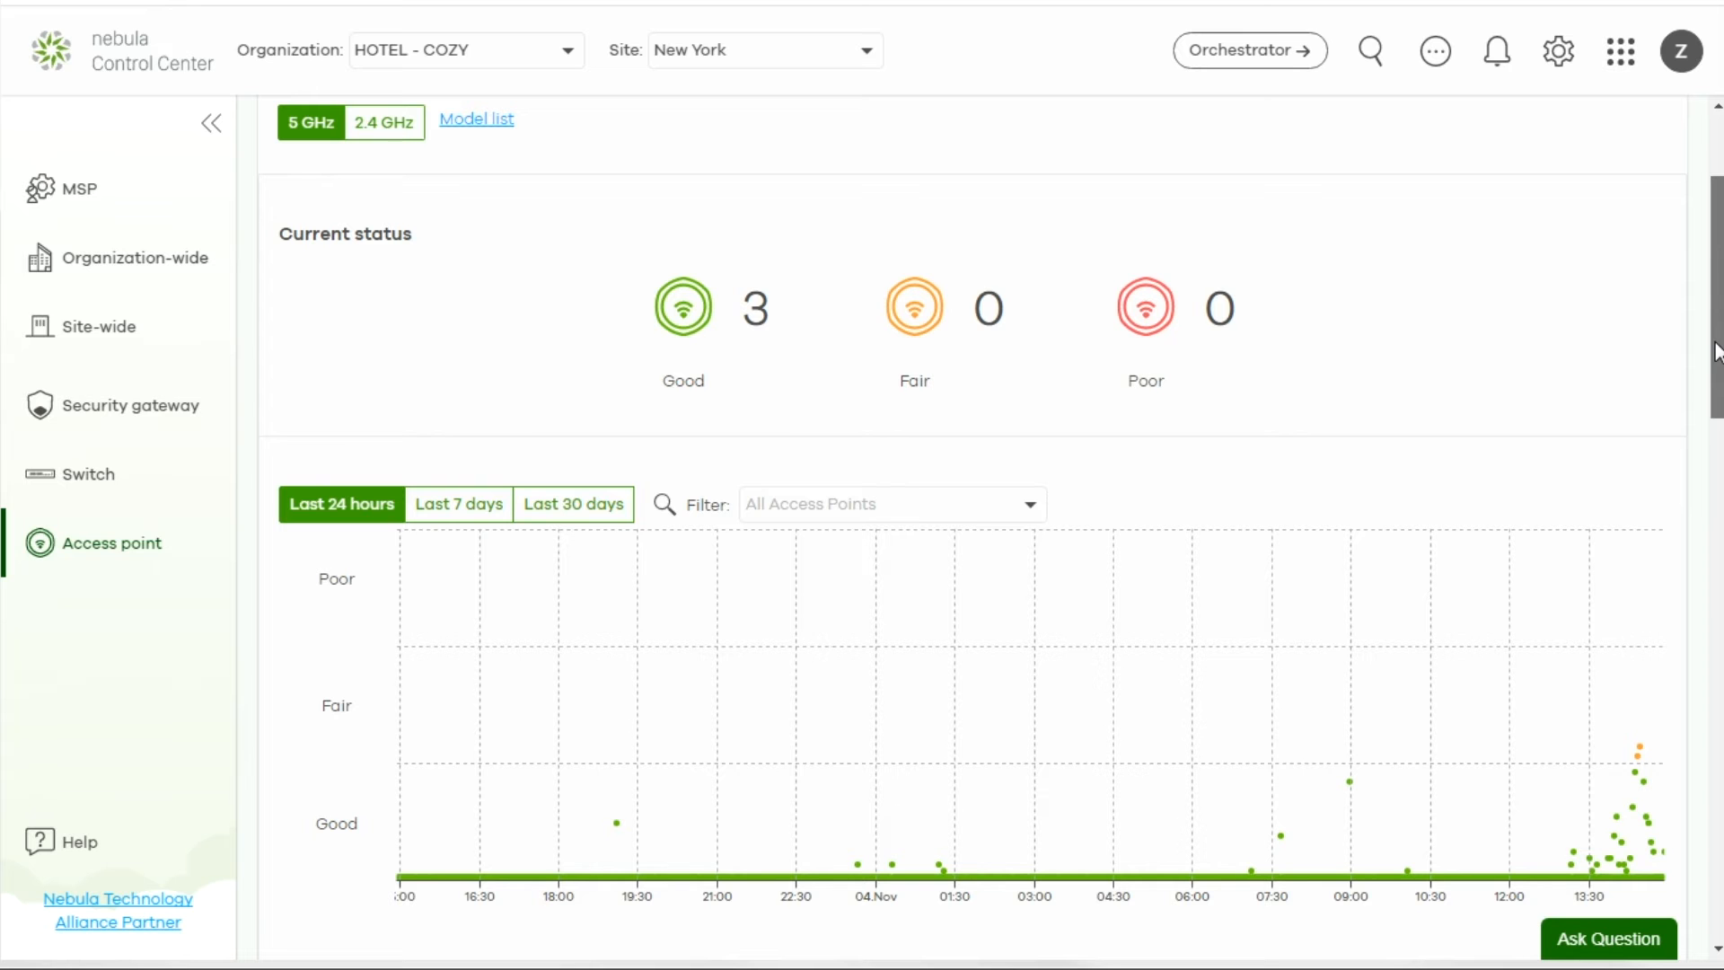
scroll("down", 3)
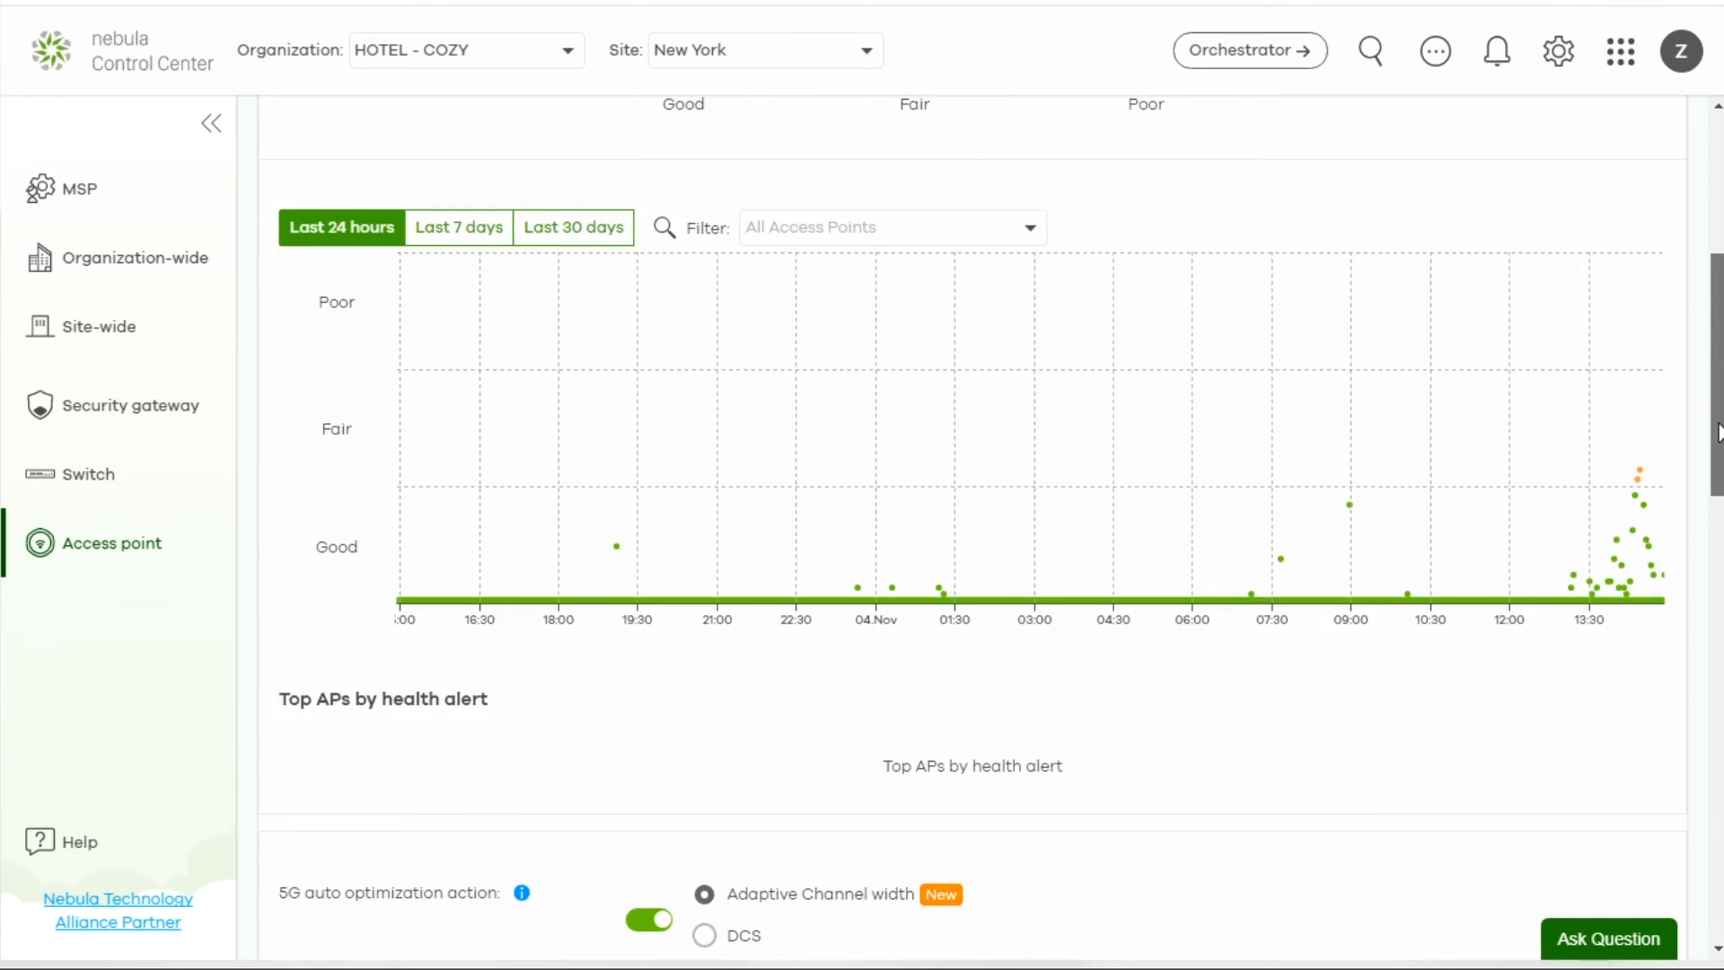
scroll("down", 3)
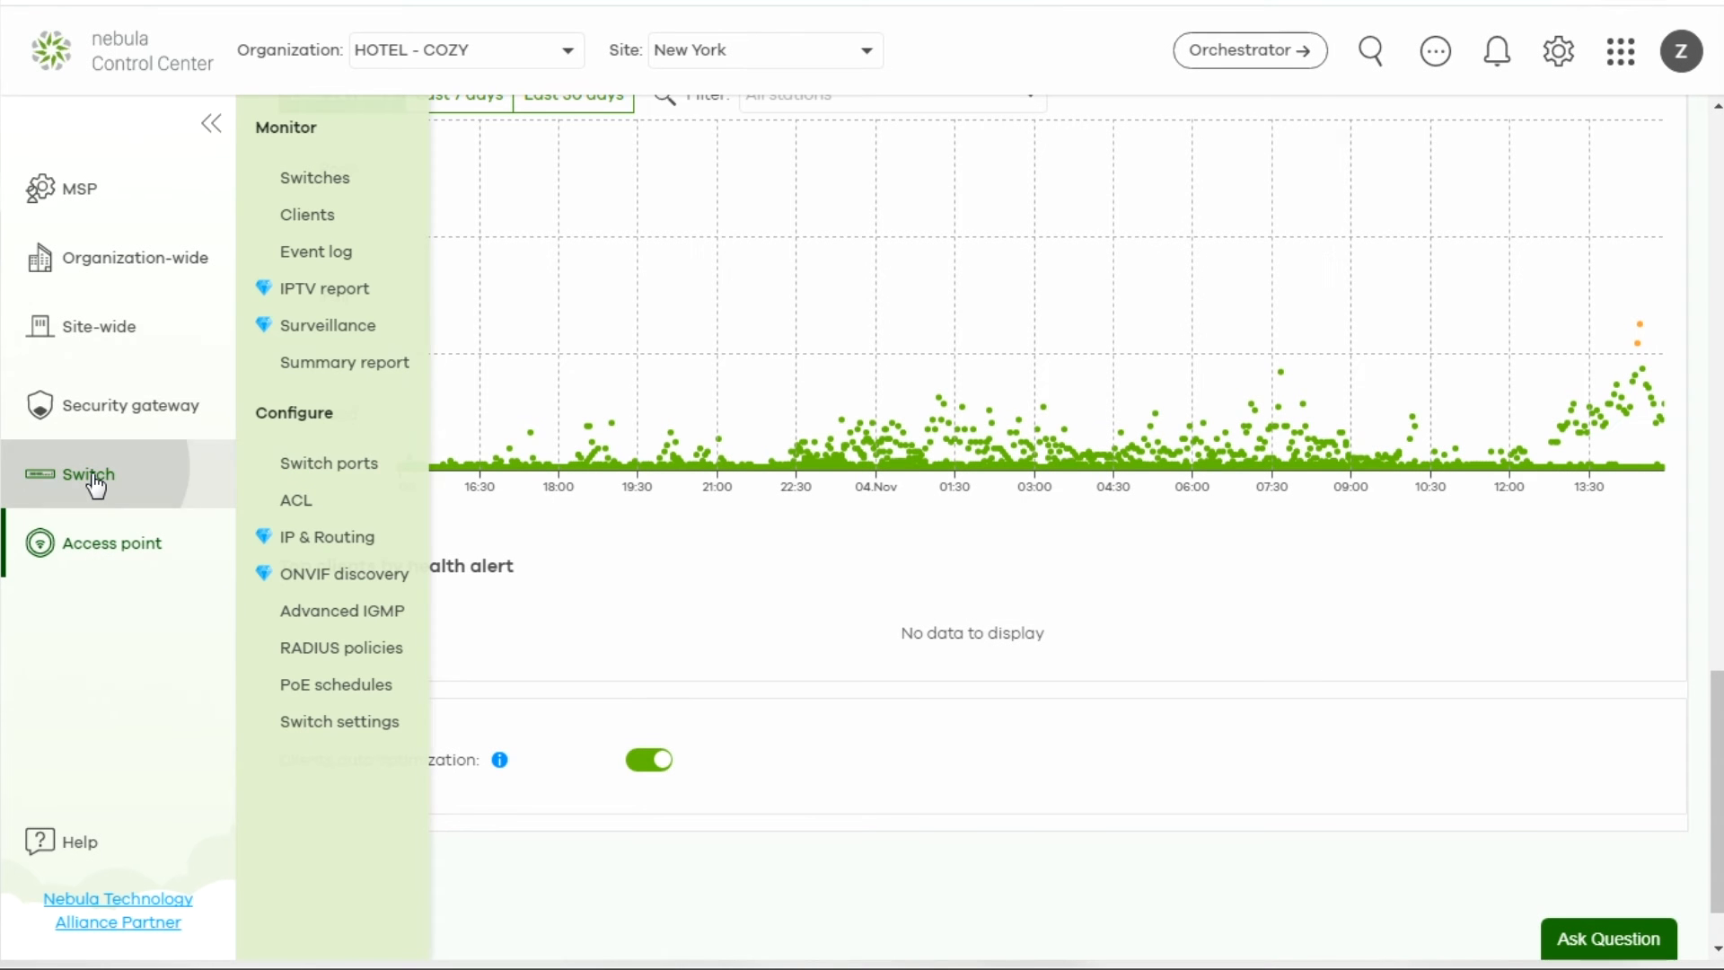
mouse_move(335, 288)
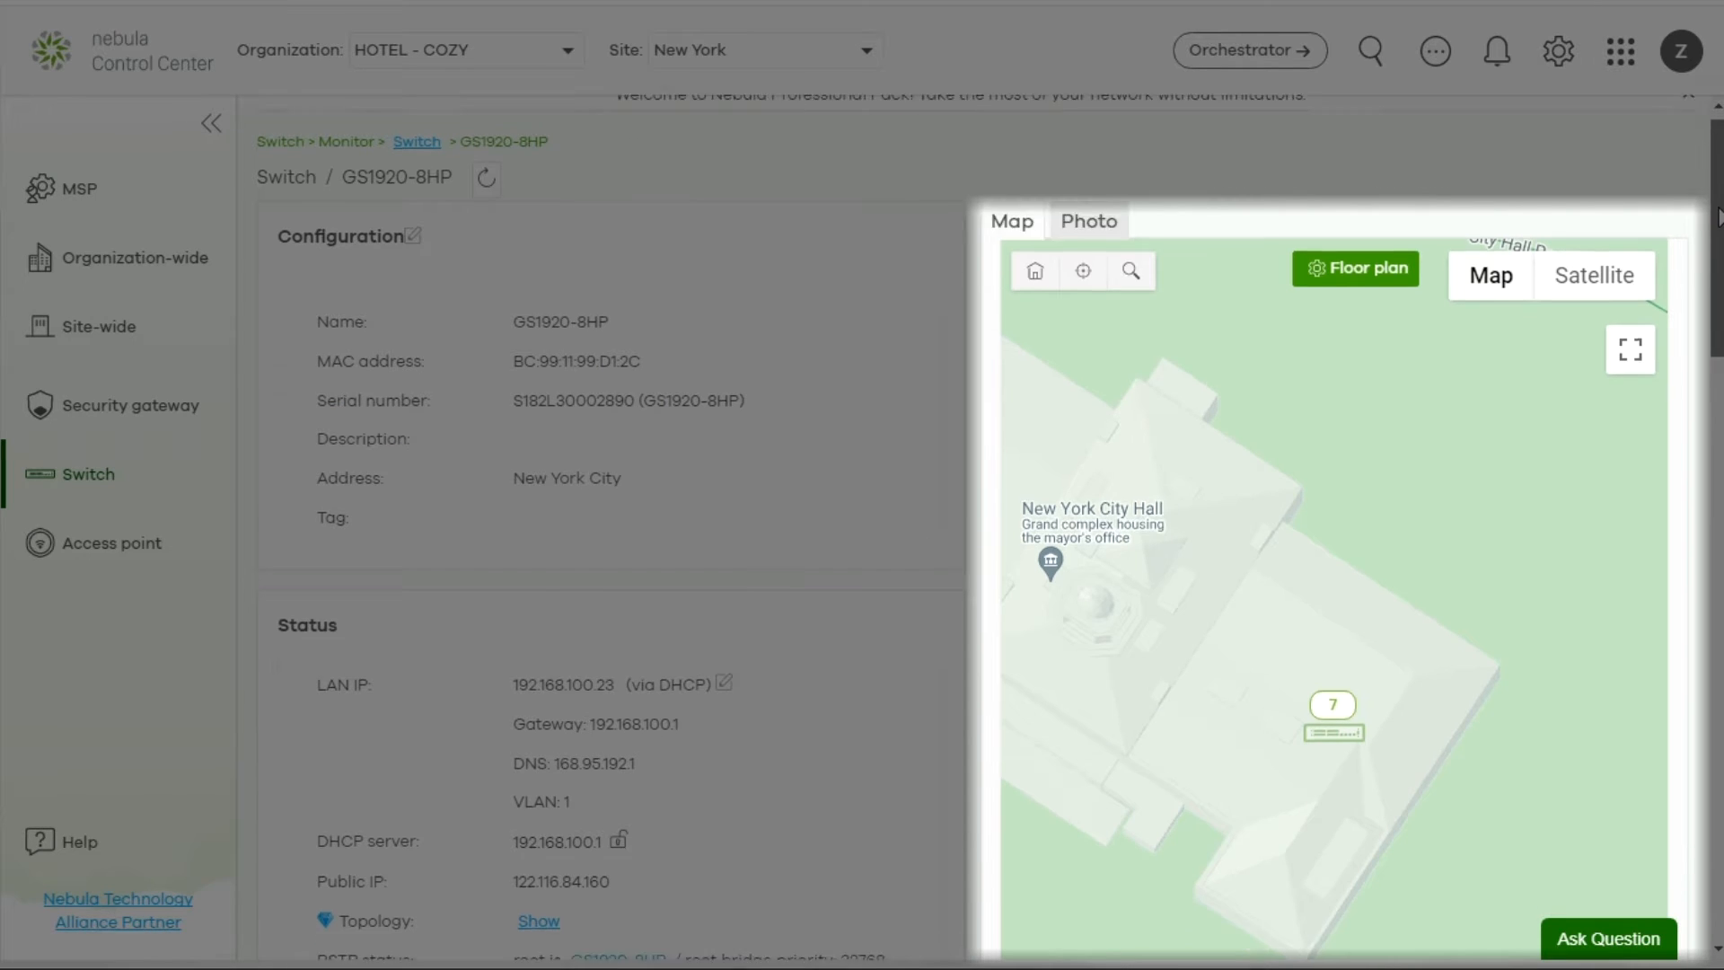
Scroll the GS1920-8HP switch details through ports, live tools, uplink usage and power consumption
scroll("down", 3)
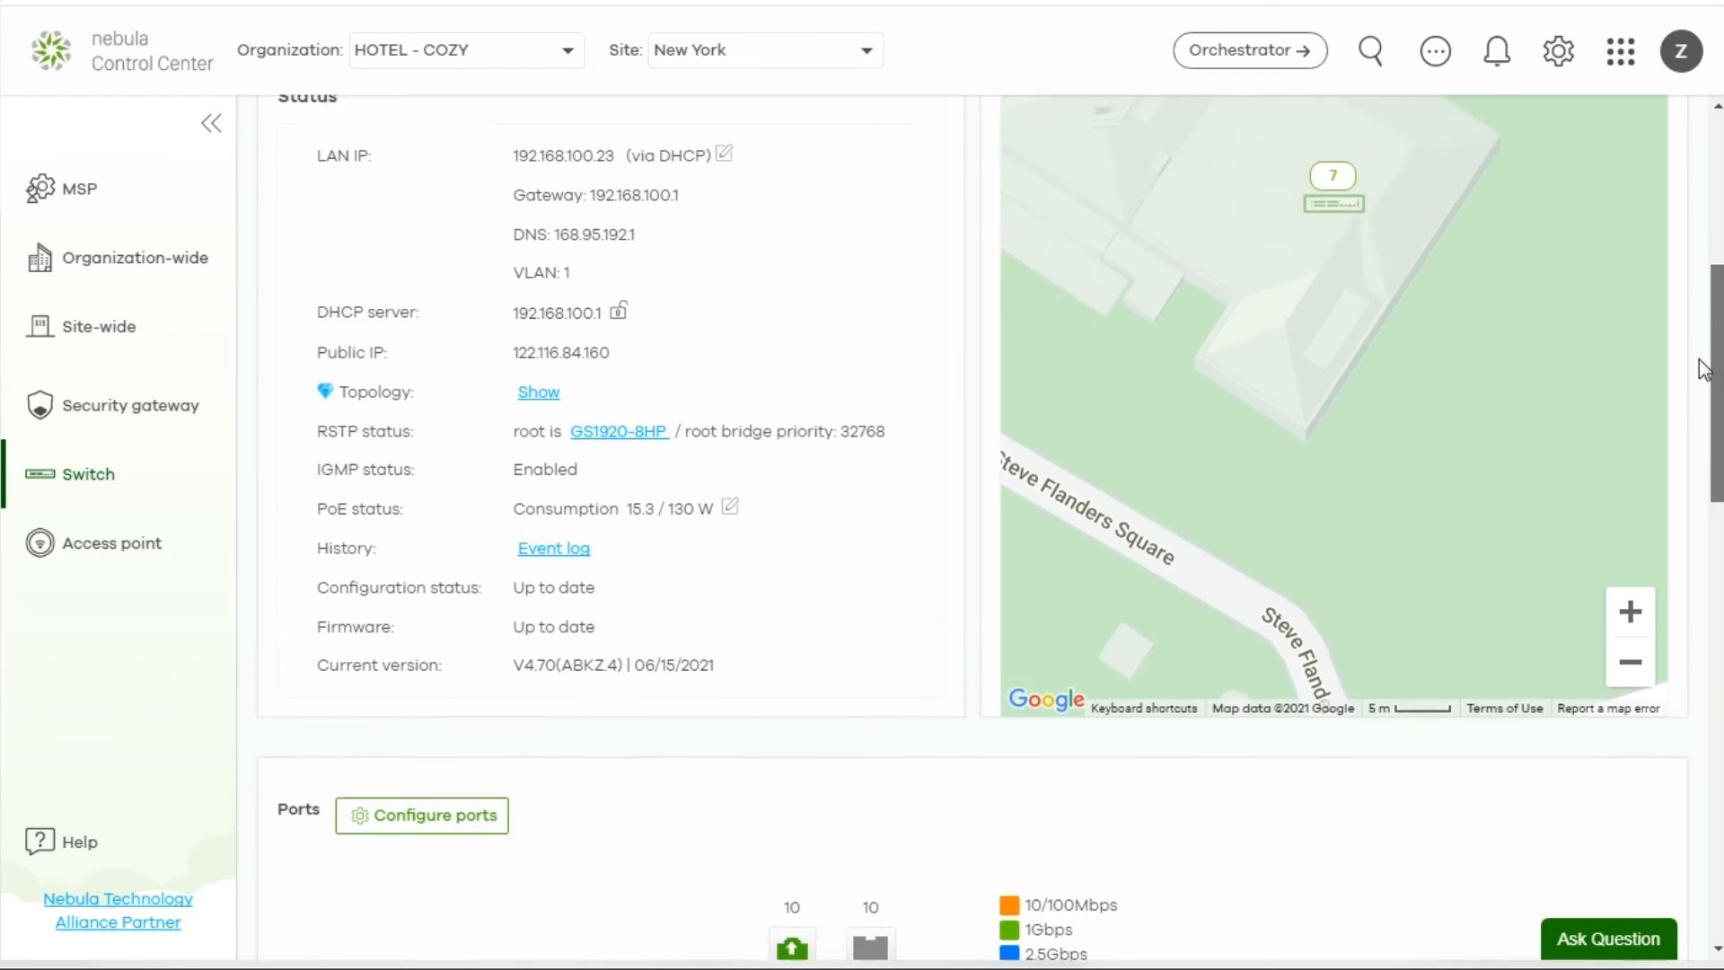
scroll("down", 3)
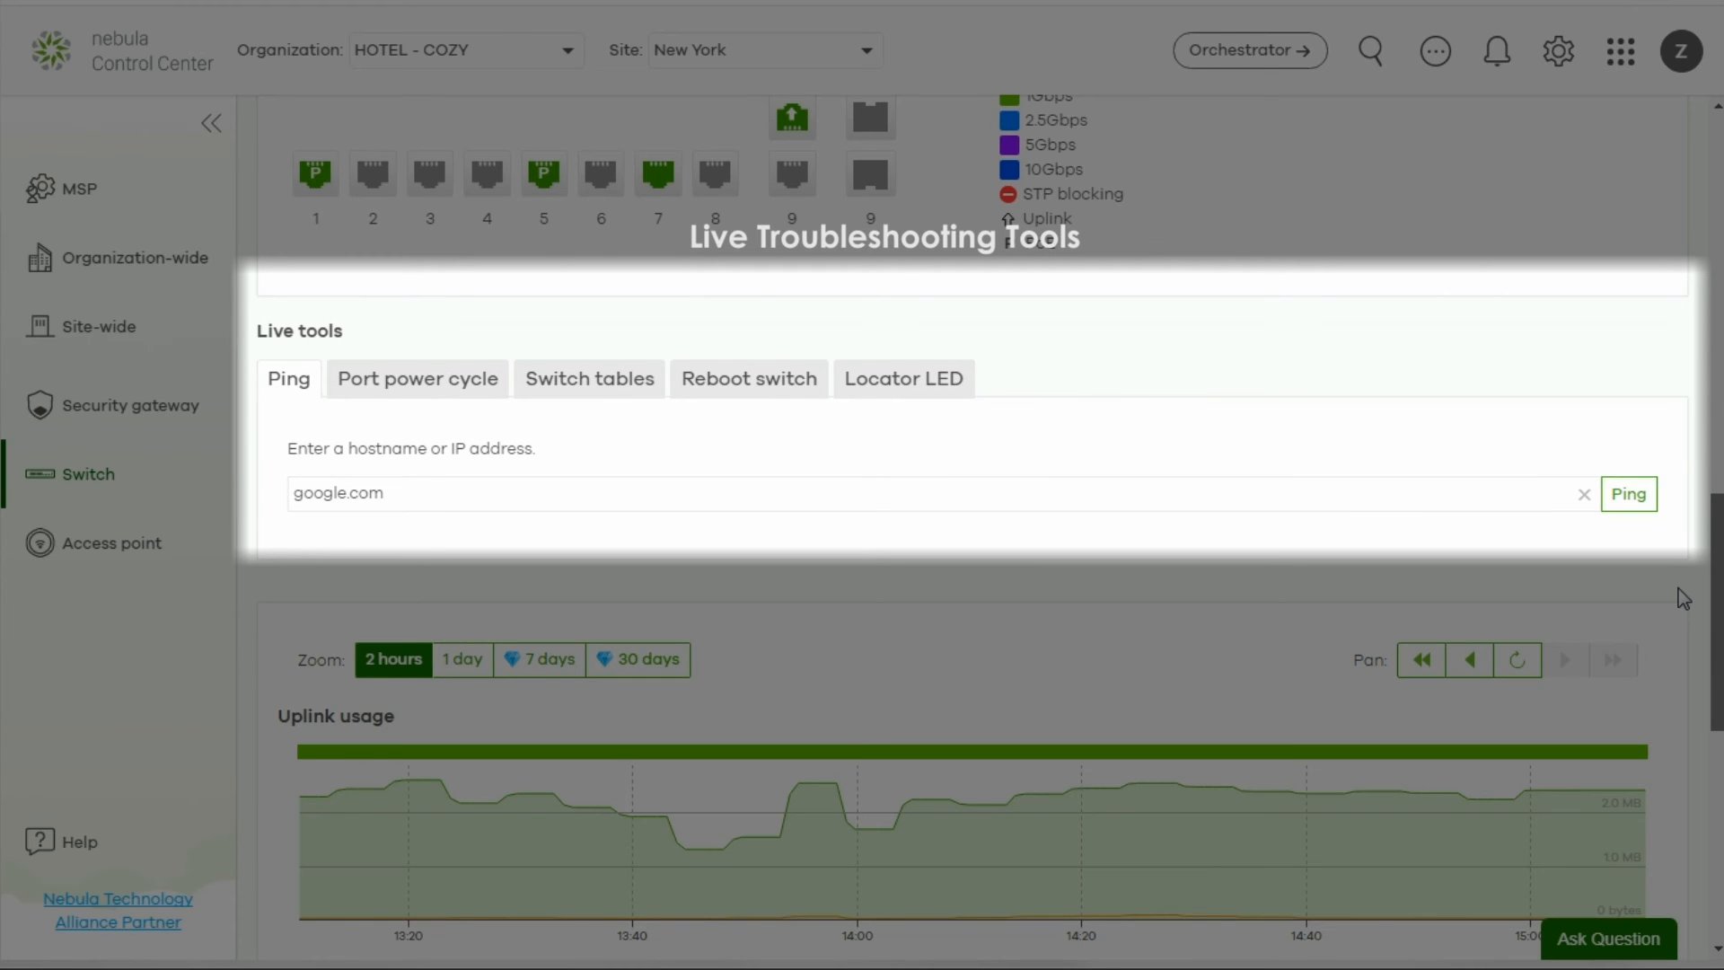
scroll("down", 3)
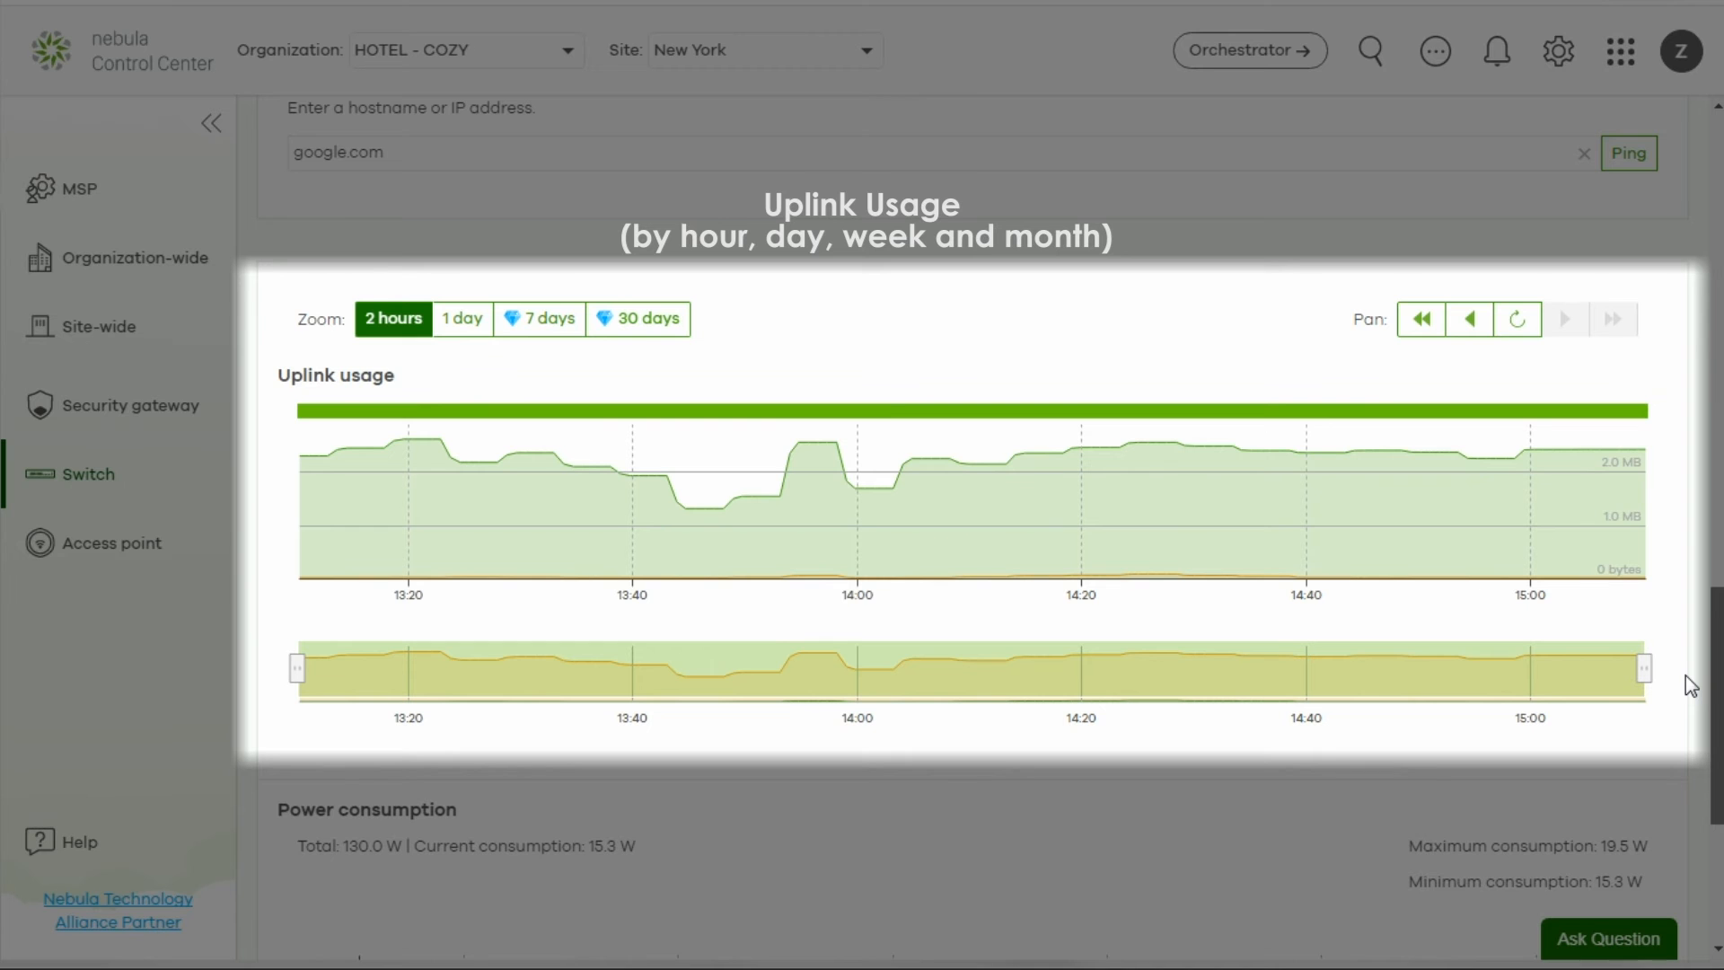
scroll("down", 3)
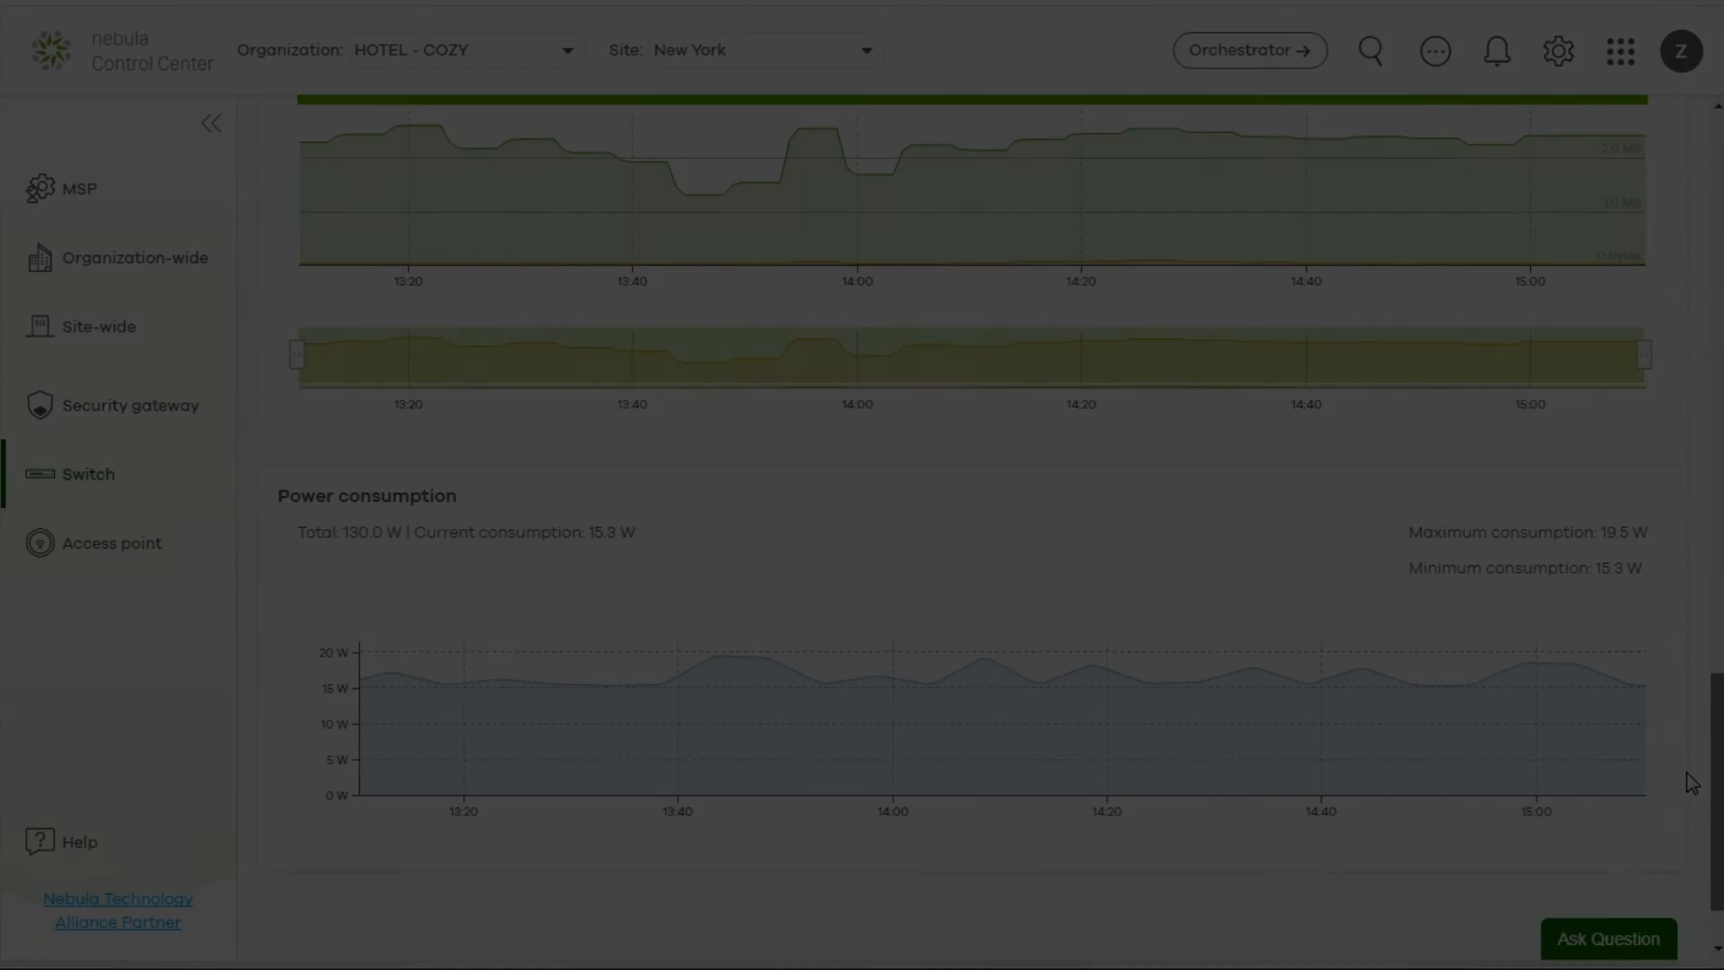
left_click(756, 49)
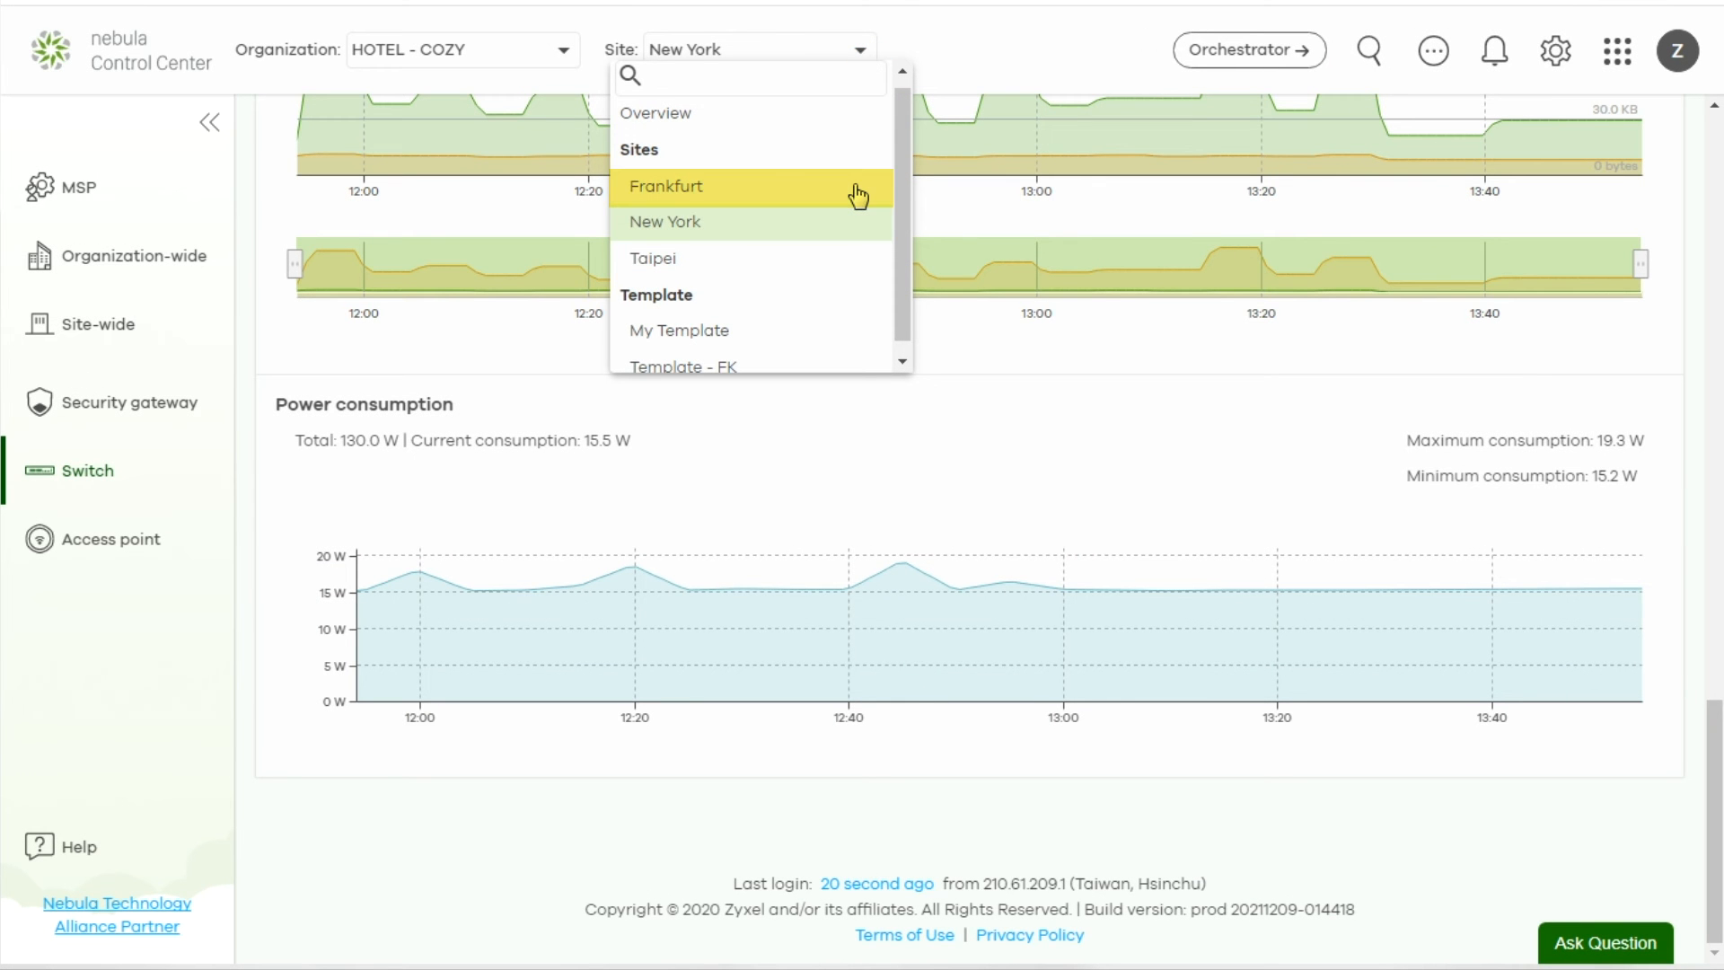
Switch to the Frankfurt site and expand the Firewall sidebar section
left_click(666, 186)
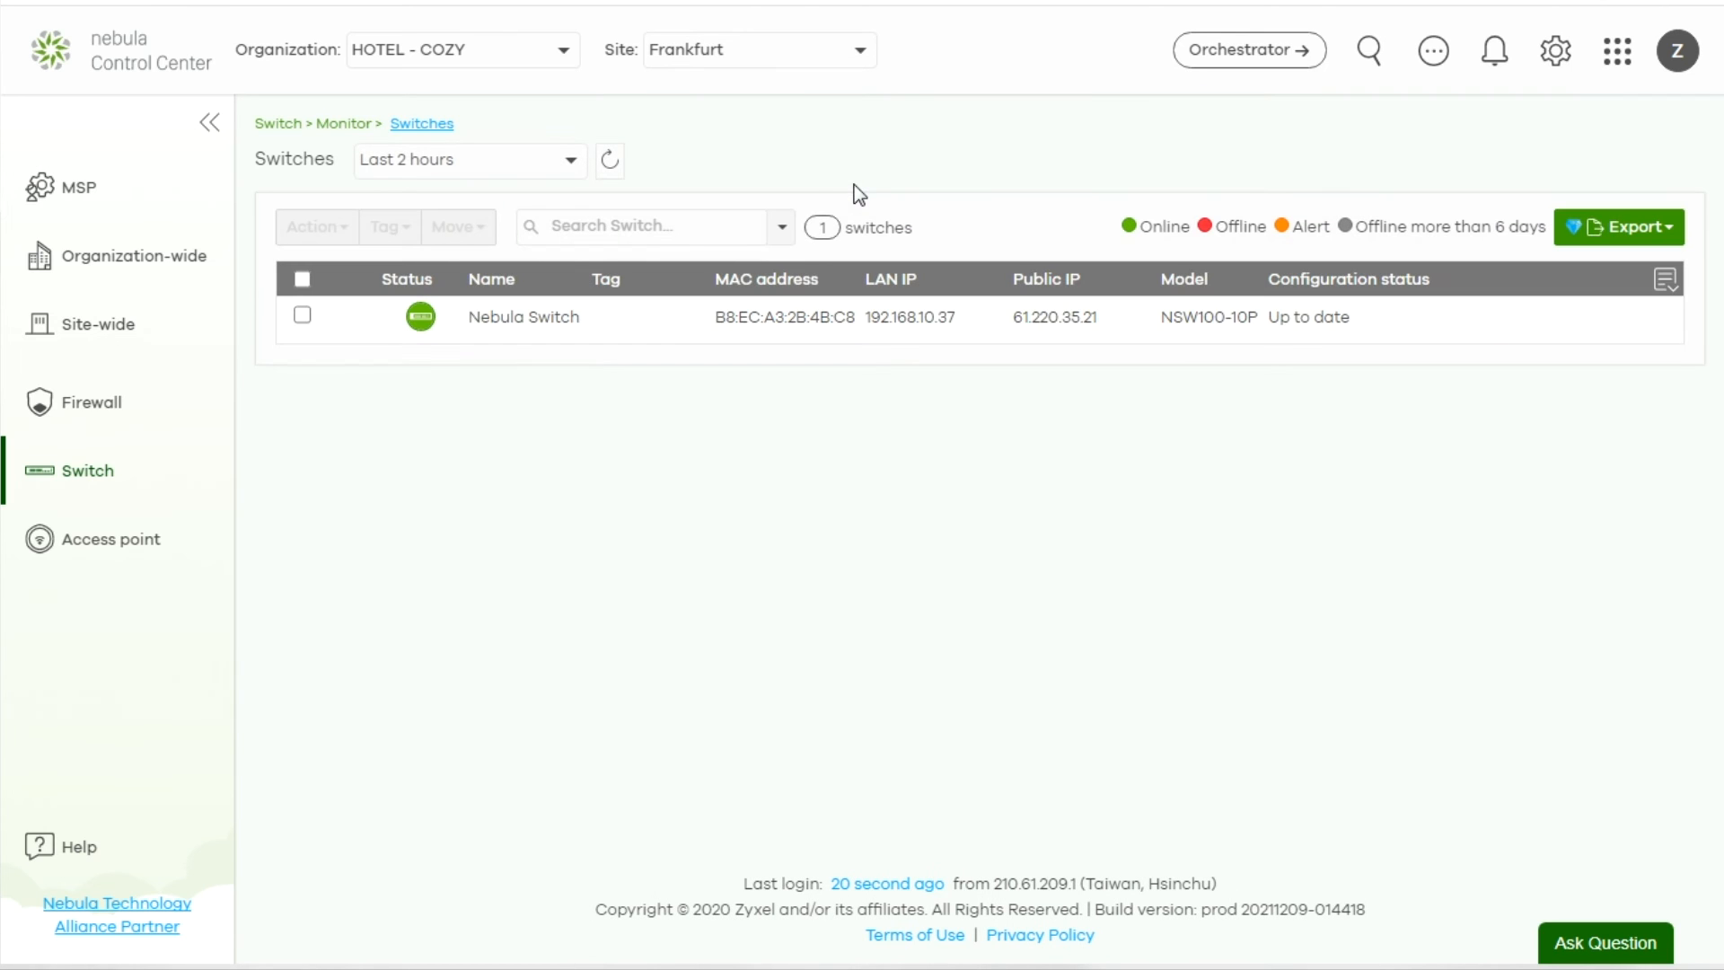
left_click(88, 402)
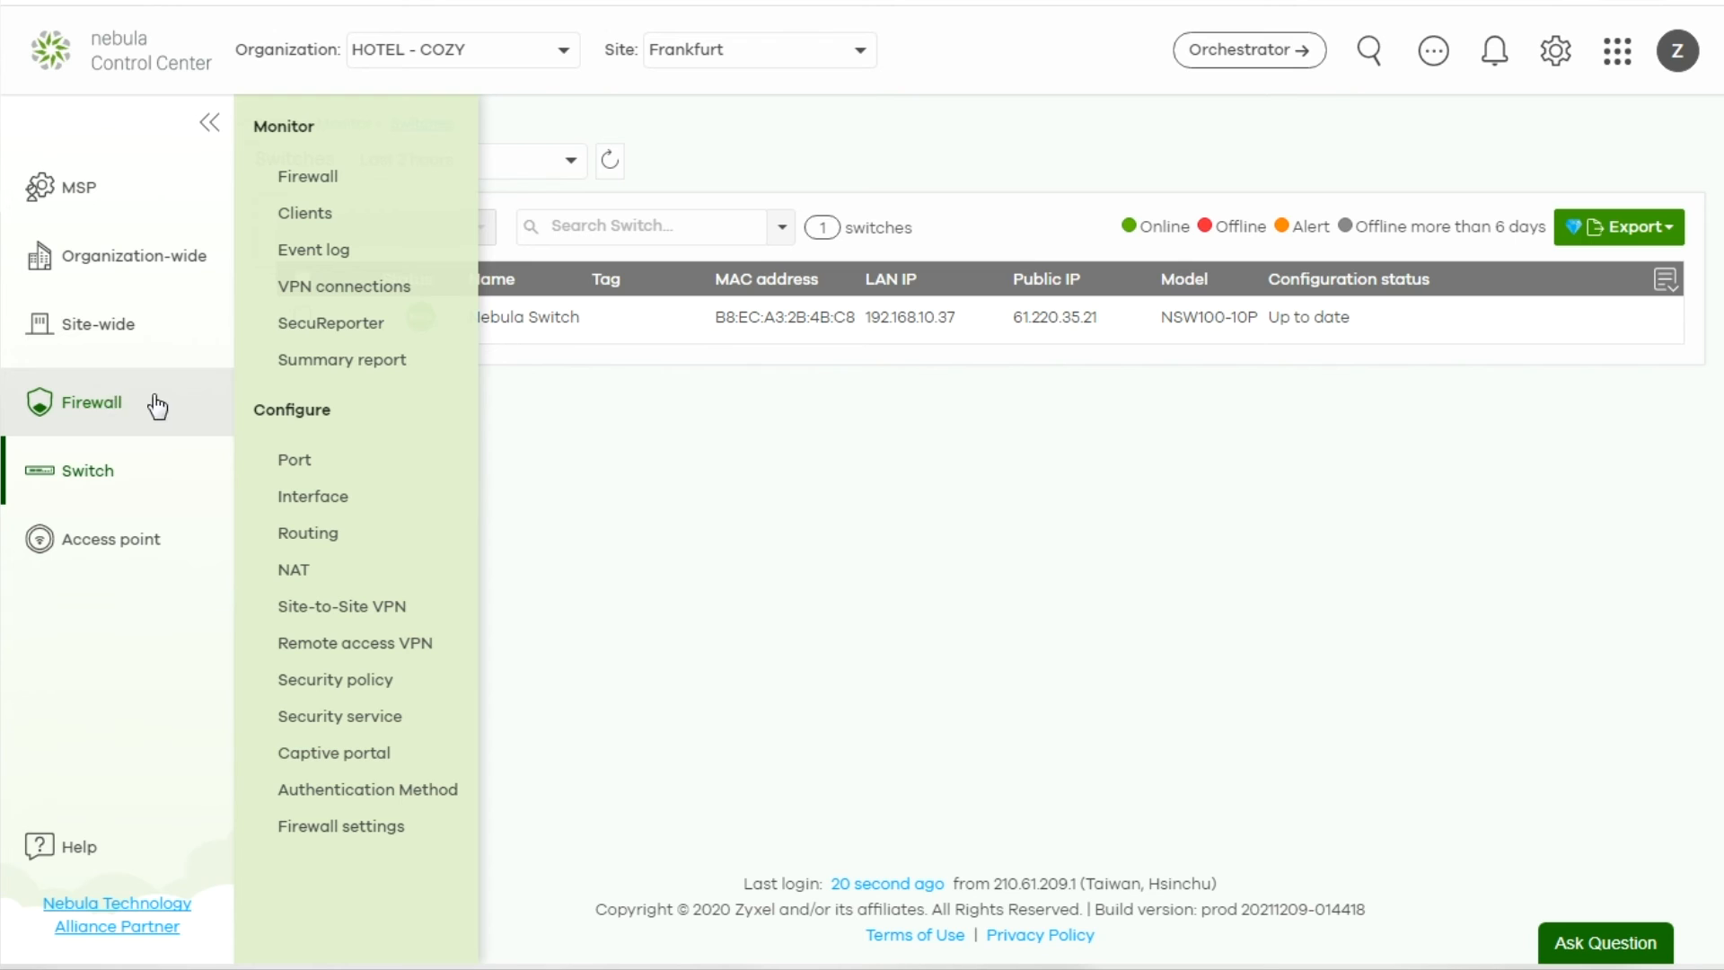
mouse_move(342, 360)
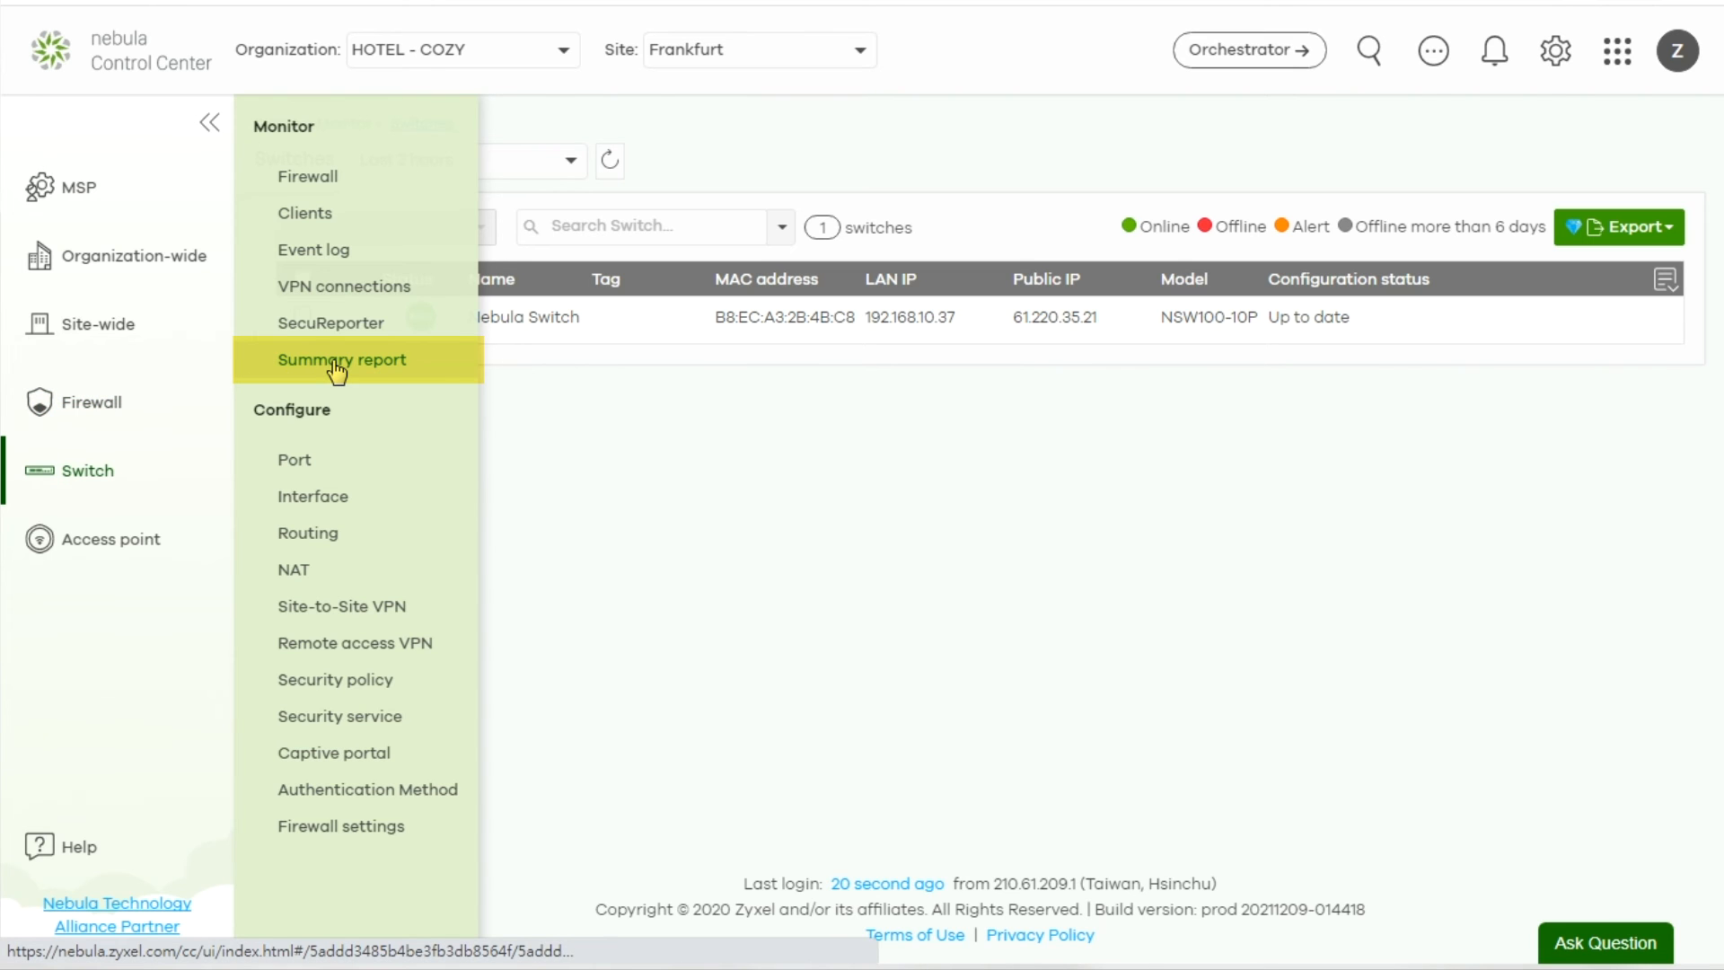
Review the firewall Summary report from WAN usage through applications, ports, clients, CPU, memory and sessions
left_click(342, 359)
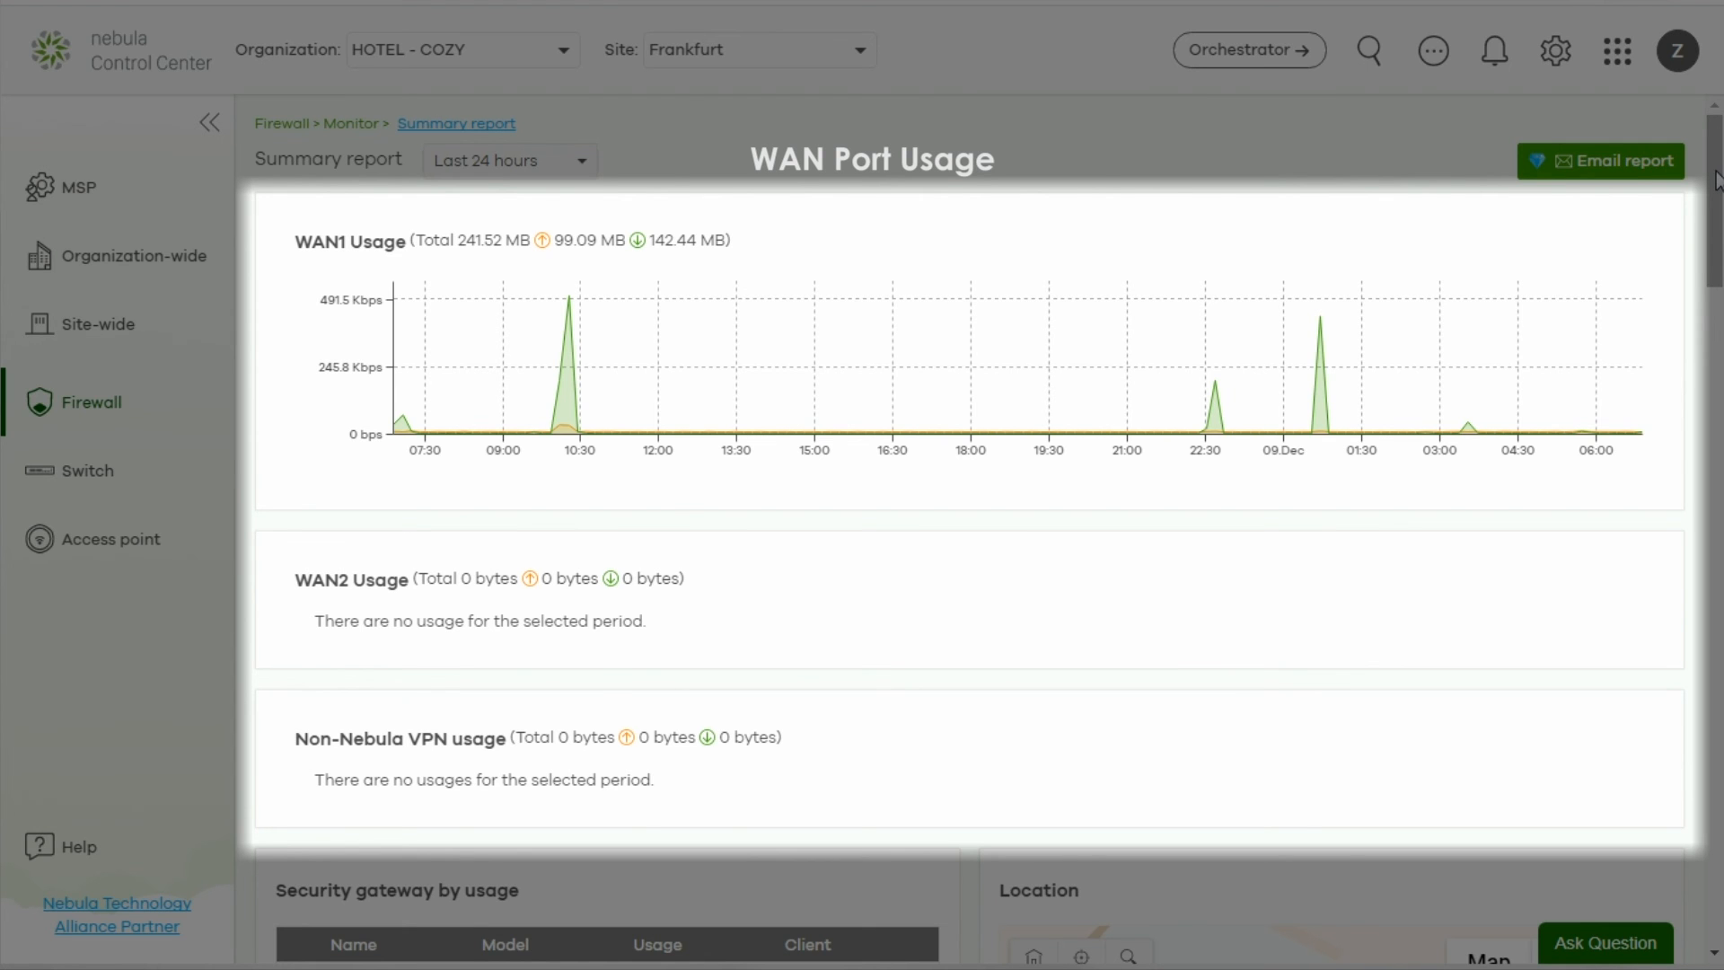
scroll("down", 3)
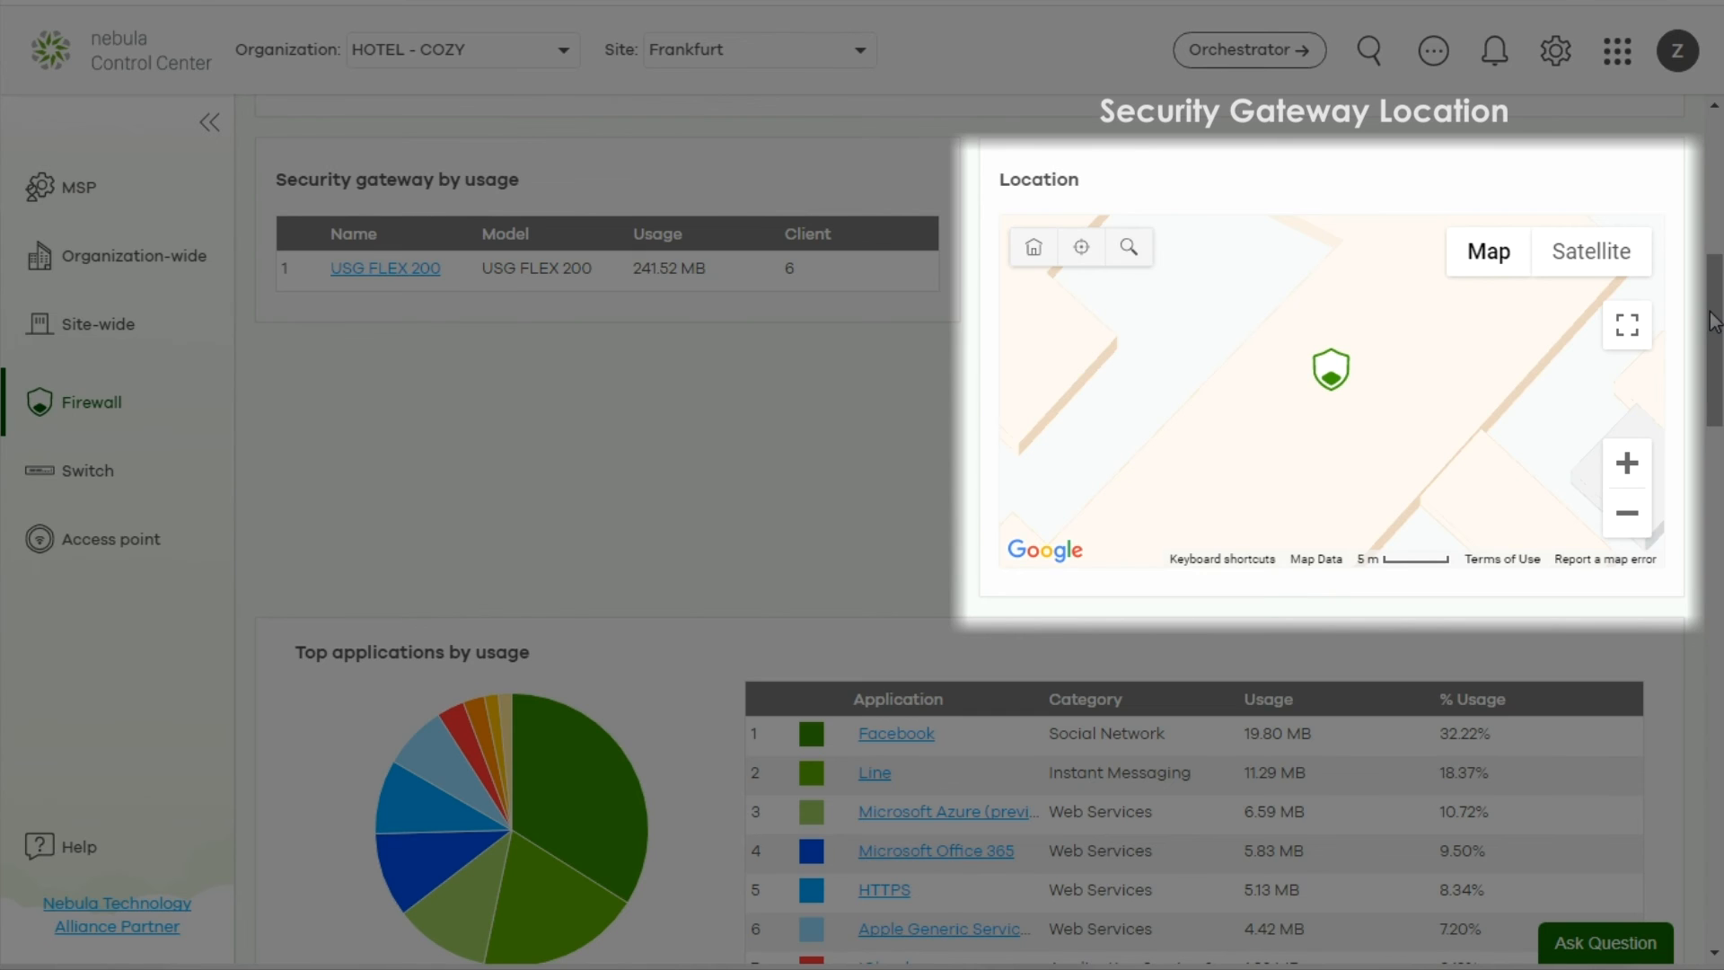
scroll("down", 3)
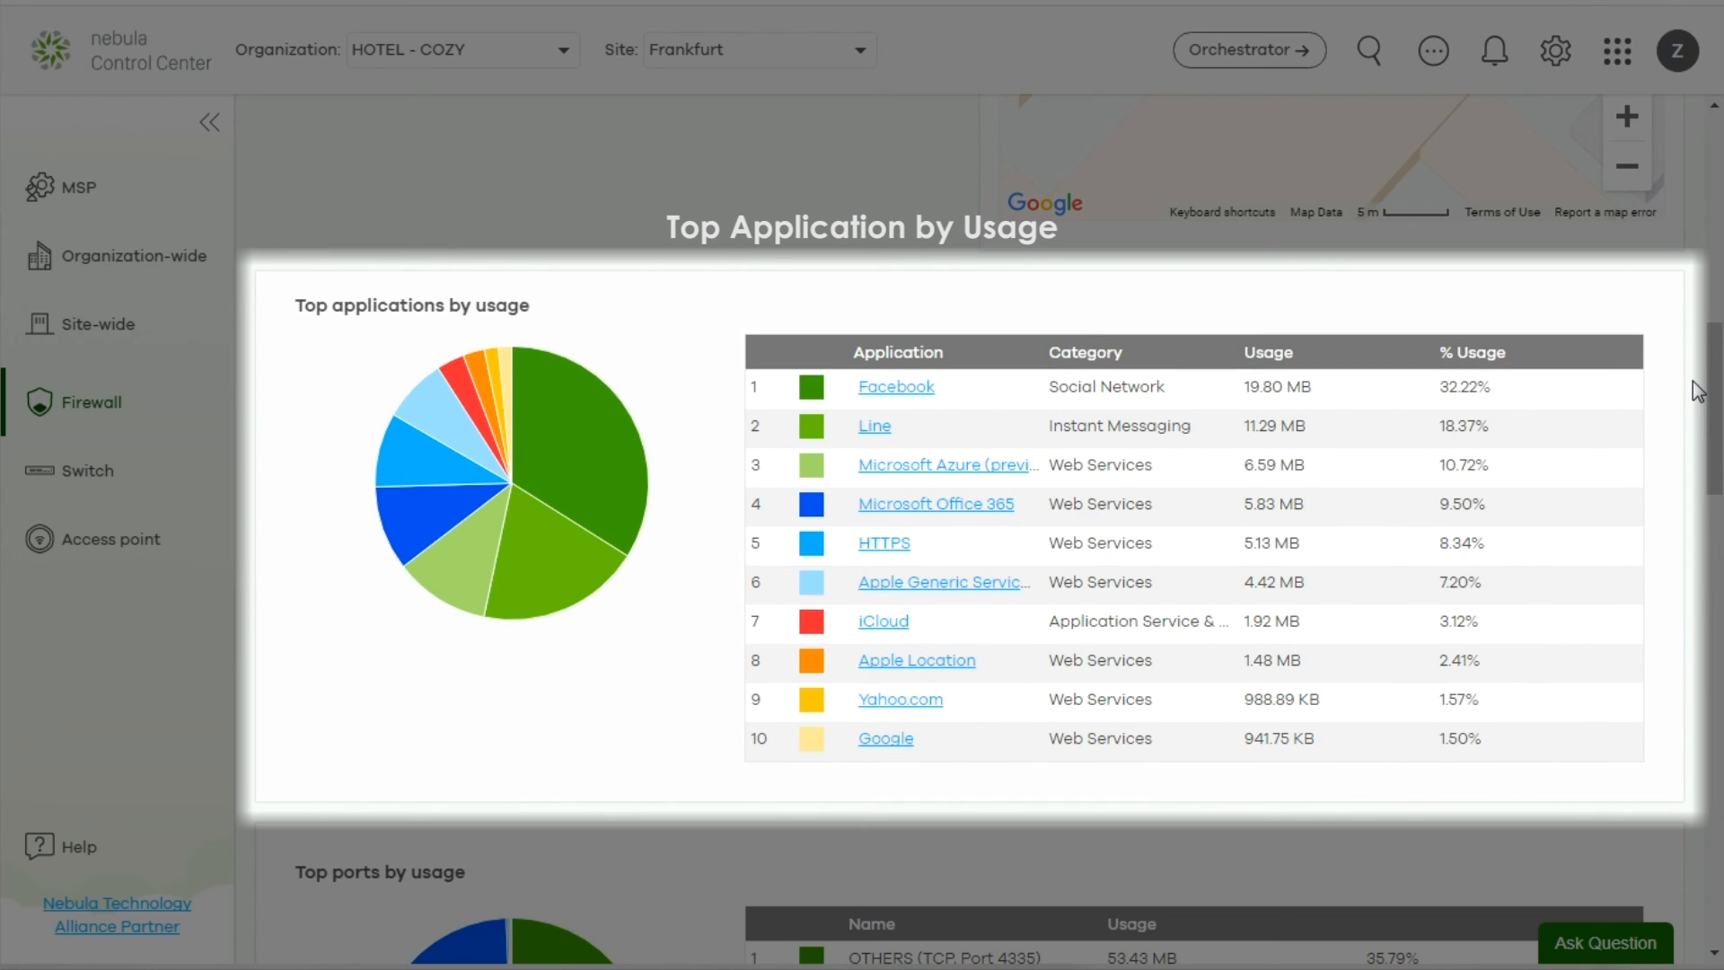
scroll("down", 3)
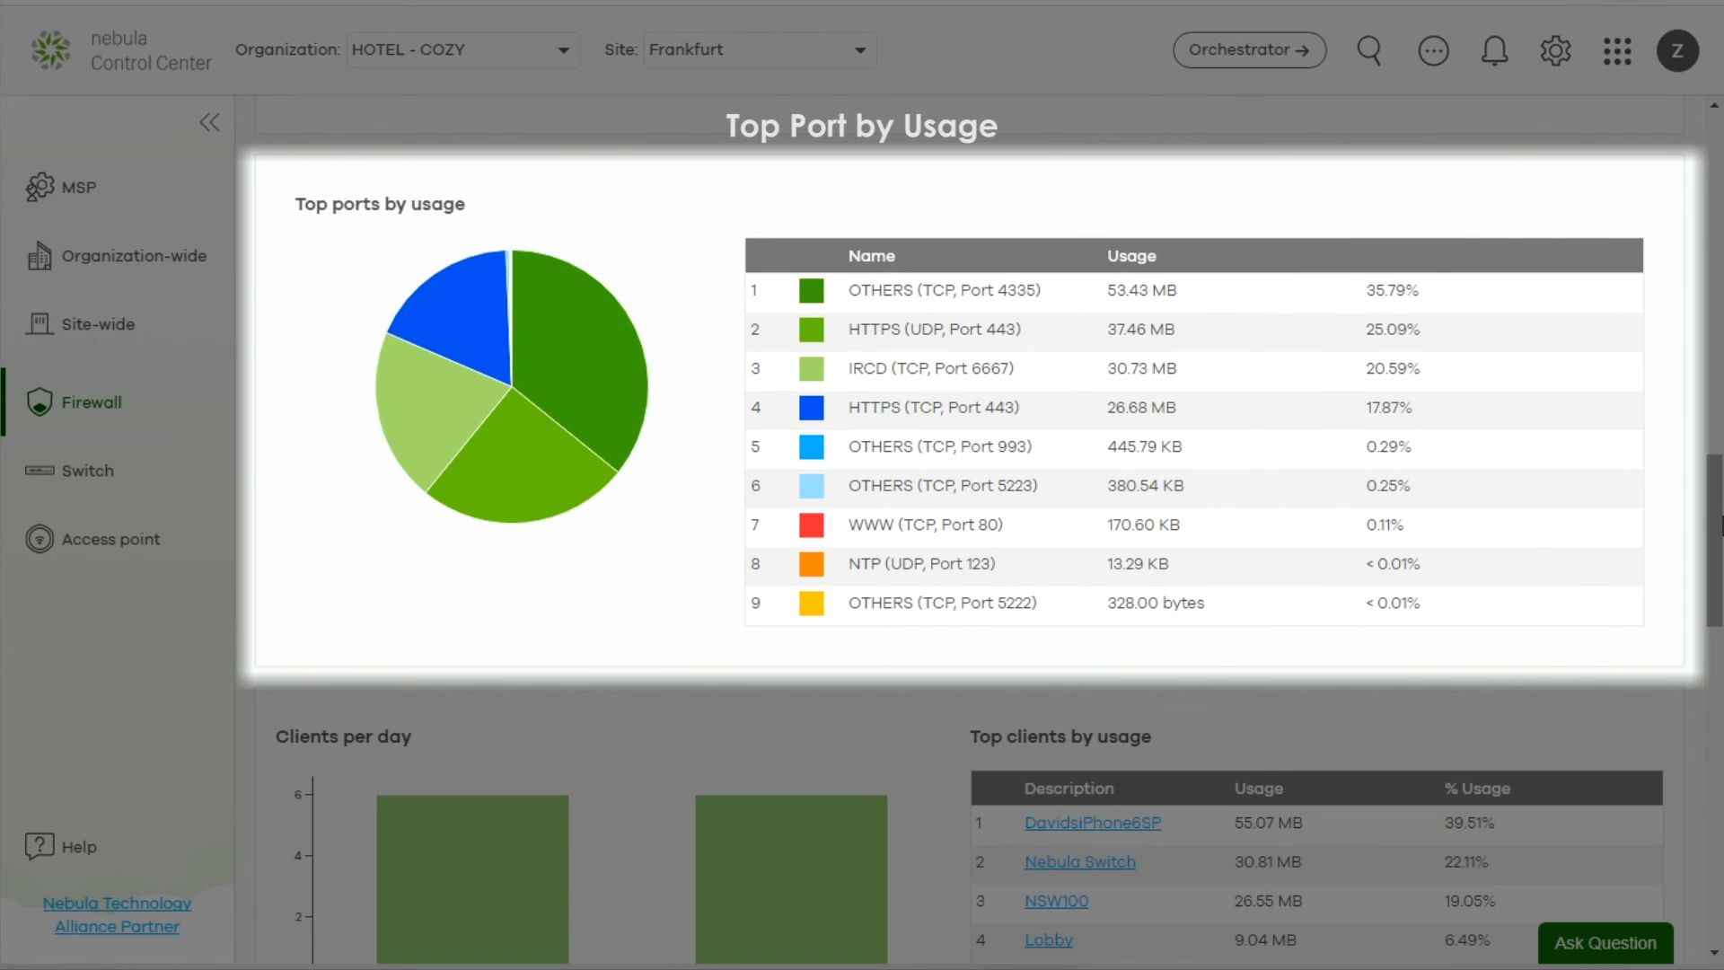
scroll("down", 3)
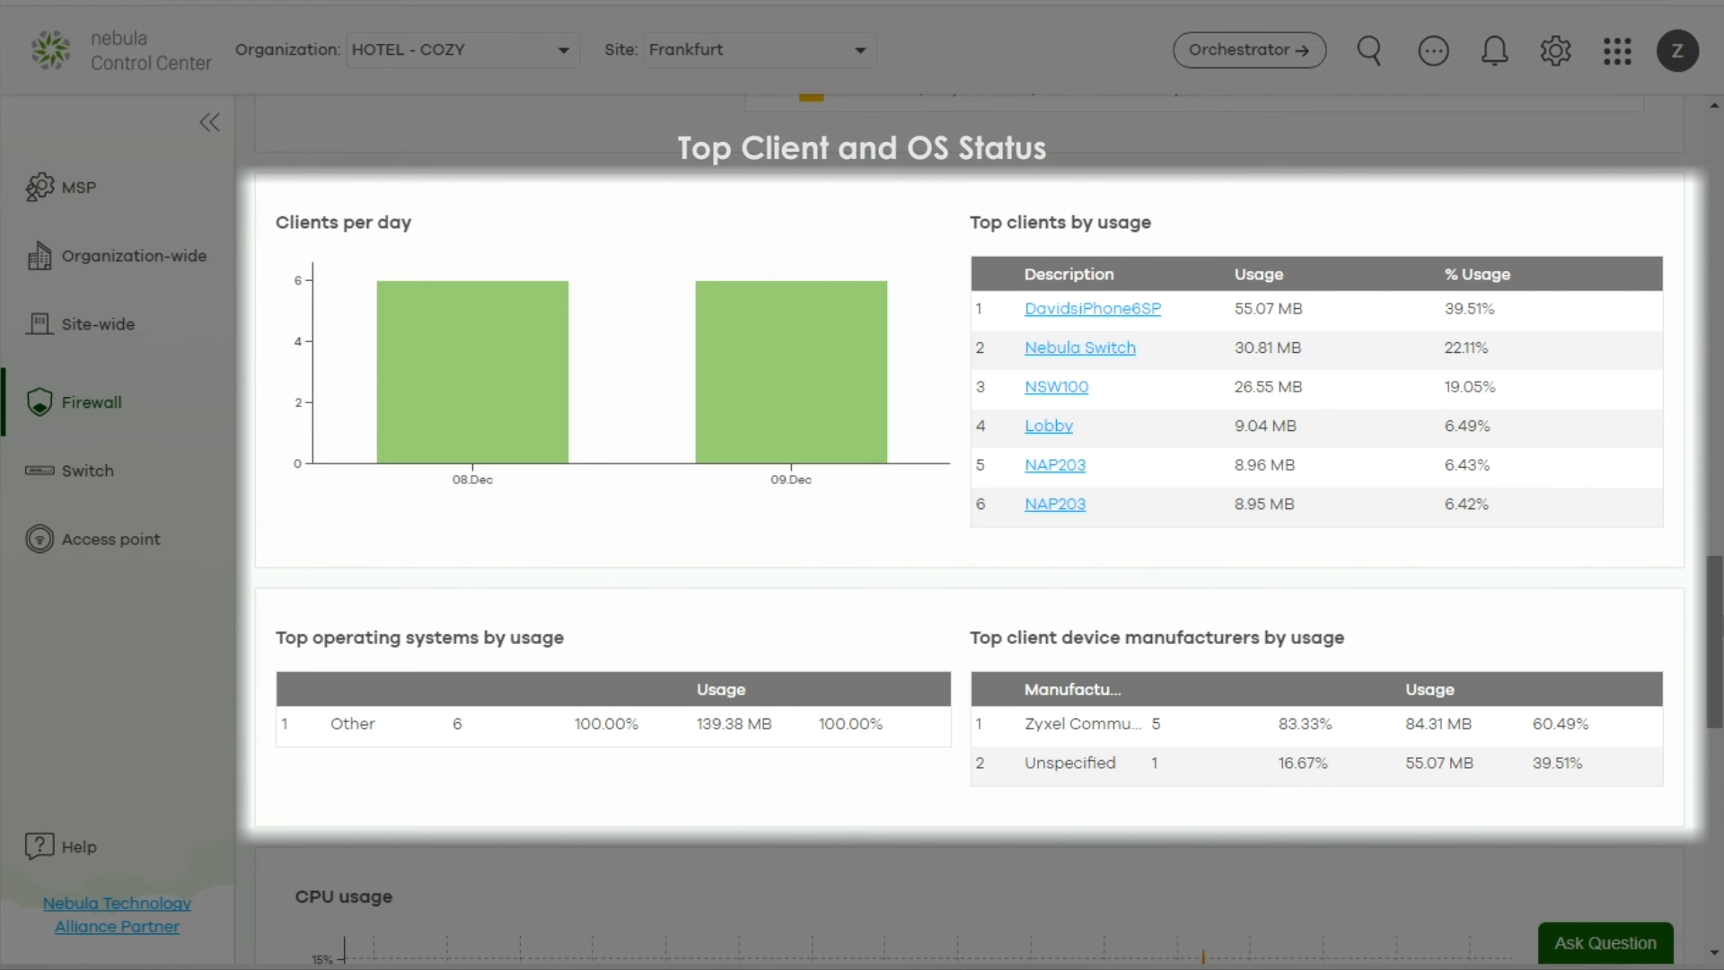
scroll("down", 3)
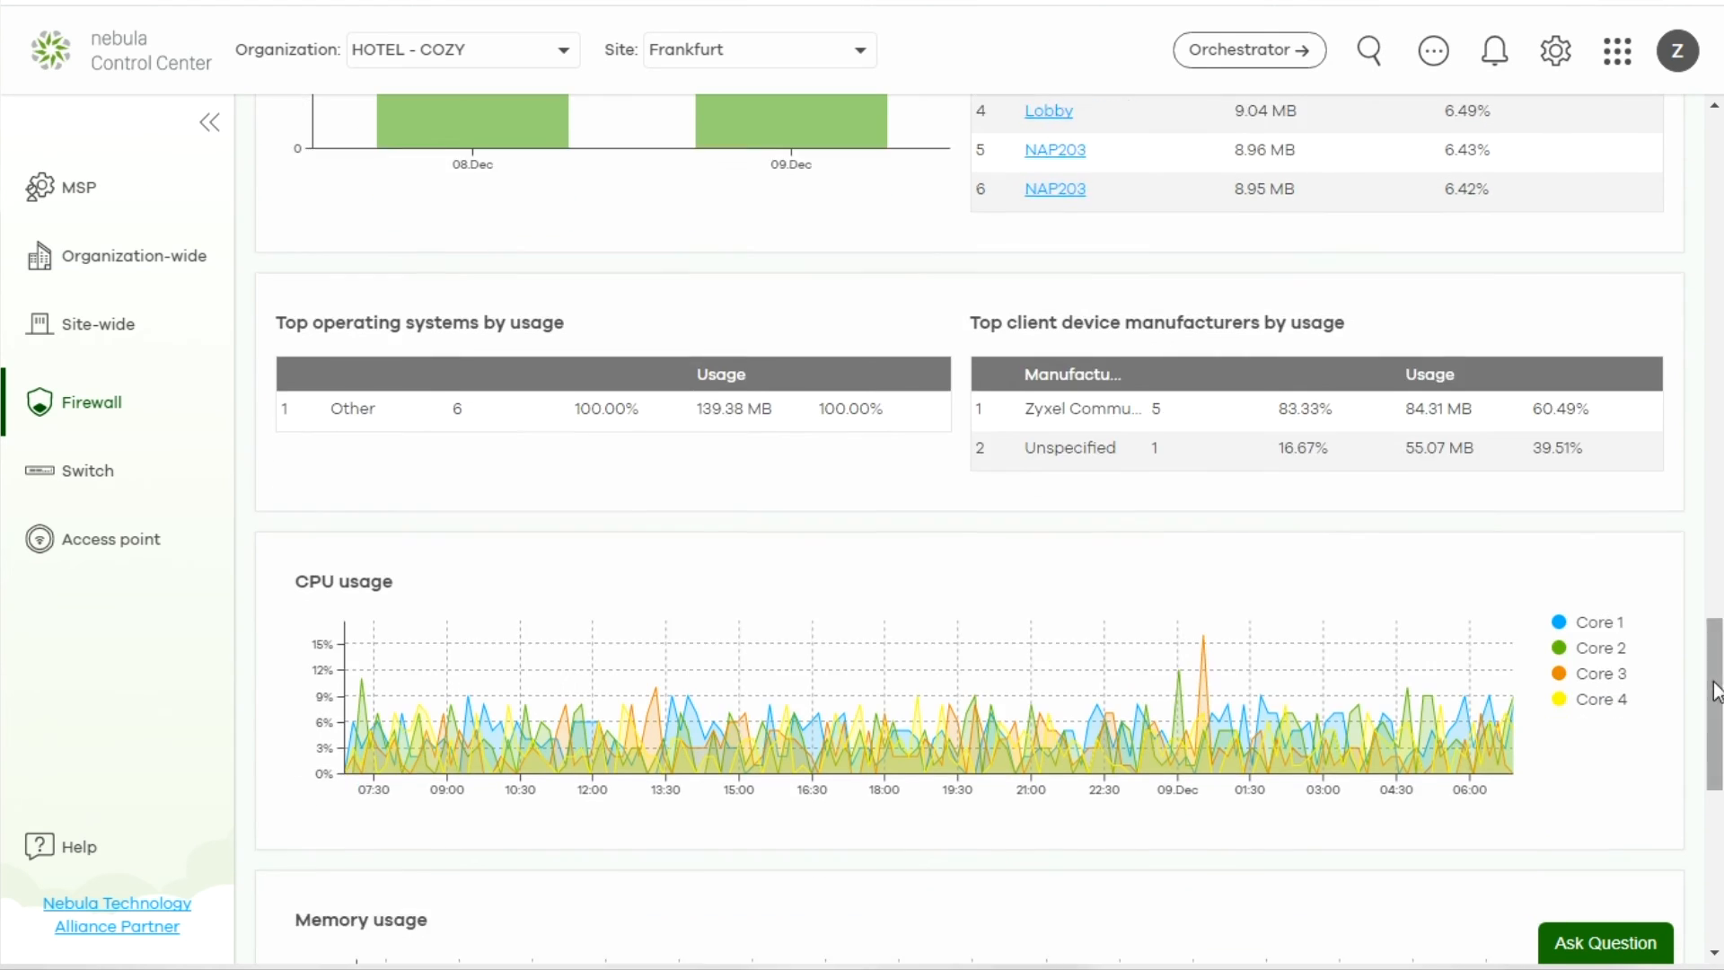
scroll("down", 3)
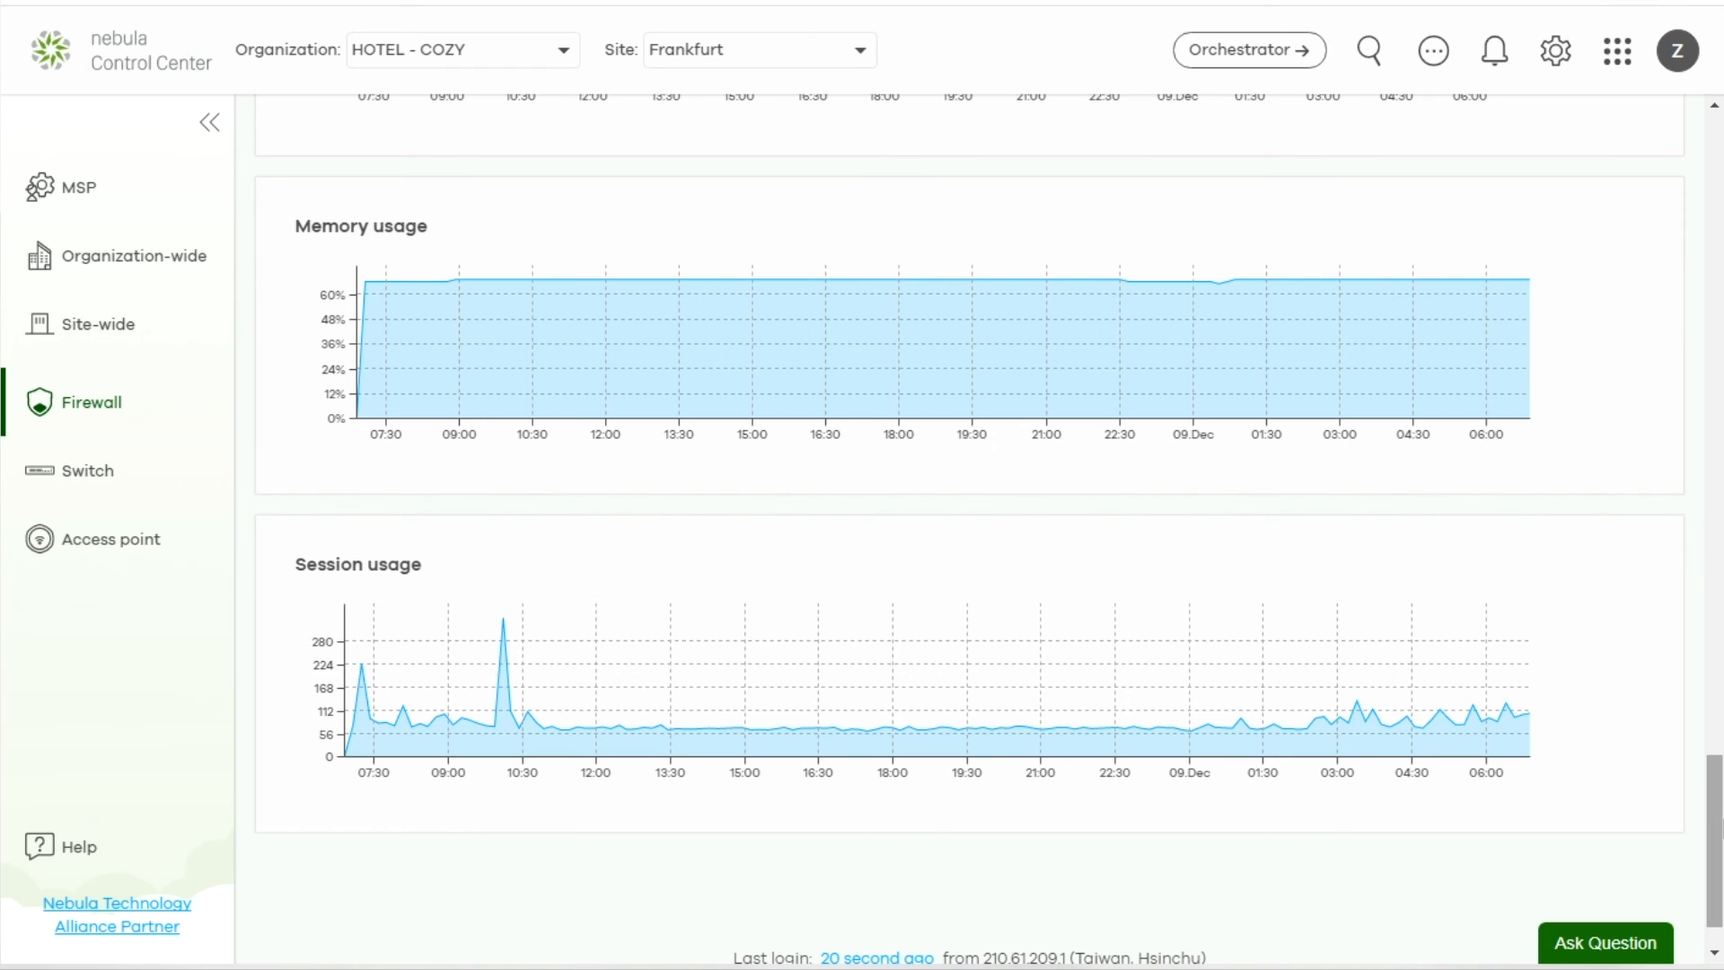
Show Site-wide Monitor Applications in Application View, listing individual applications with block and limit options
left_click(88, 324)
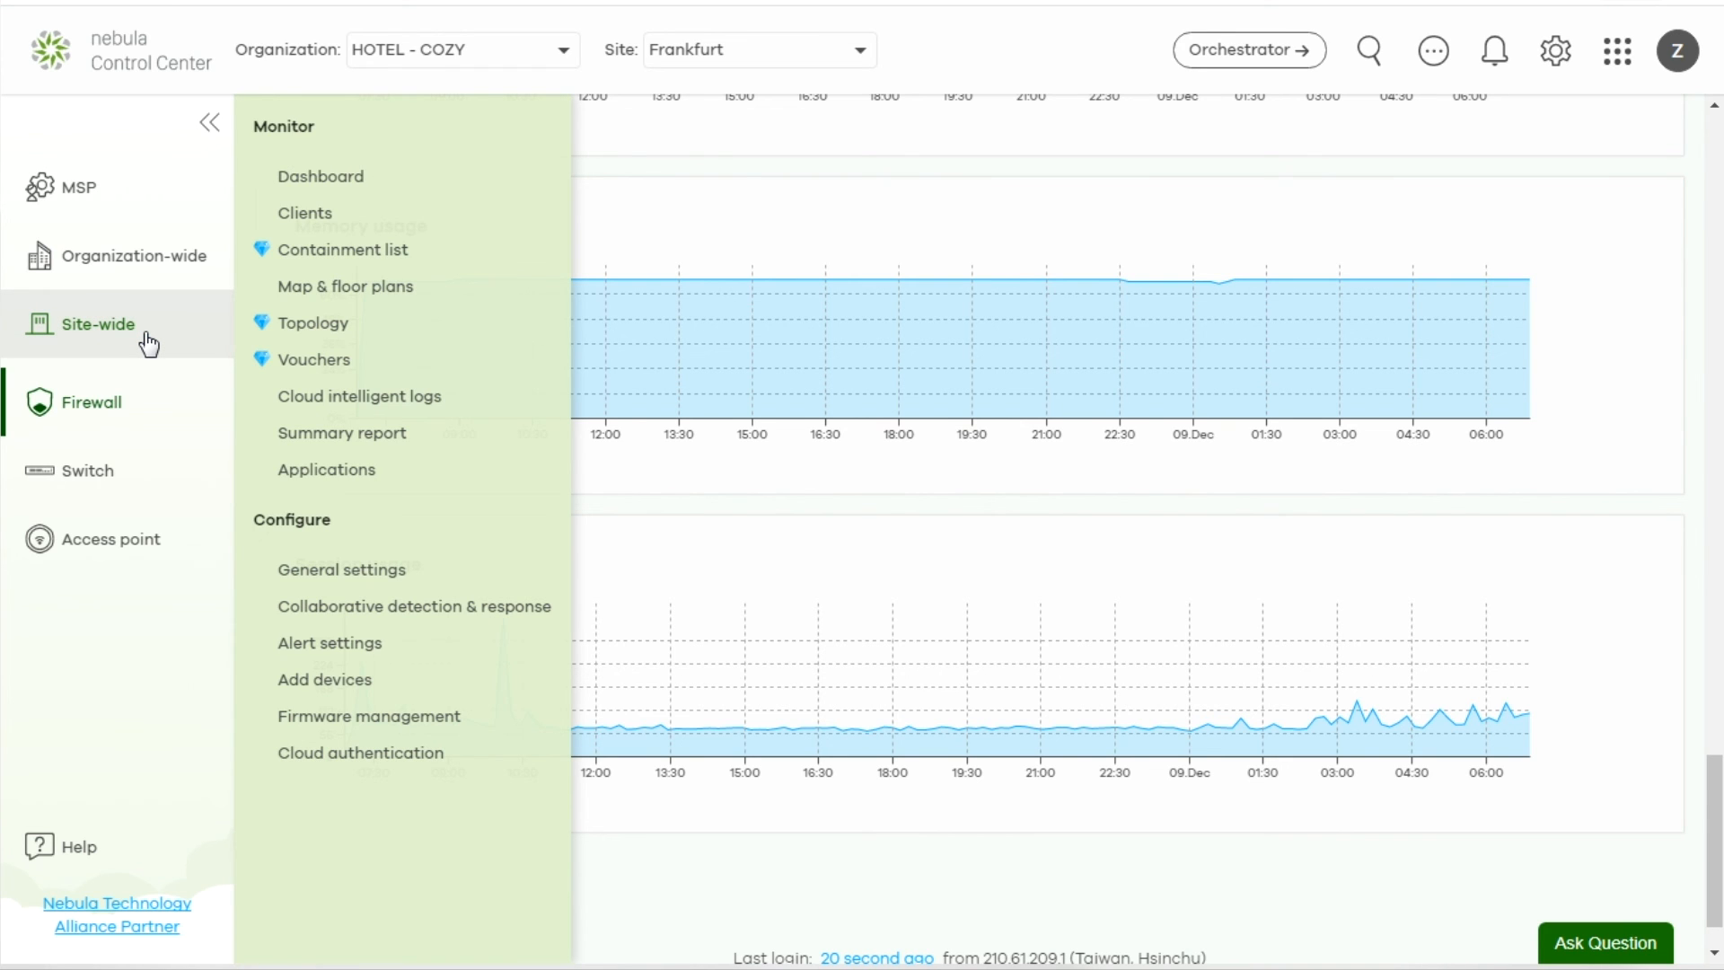
mouse_move(325, 469)
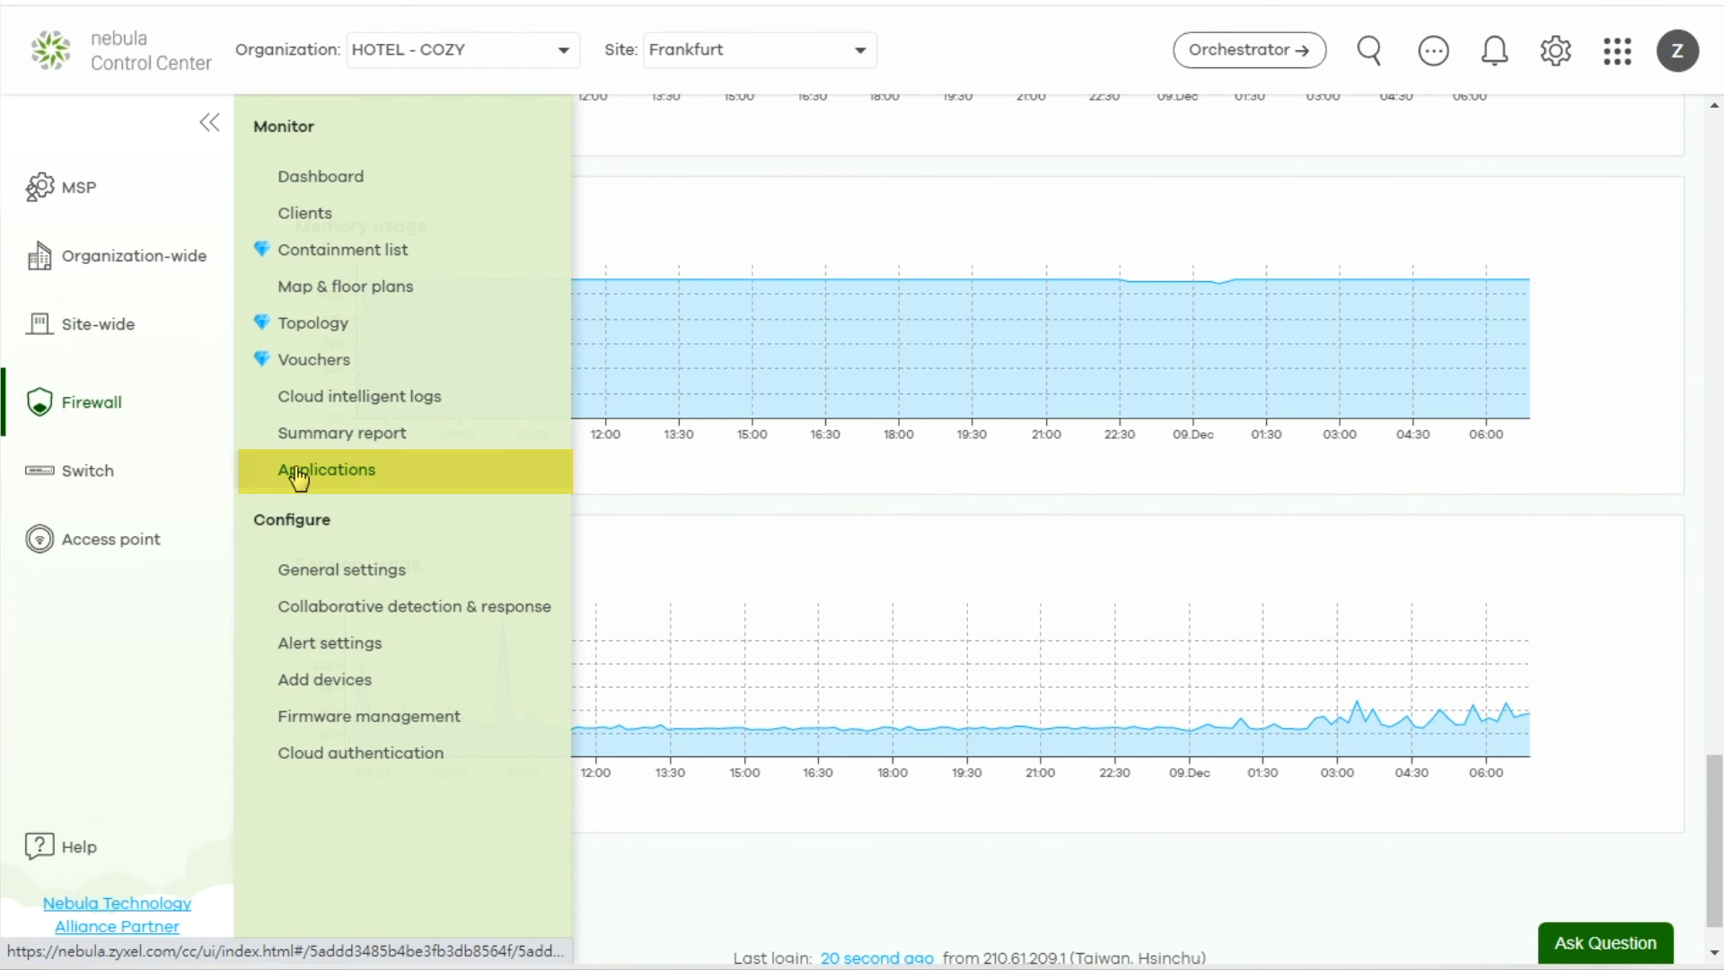
left_click(324, 470)
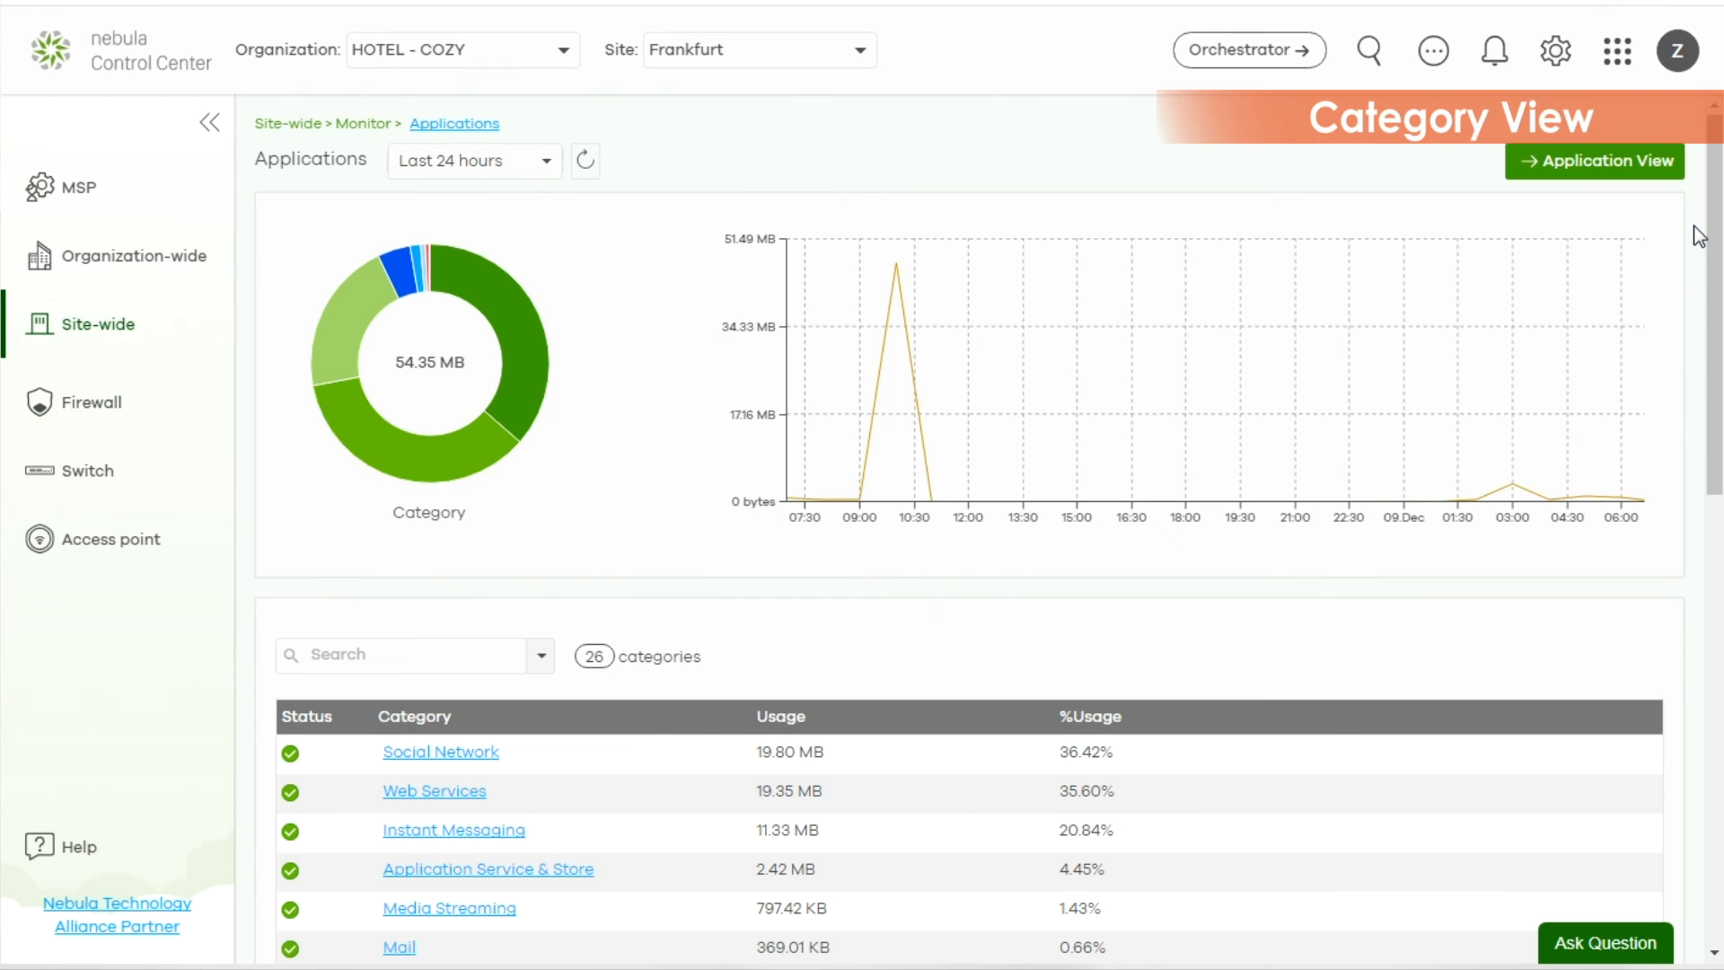
mouse_move(1667, 186)
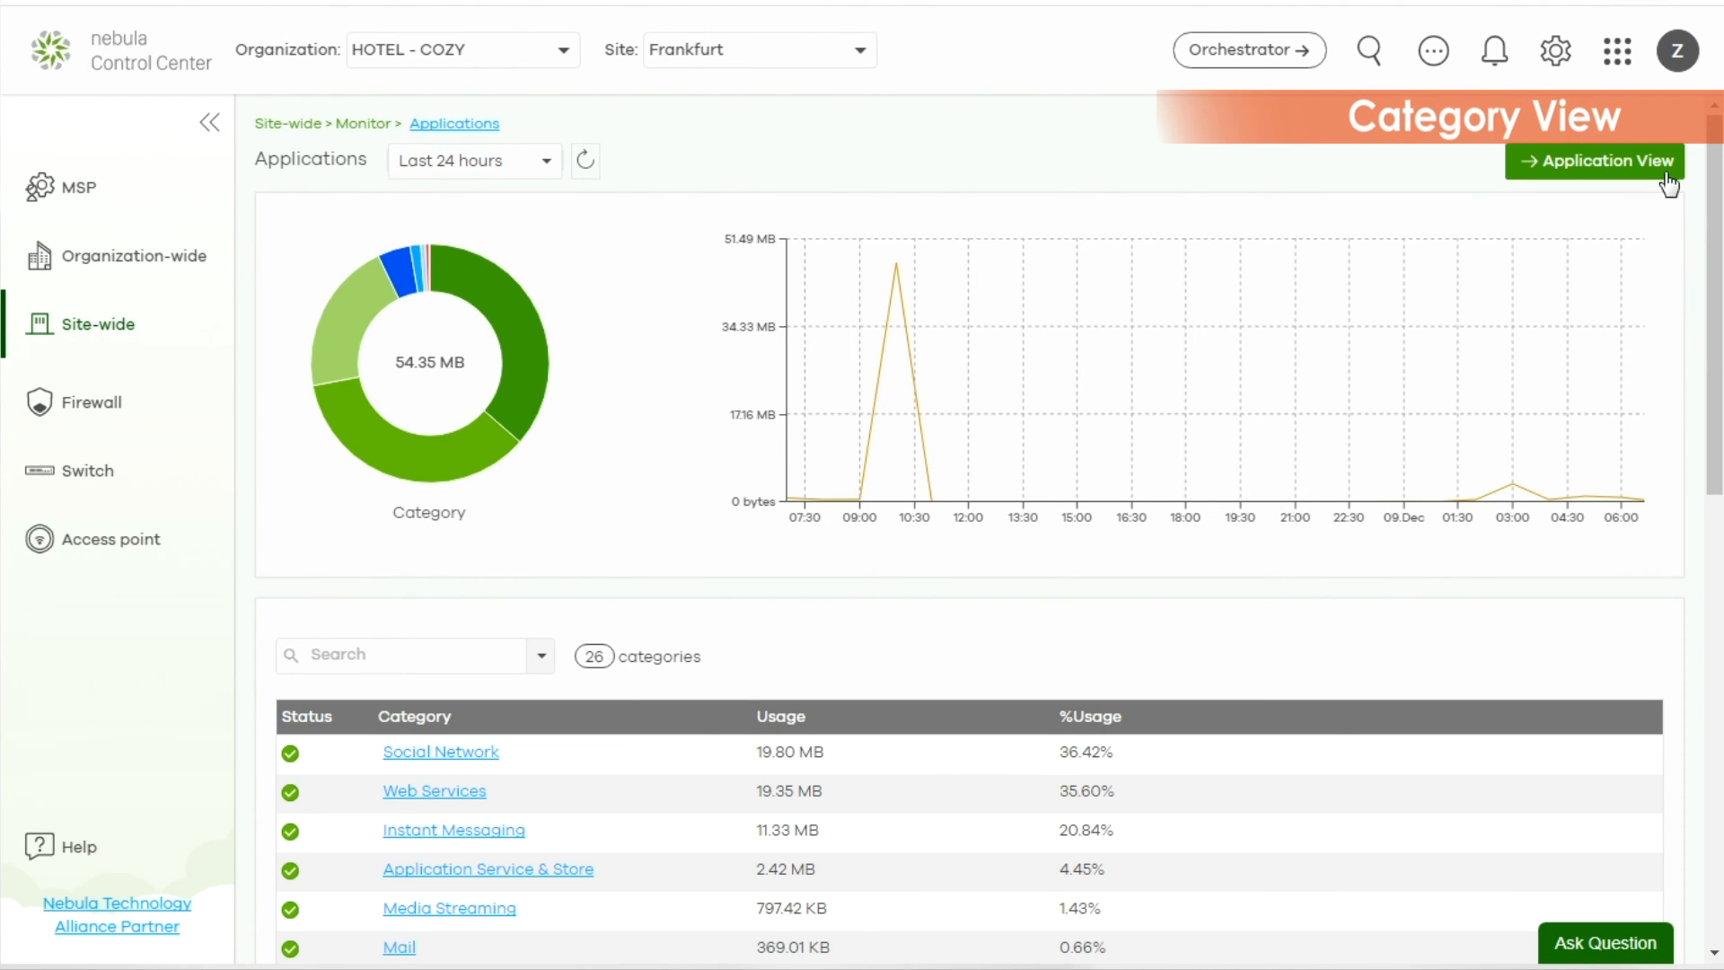
left_click(1596, 161)
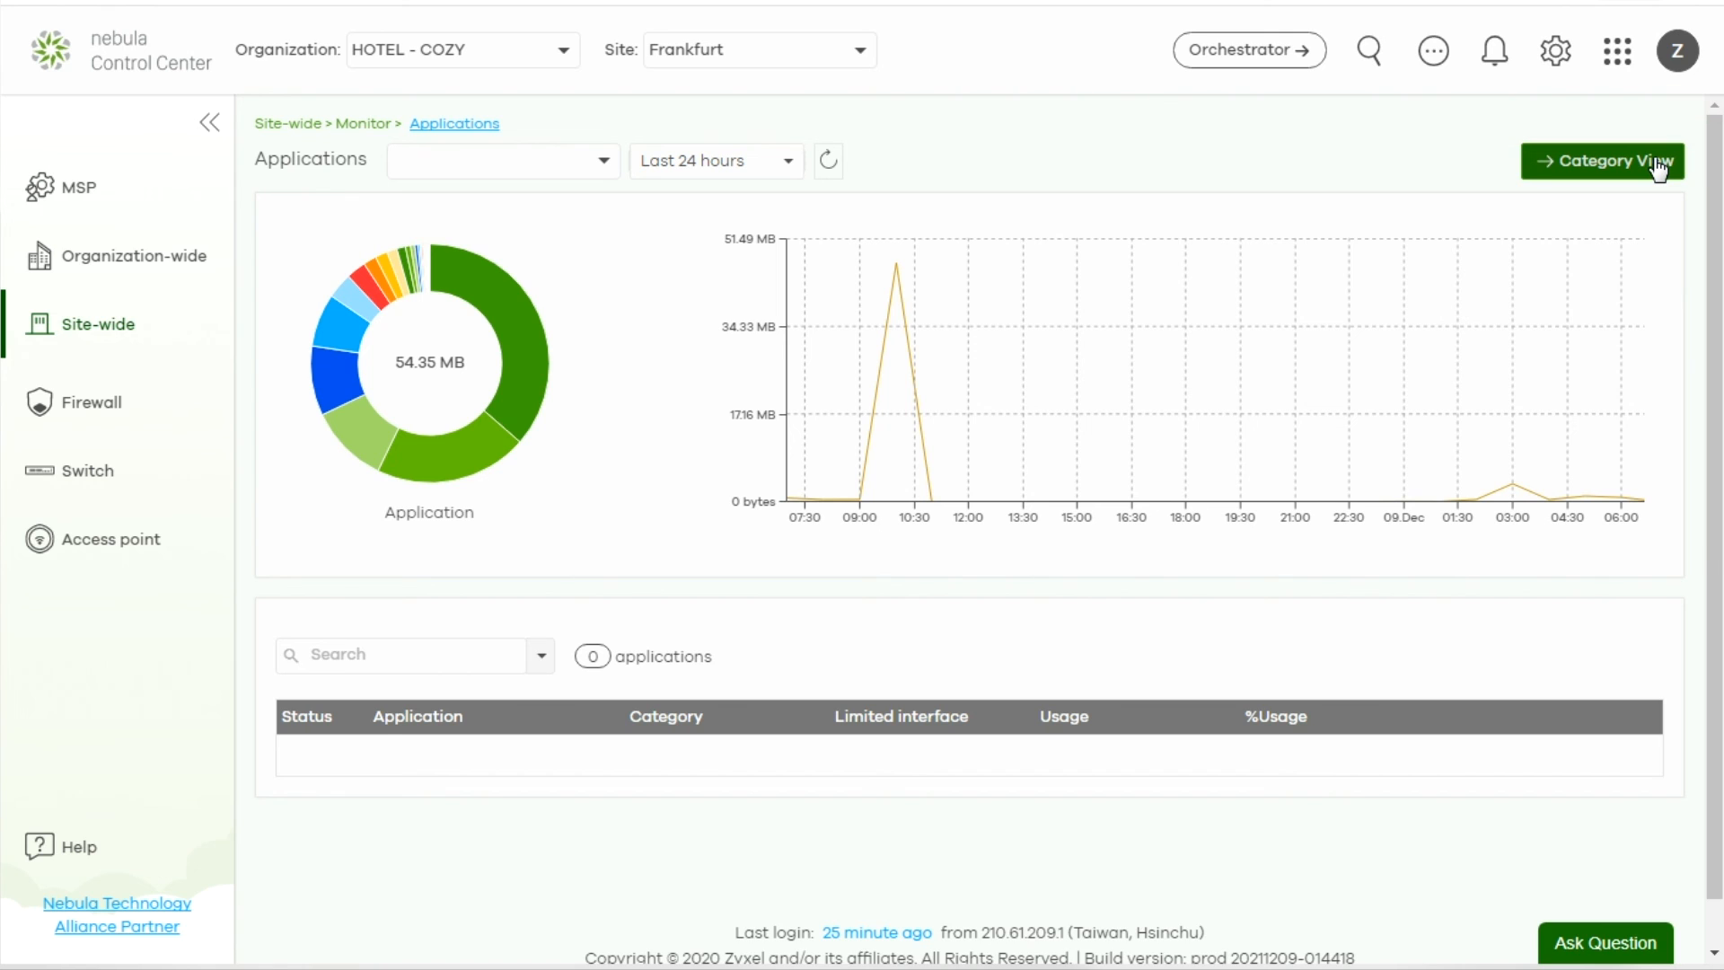
scroll("down", 3)
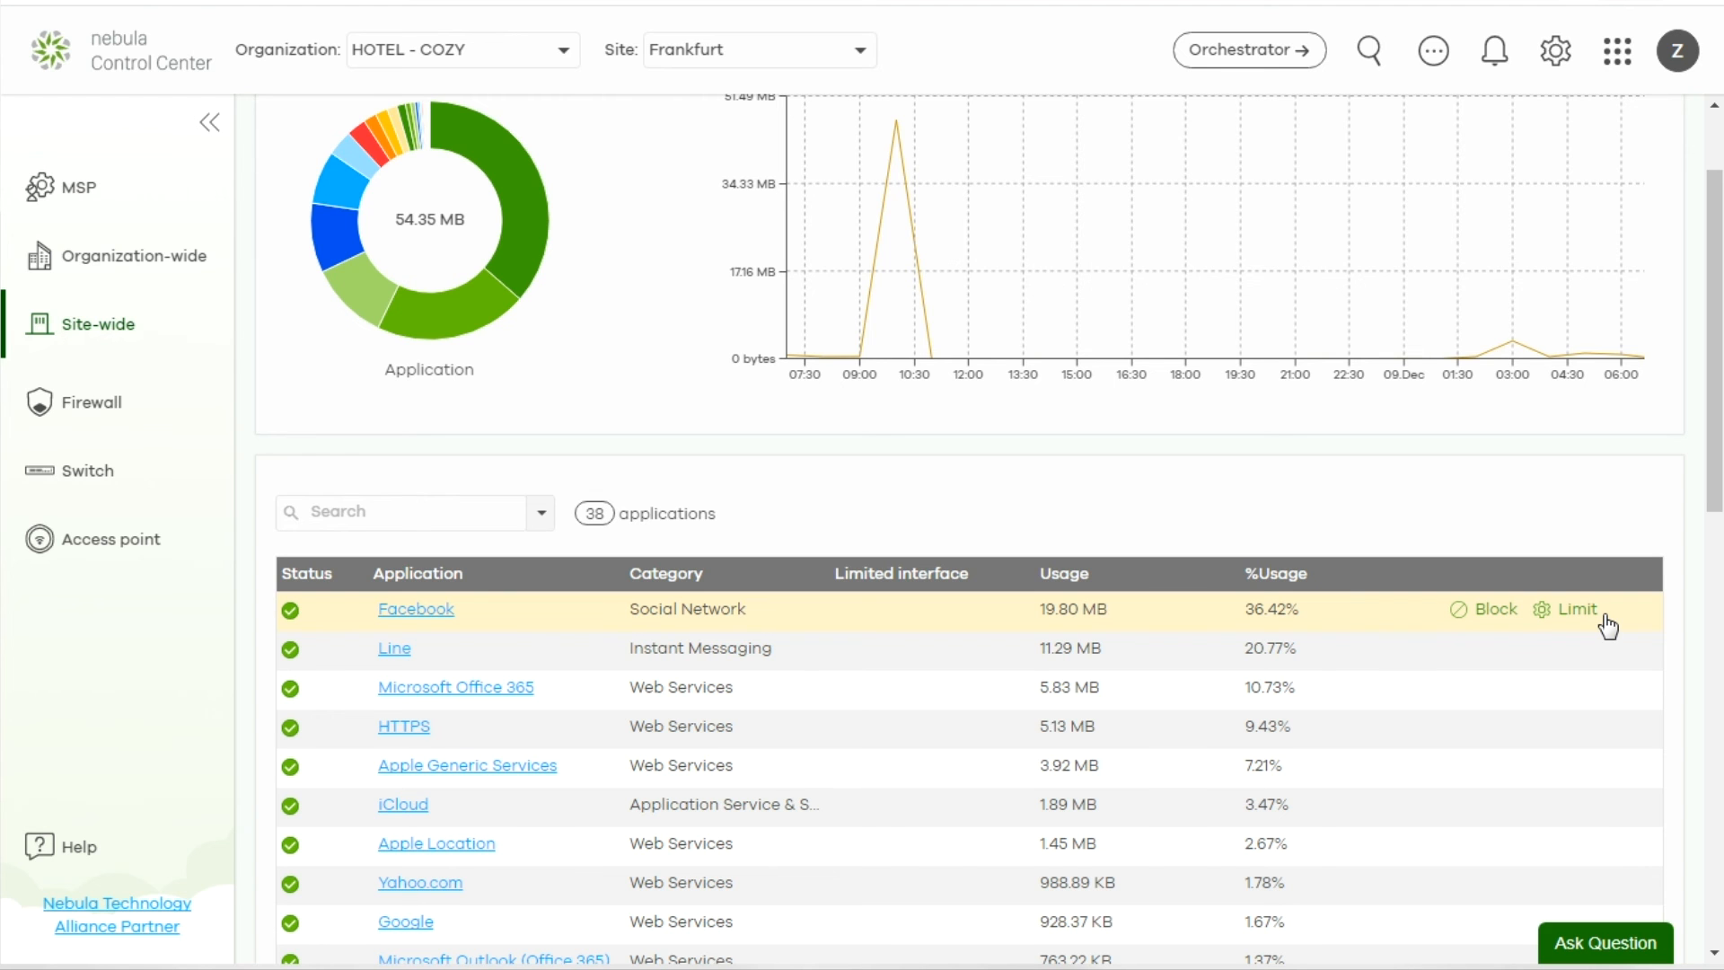
mouse_move(1583, 617)
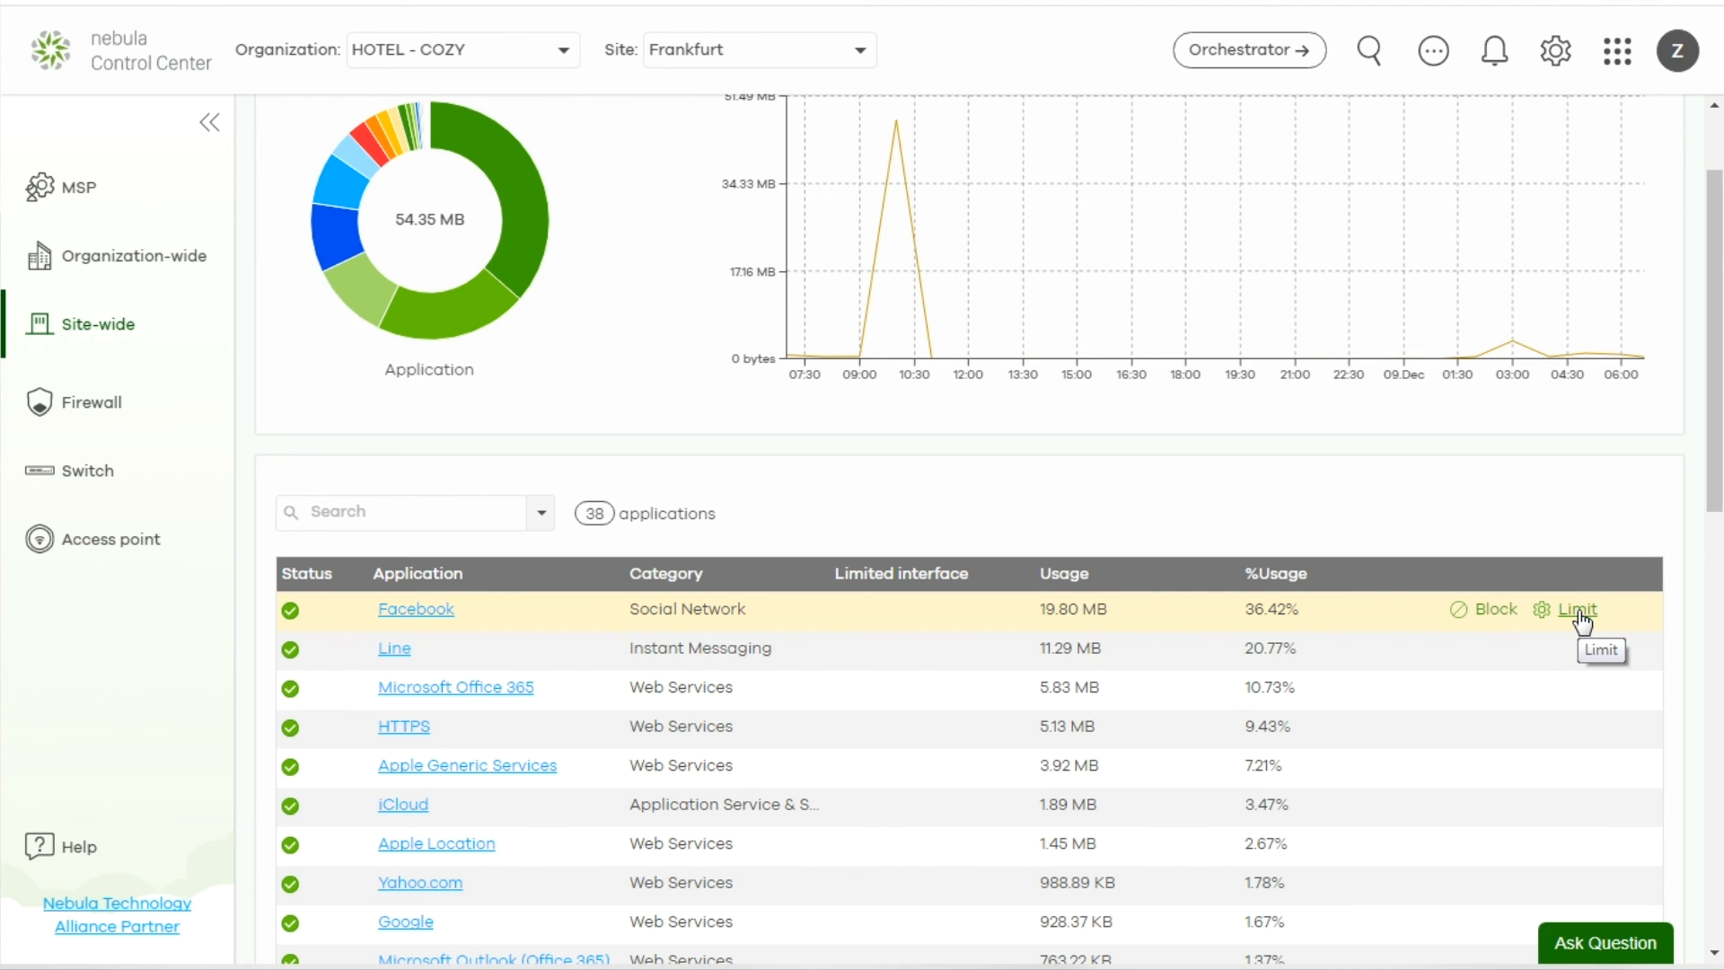
left_click(1580, 609)
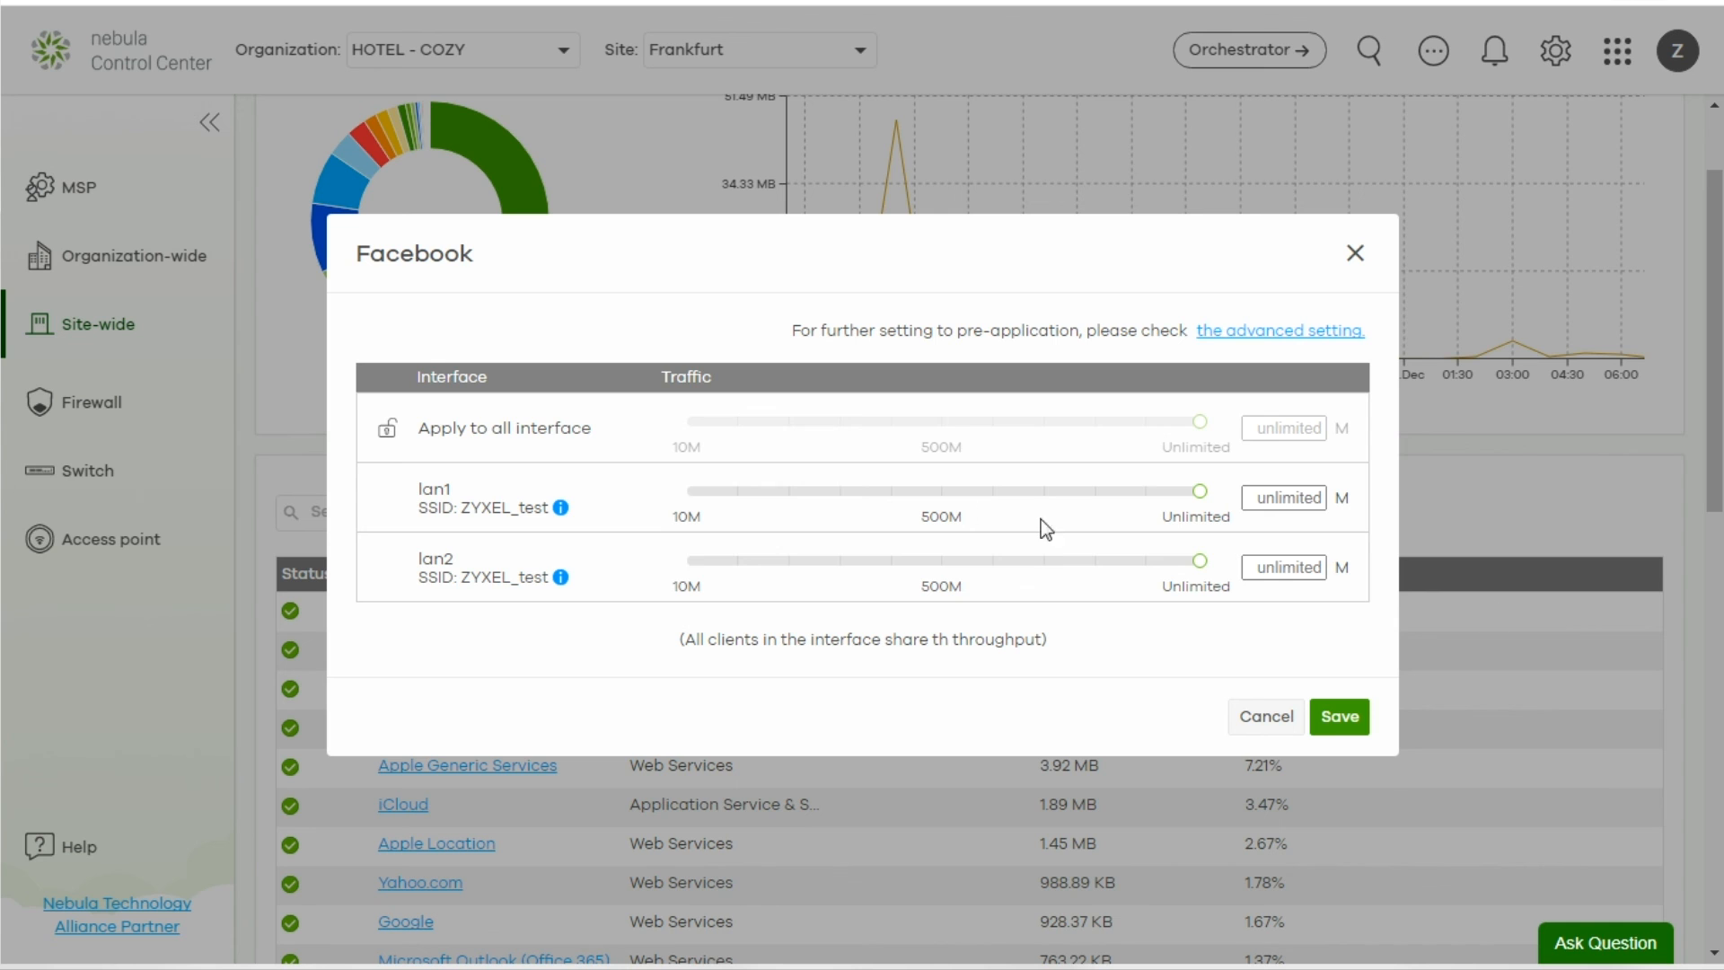
left_click_drag(1199, 490, 797, 491)
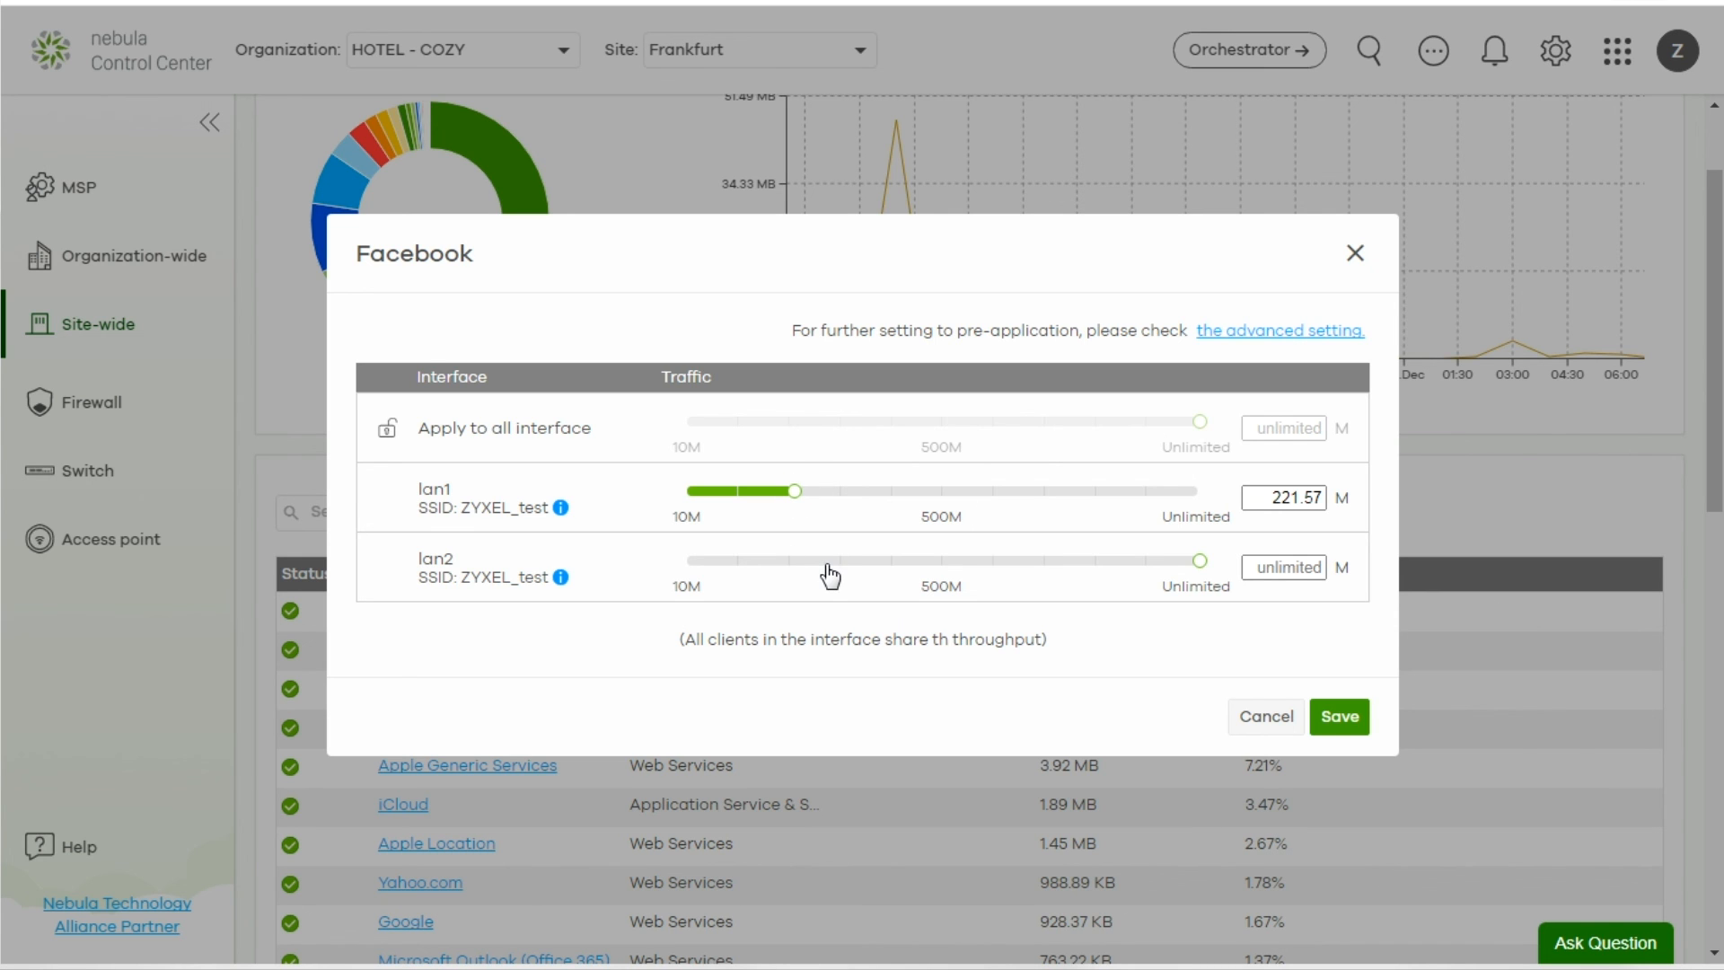
left_click_drag(1200, 560, 826, 560)
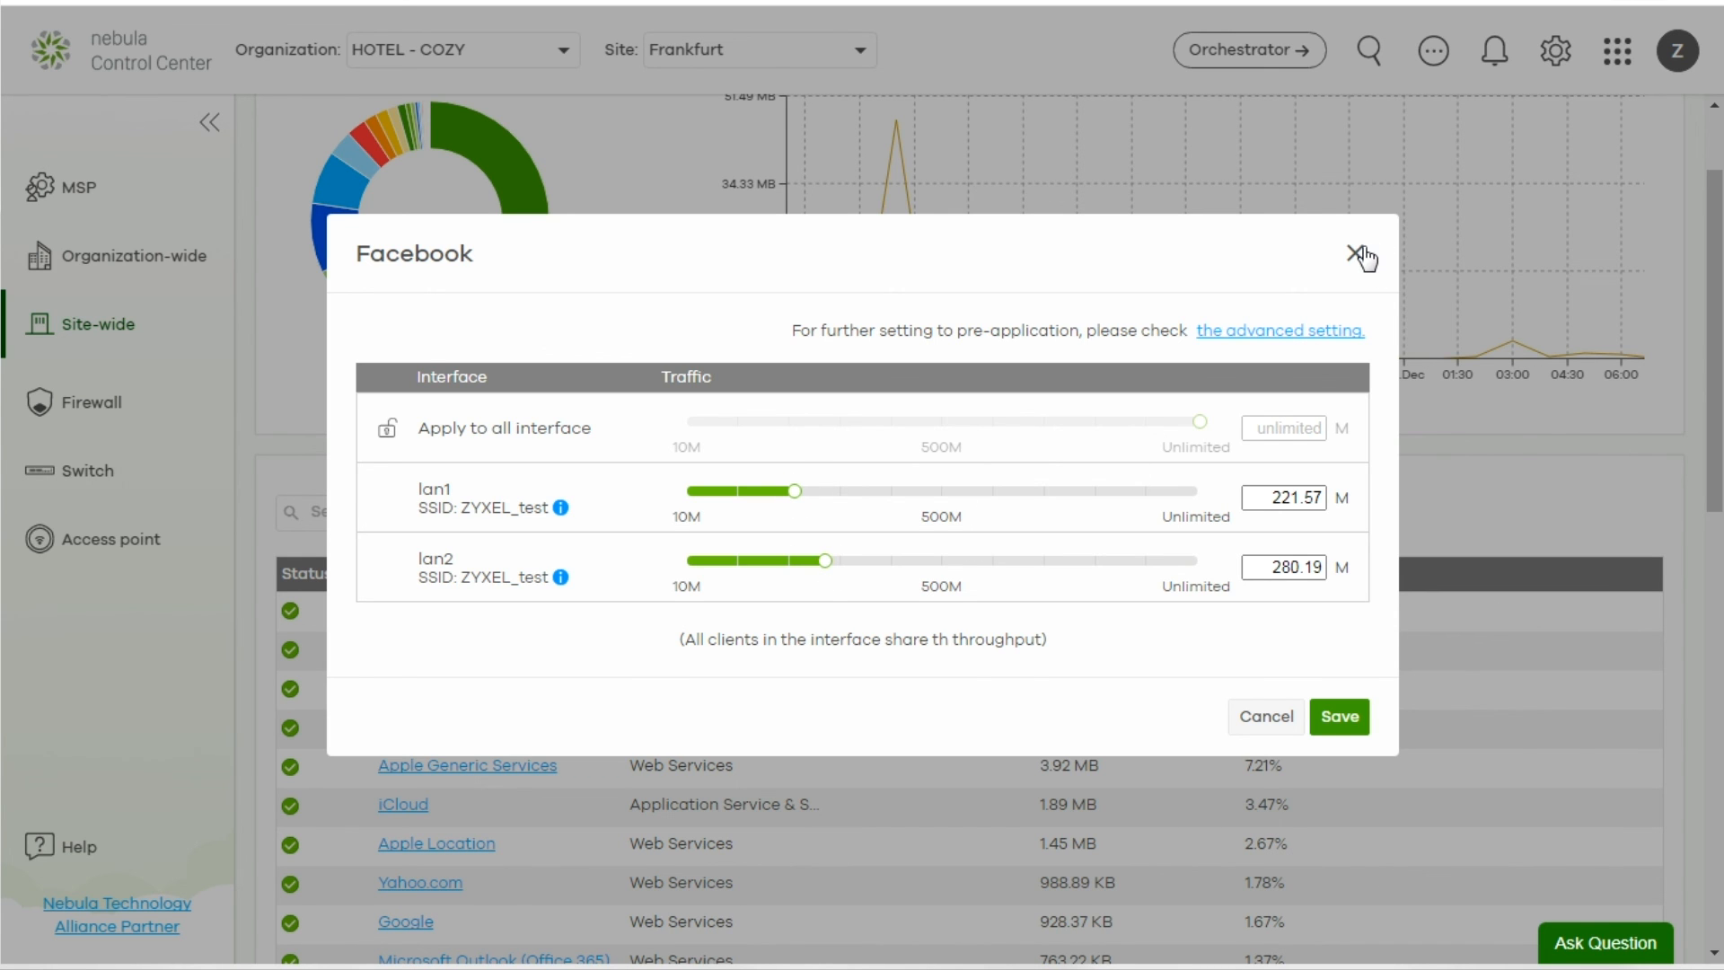
left_click(1362, 254)
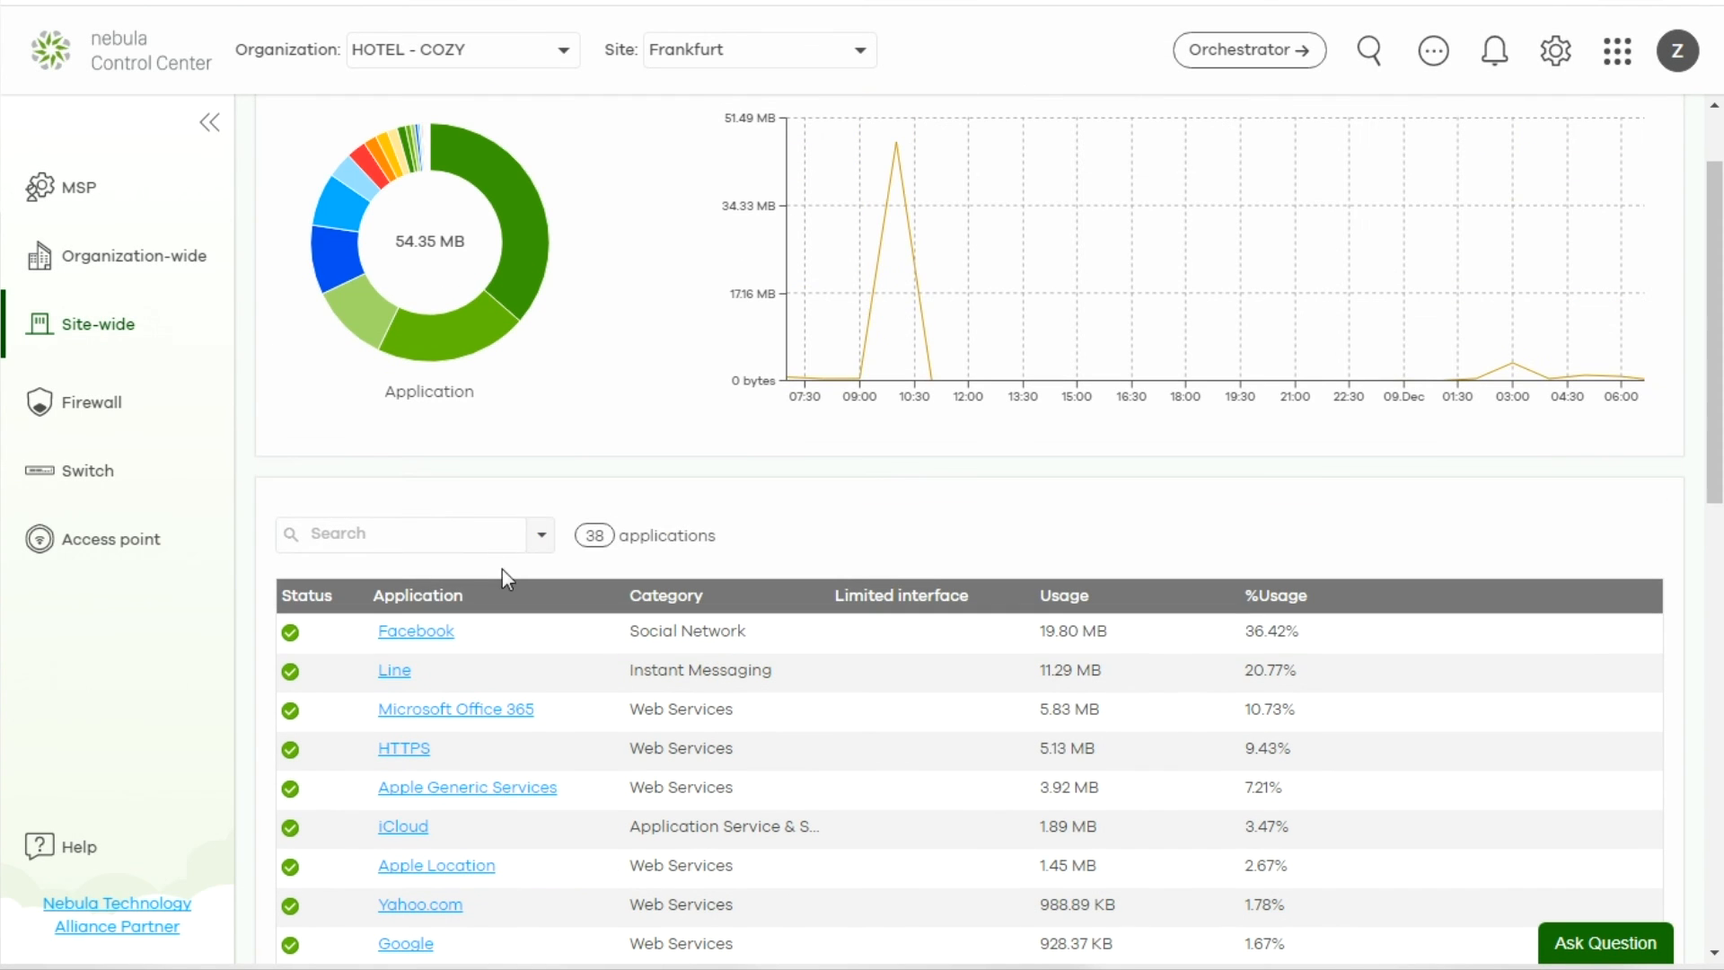
View Facebook's client usage and go to the detail page of its only client
left_click(416, 630)
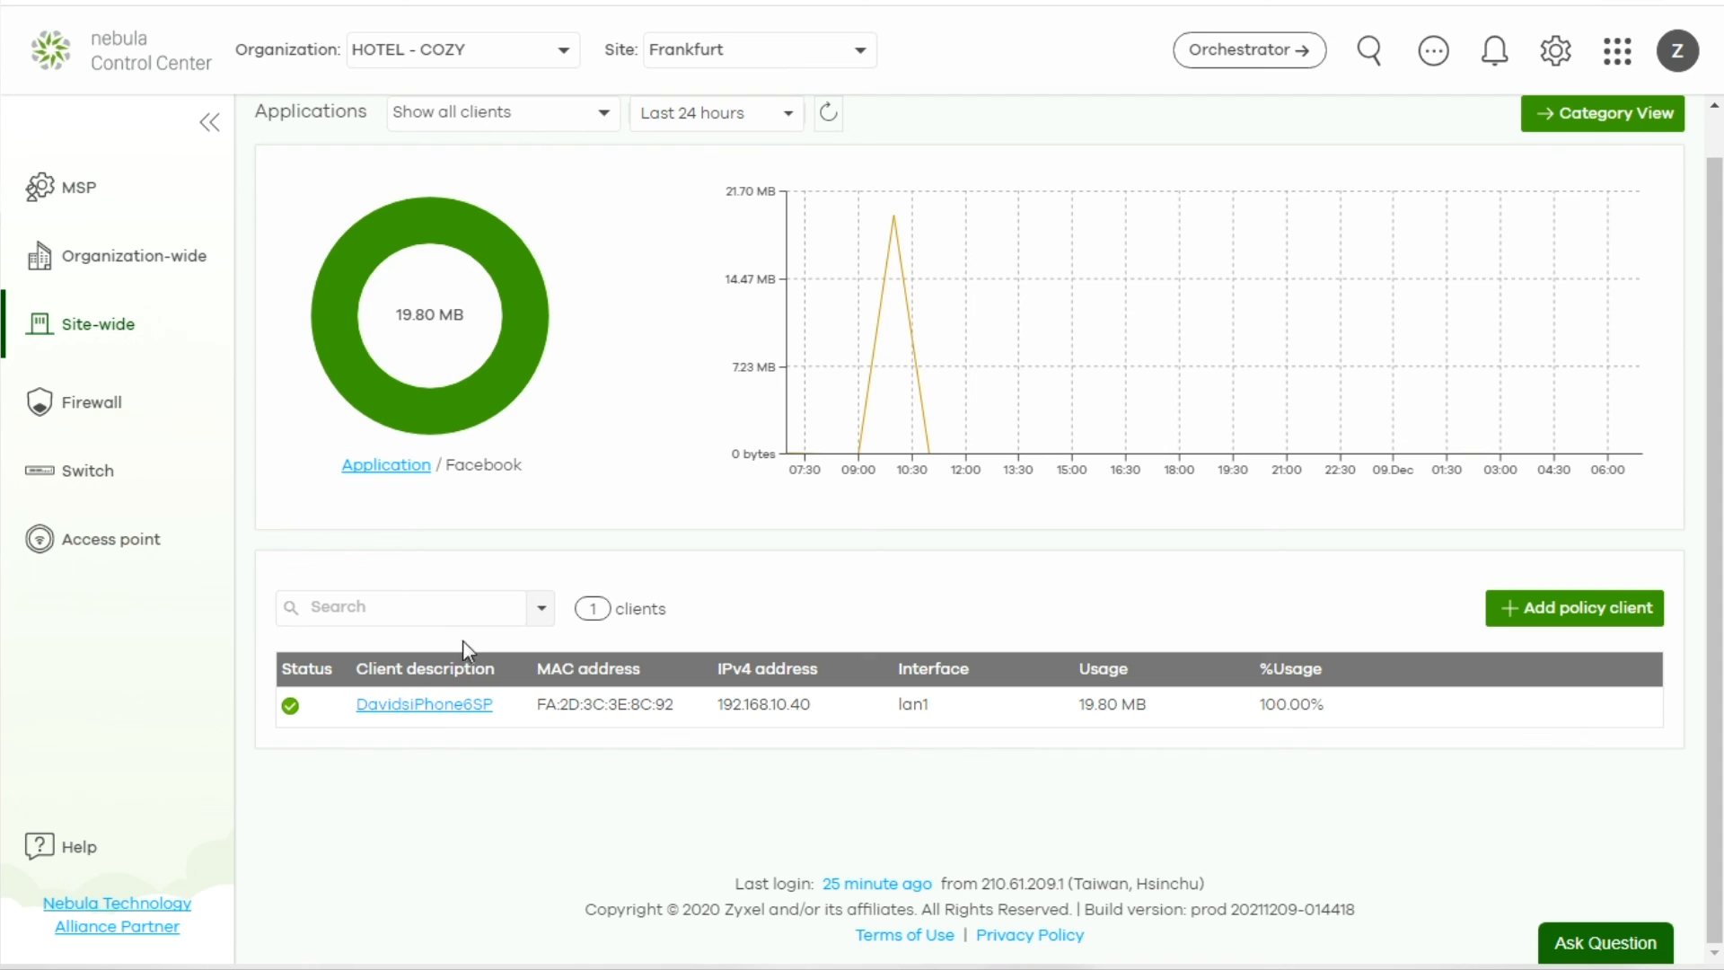
mouse_move(1431, 720)
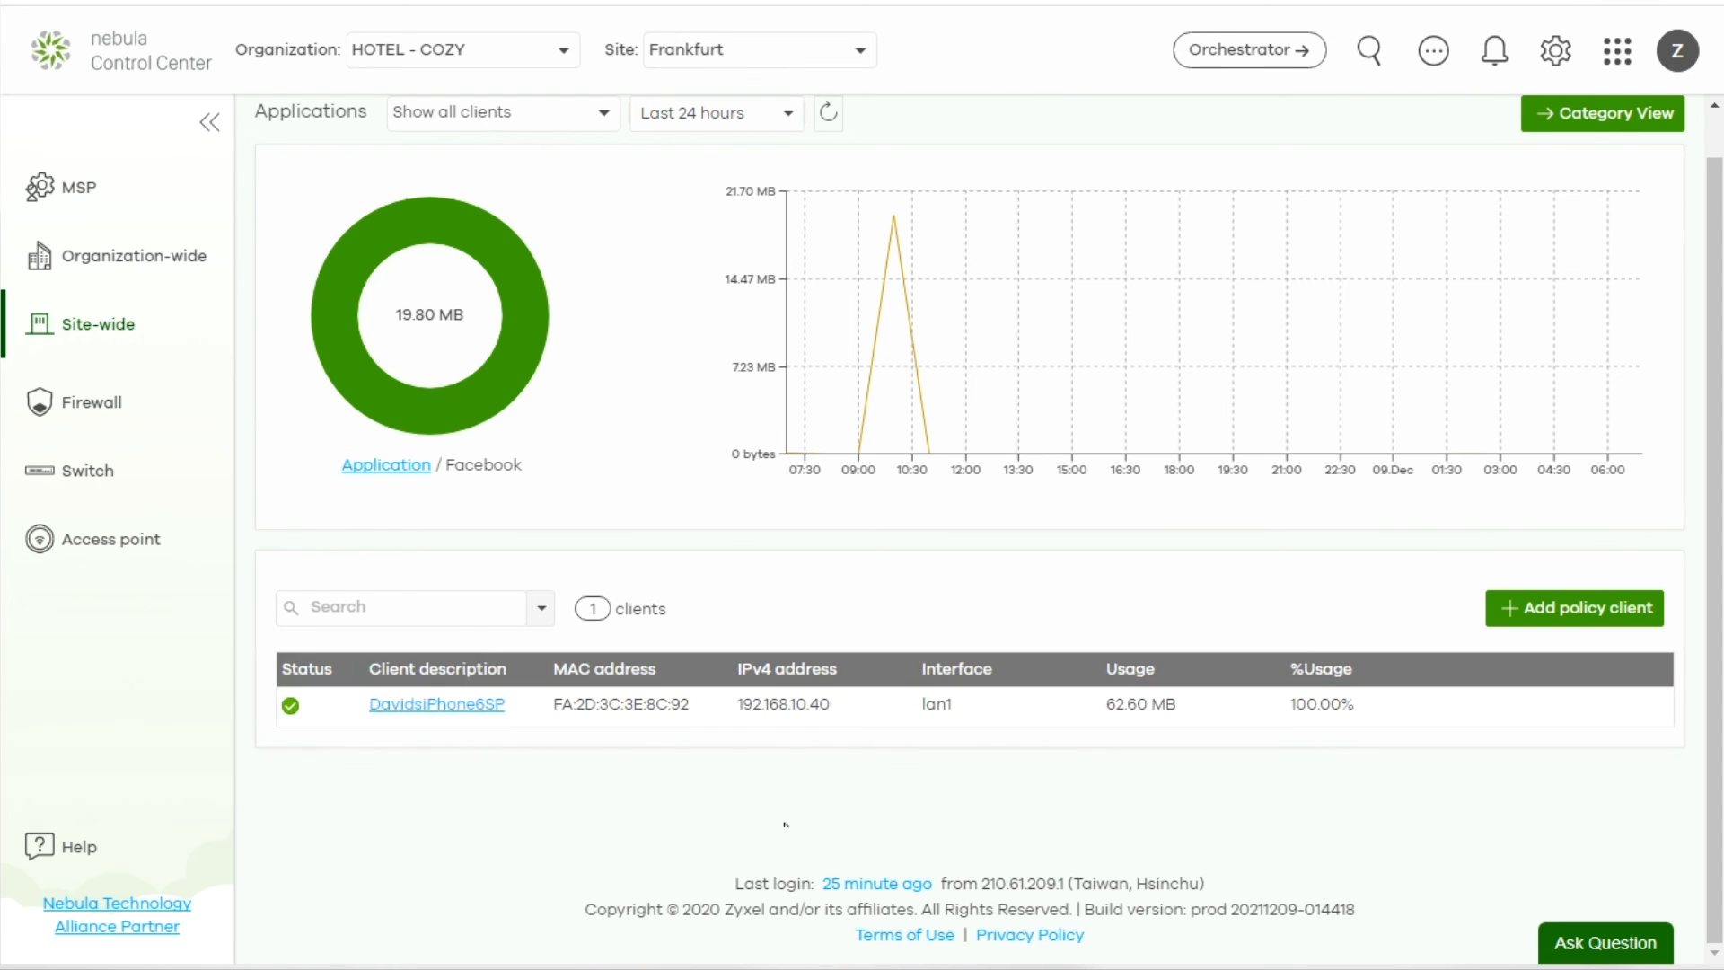
left_click(436, 704)
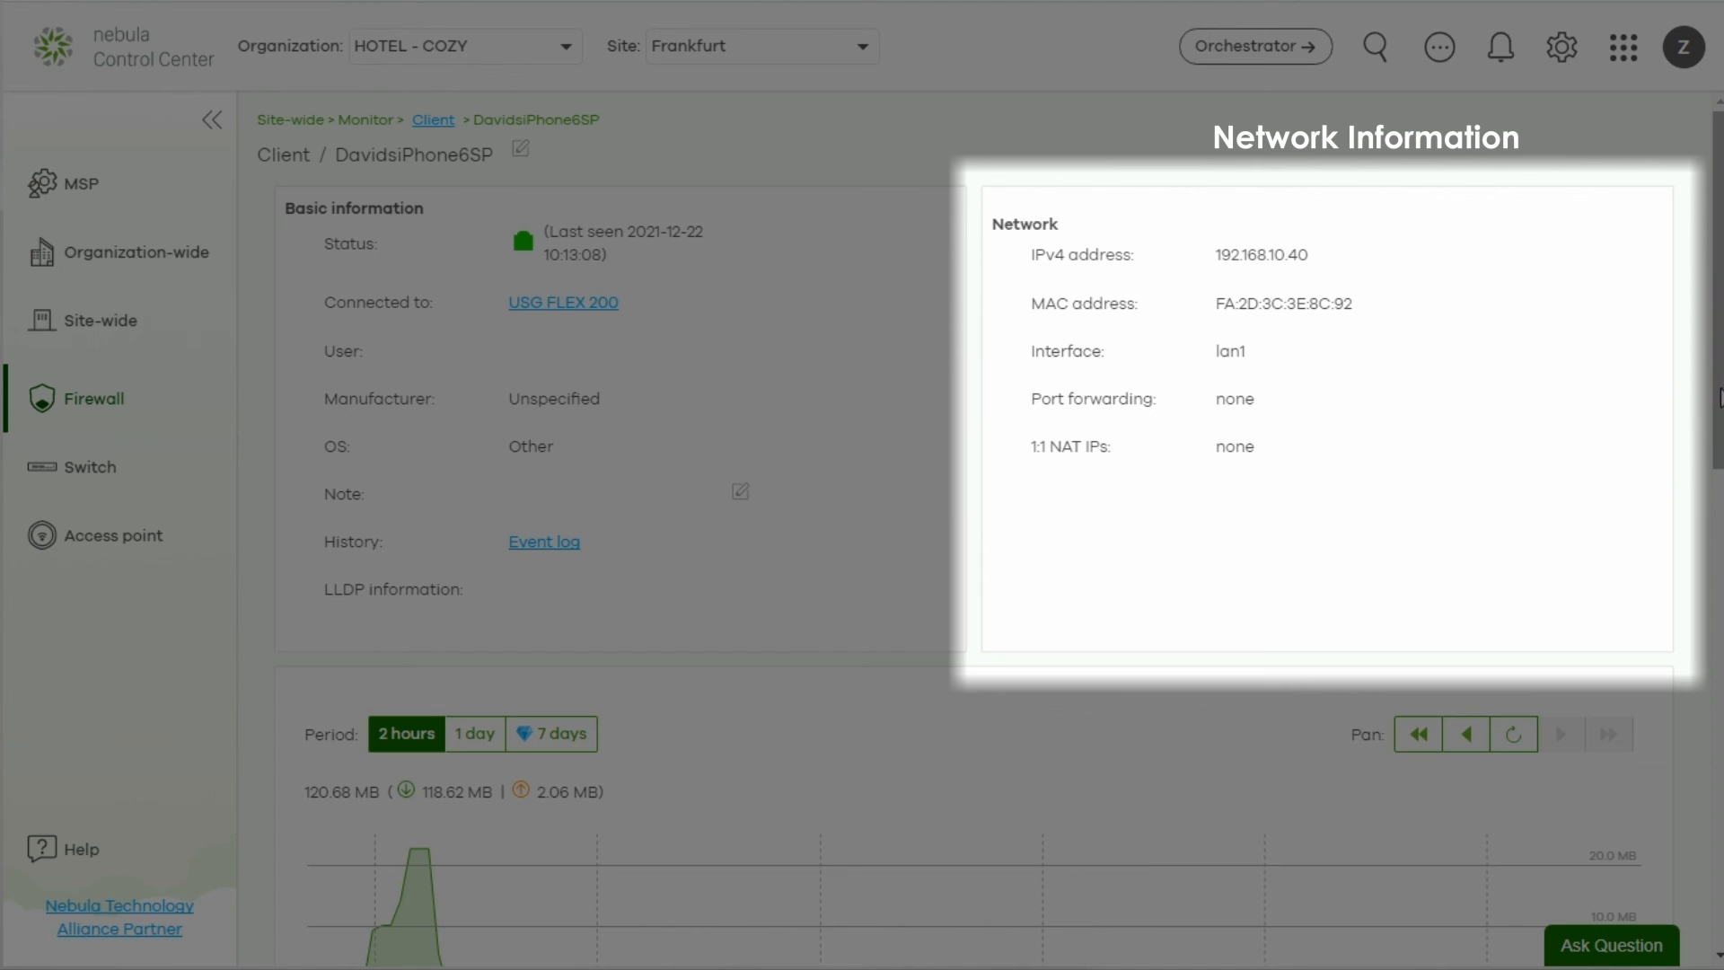
Scroll to the client's usage charts and expand View more under Top Application
scroll("down", 3)
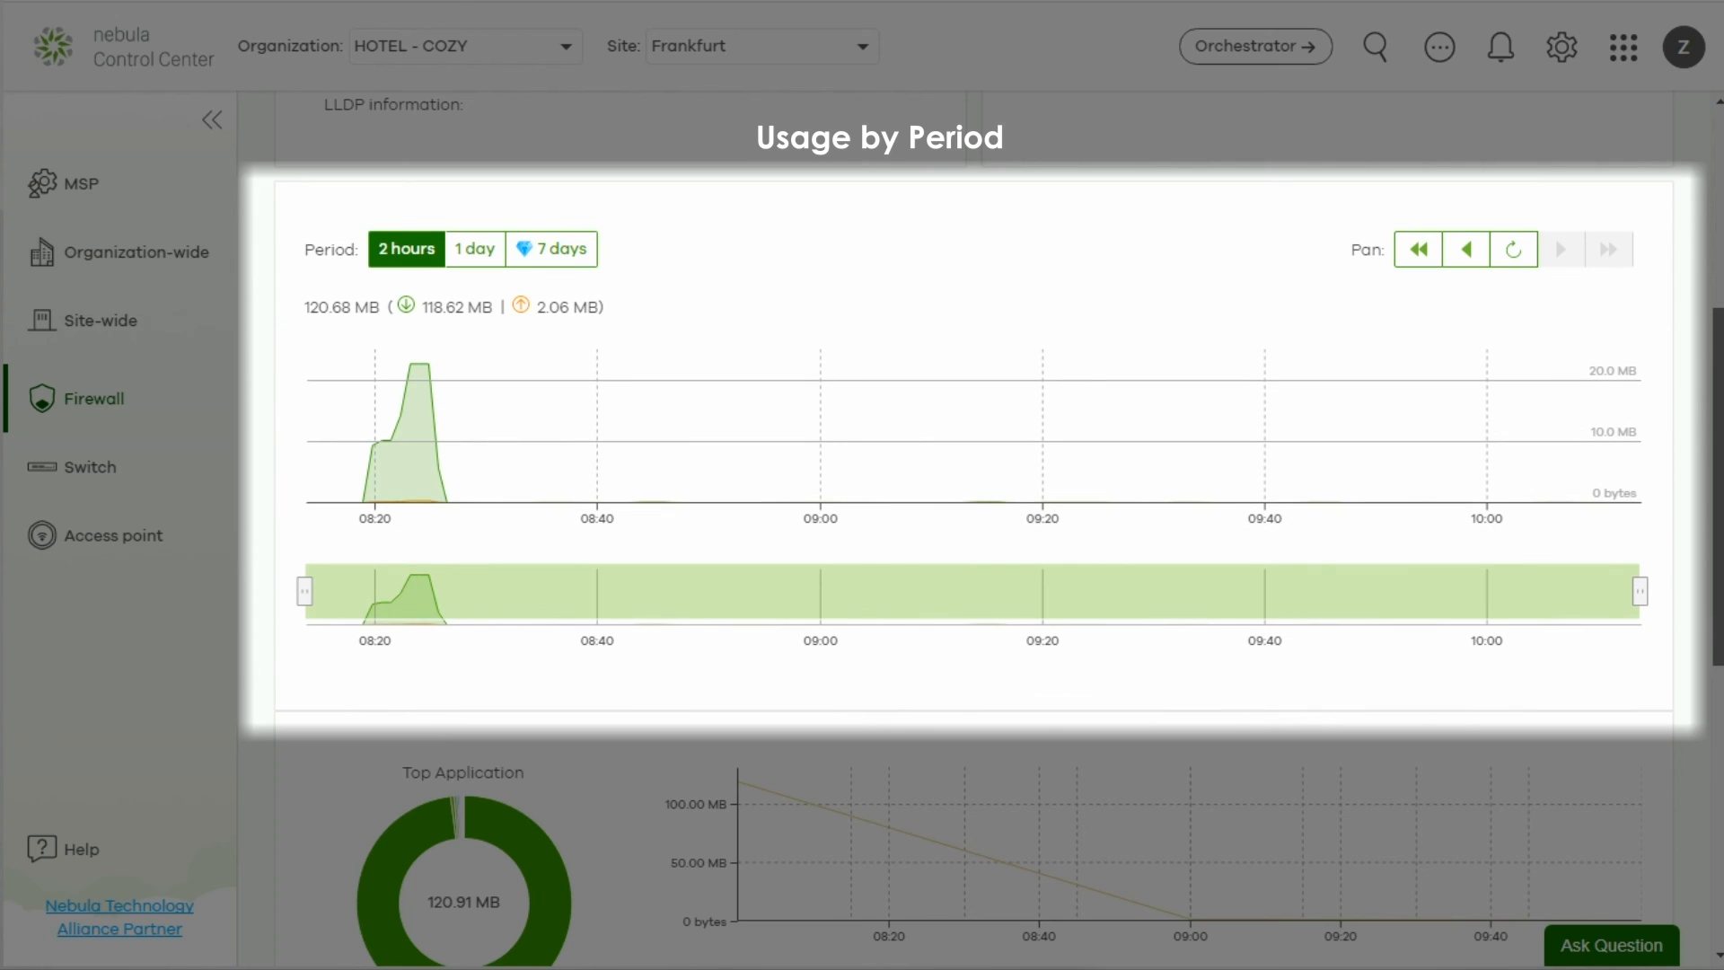
scroll("down", 3)
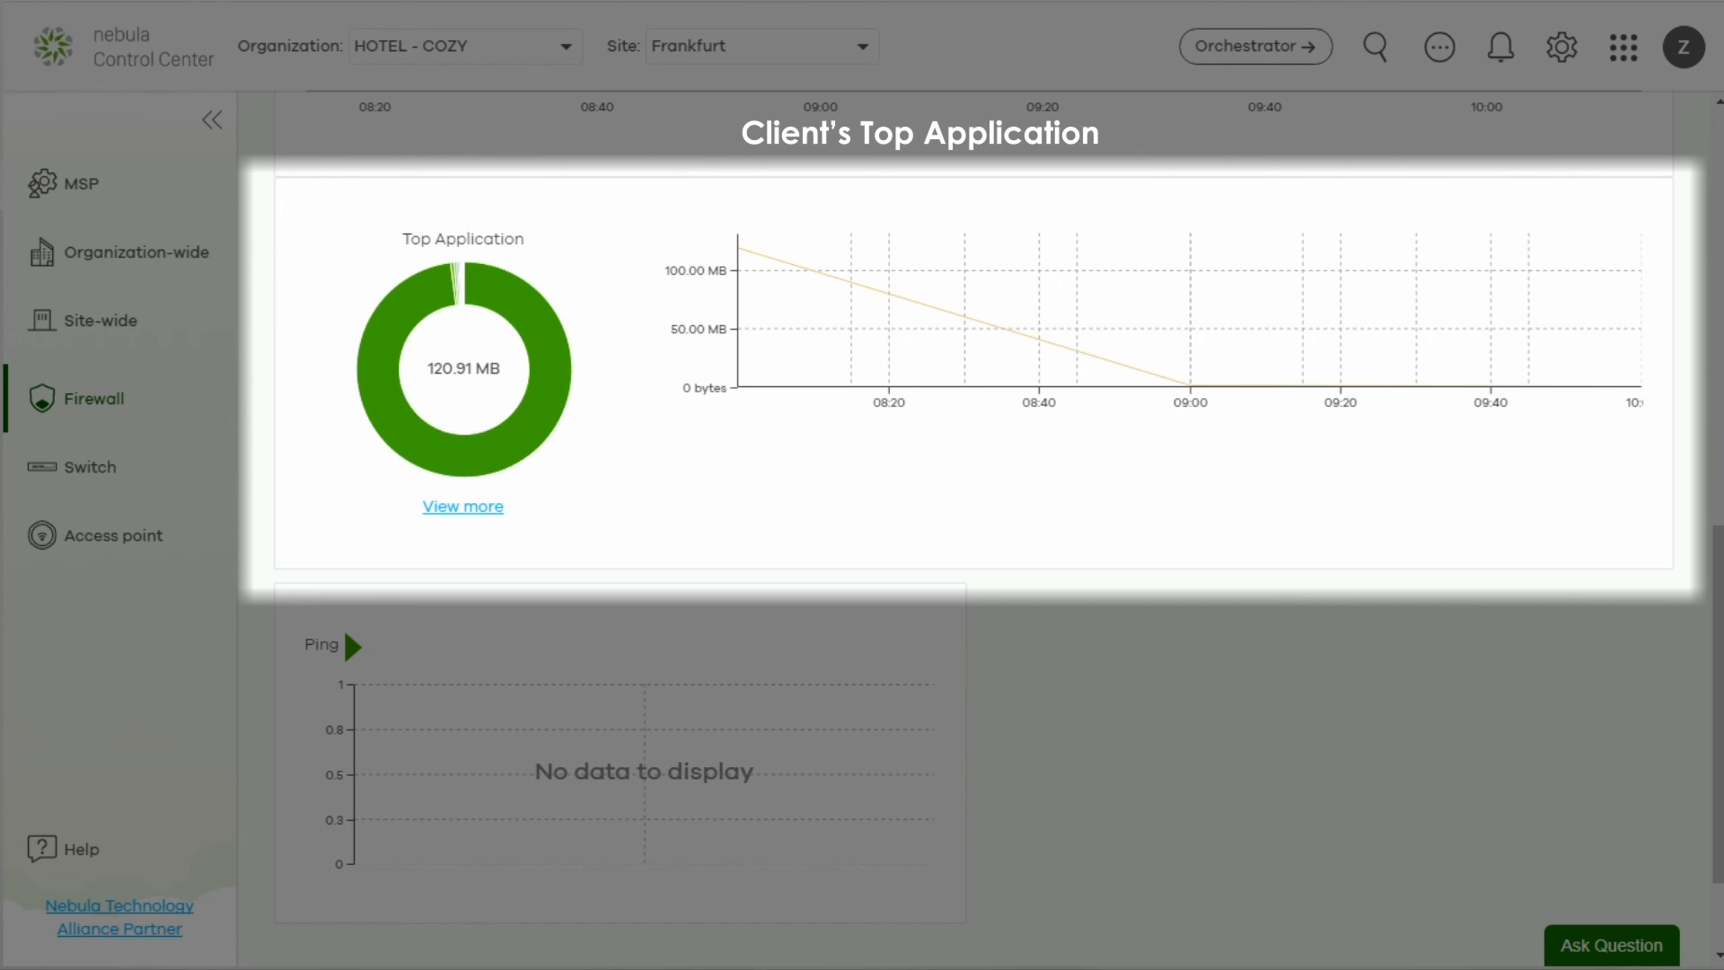
left_click(461, 506)
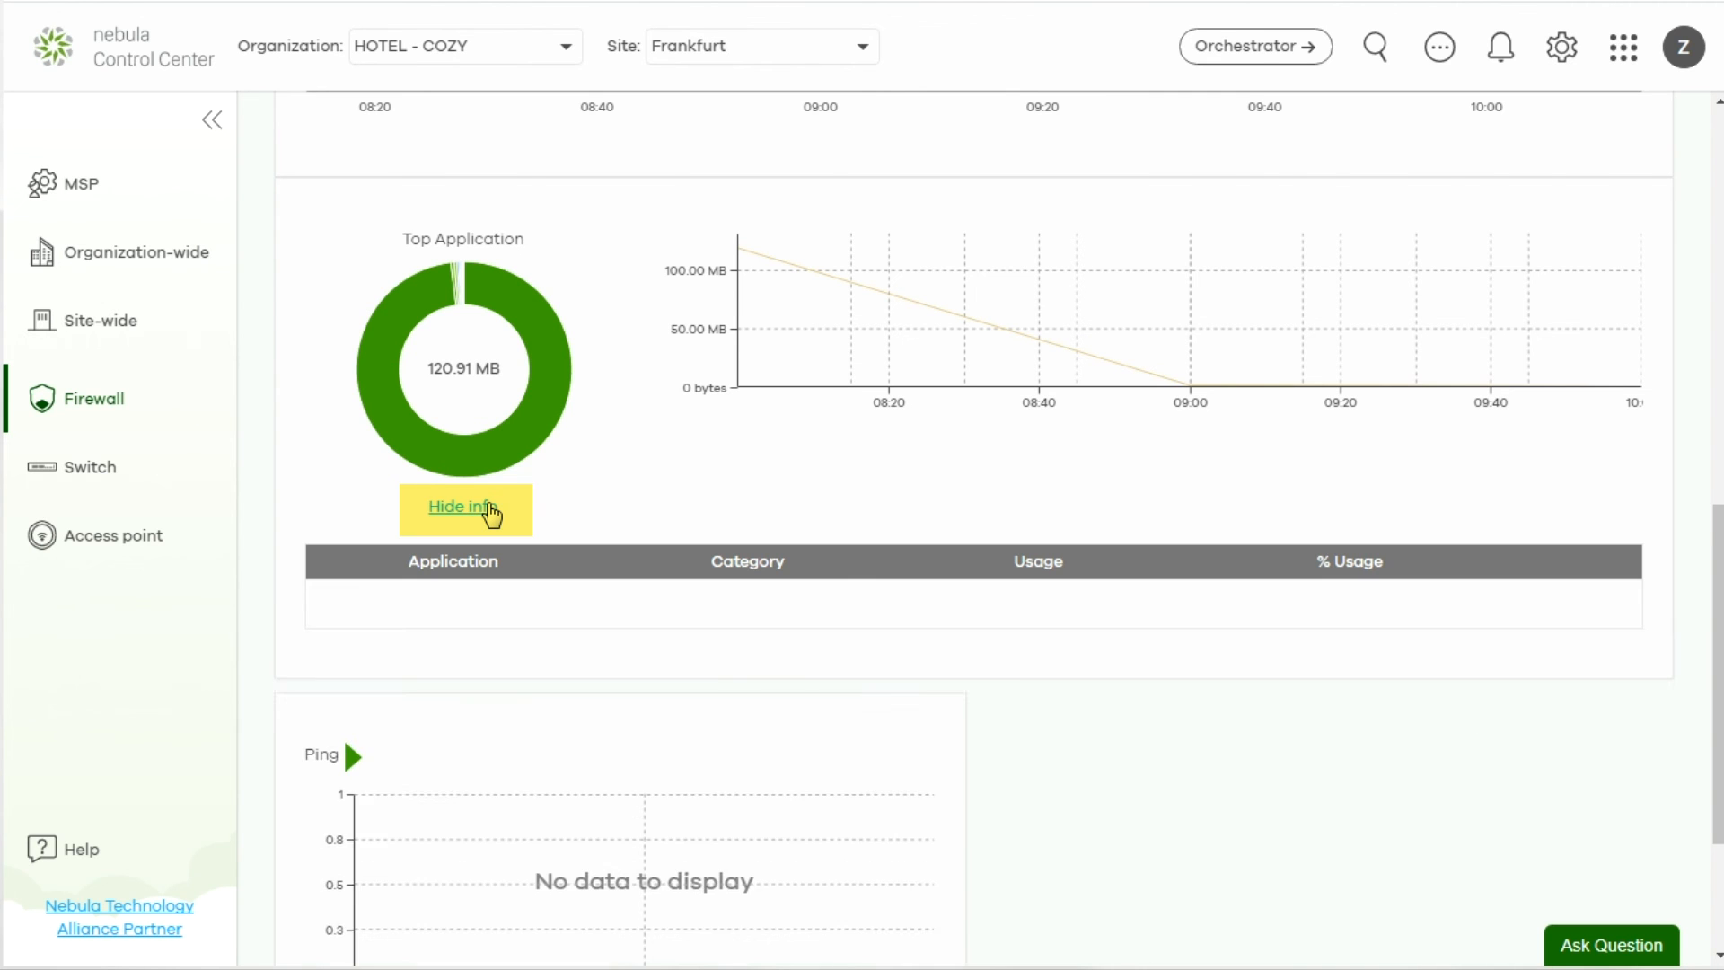
left_click(464, 507)
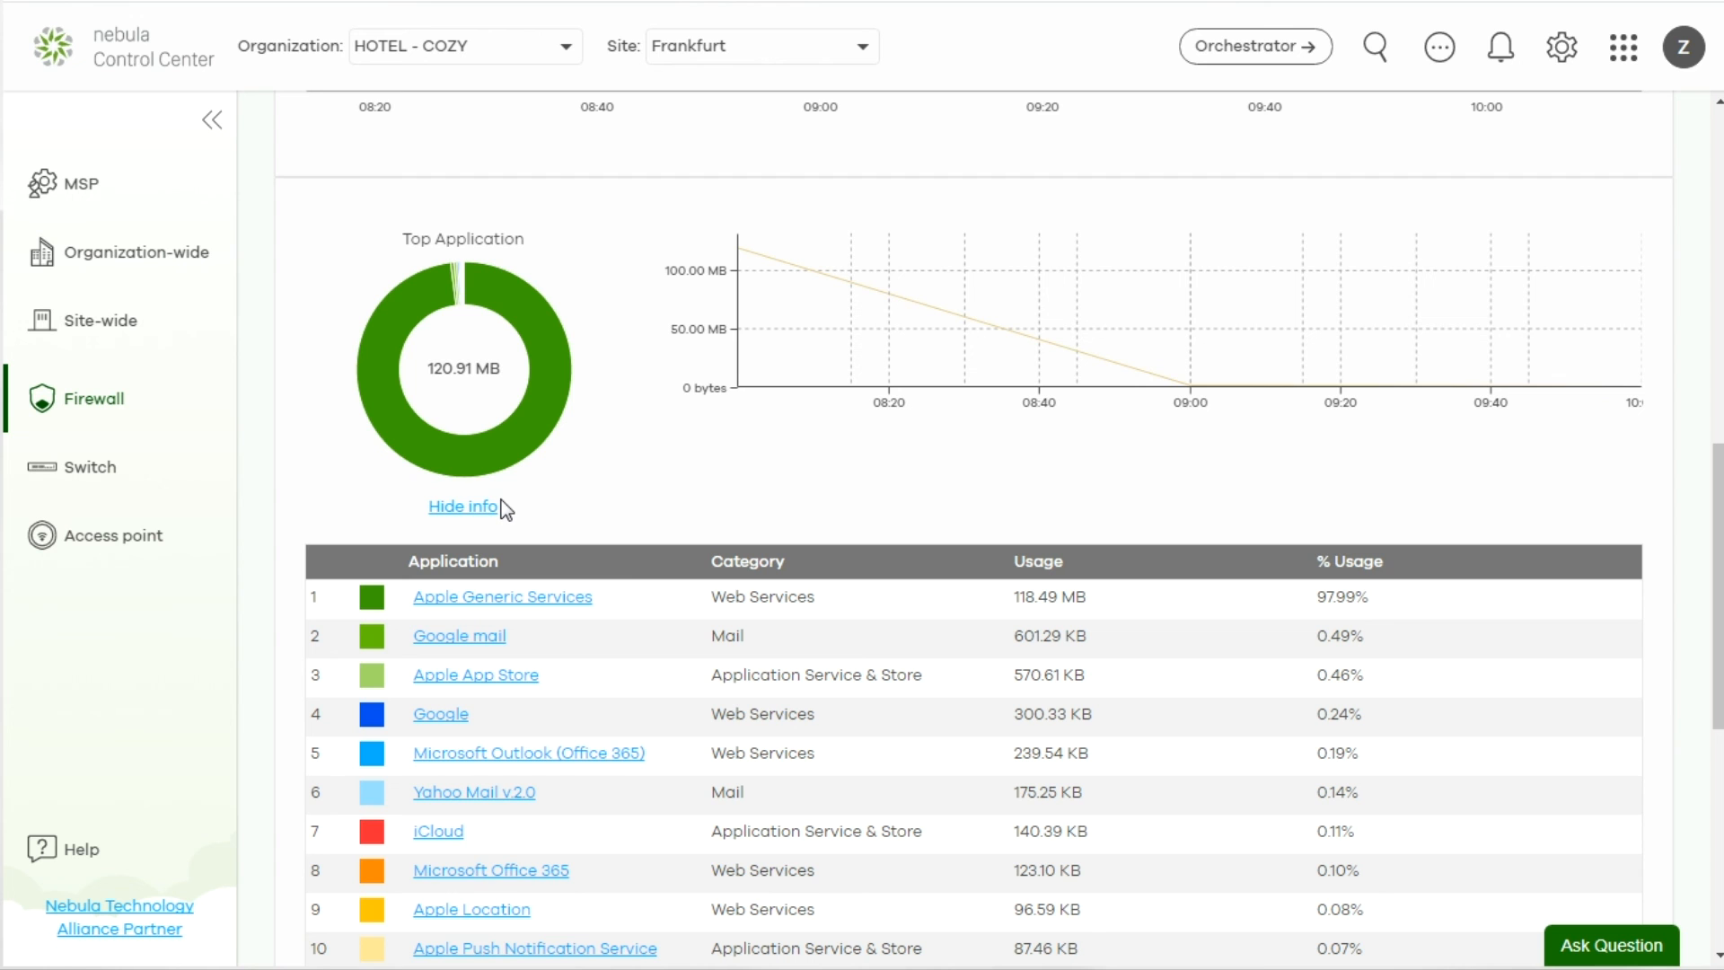